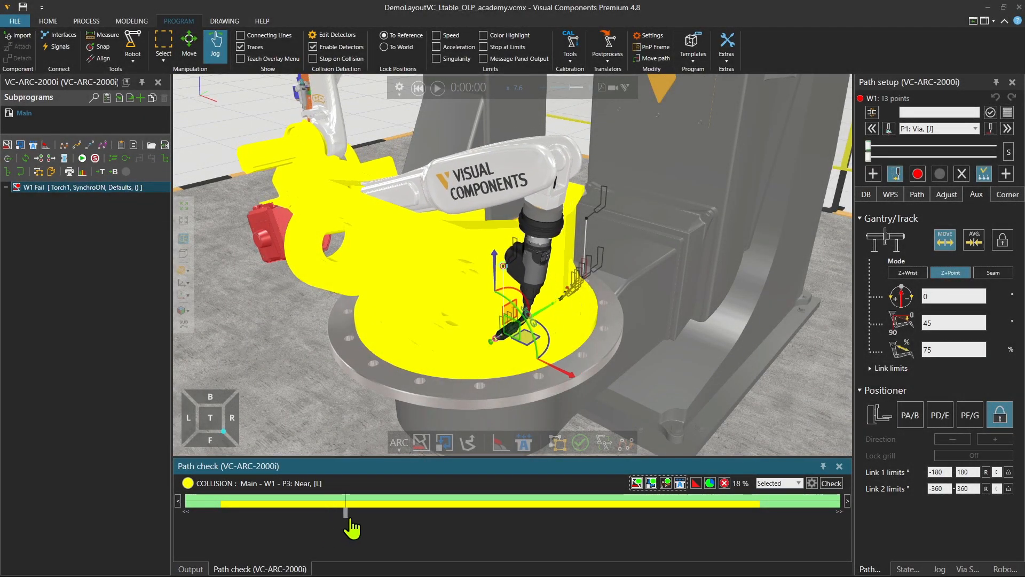
Step: Run Solve via path on the failing W2 weld statement and accept the solved-successfully message
{"action": "left_click_drag", "start_coordinate": [345, 511], "coordinate": [370, 512]}
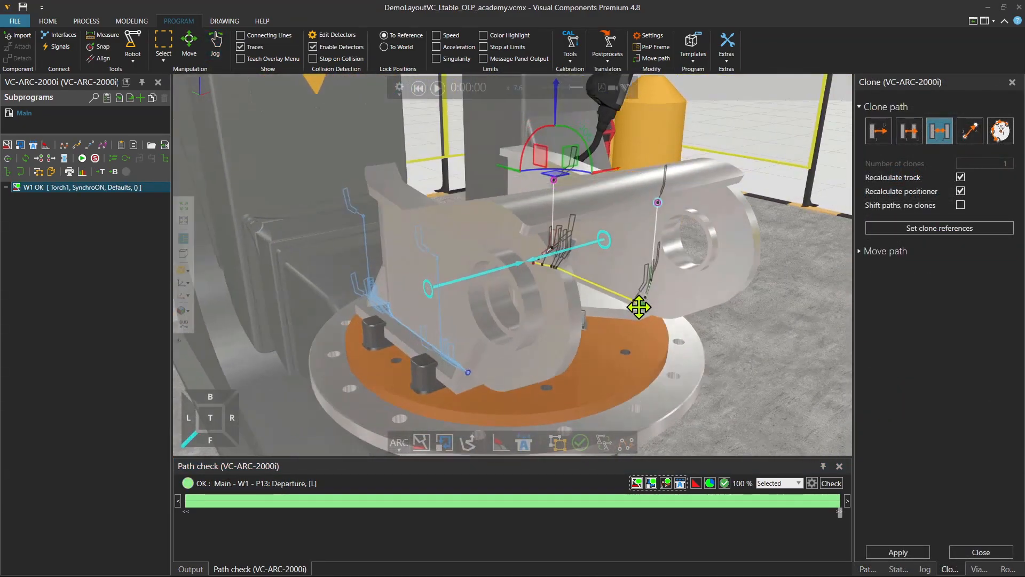
{"action": "right_click", "coordinate": [33, 263]}
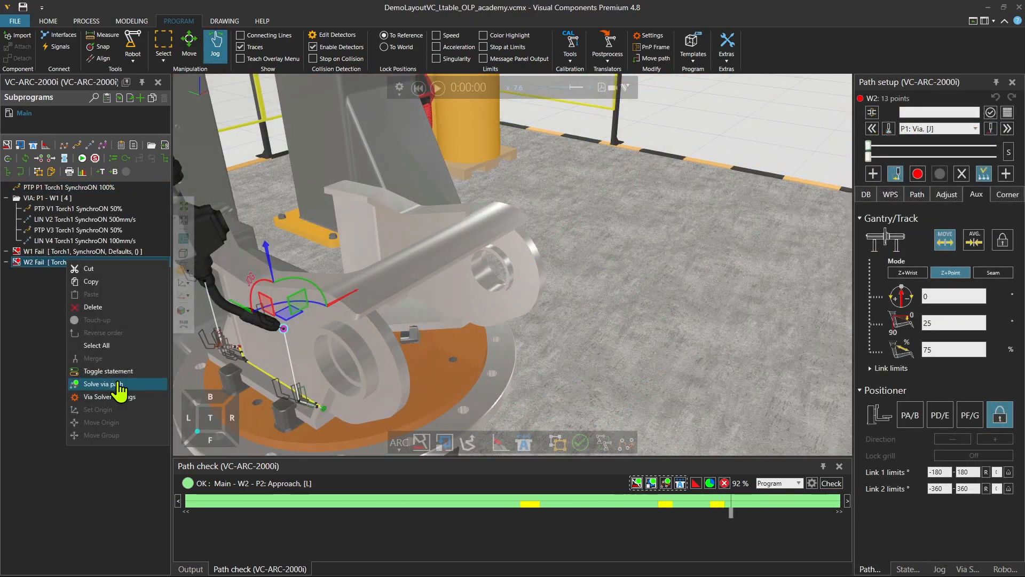
{"action": "left_click", "coordinate": [101, 383]}
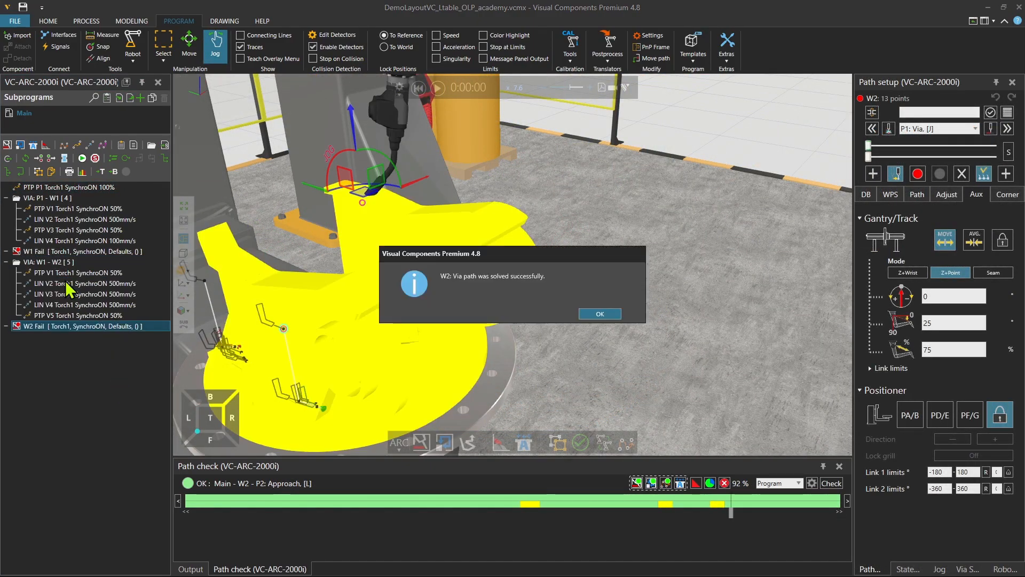
{"action": "left_click", "coordinate": [598, 312]}
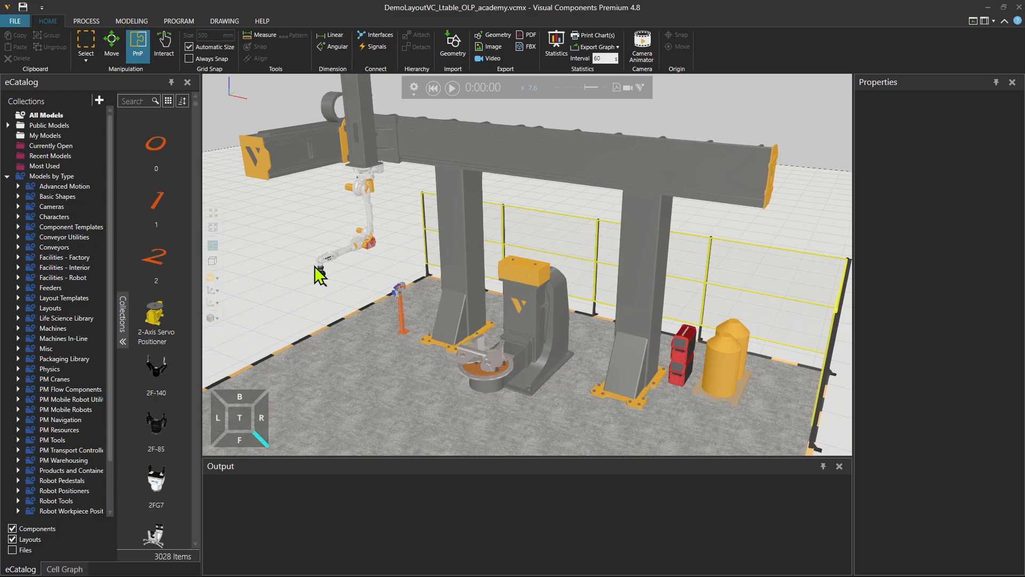
{"action": "mouse_move", "coordinate": [250, 85]}
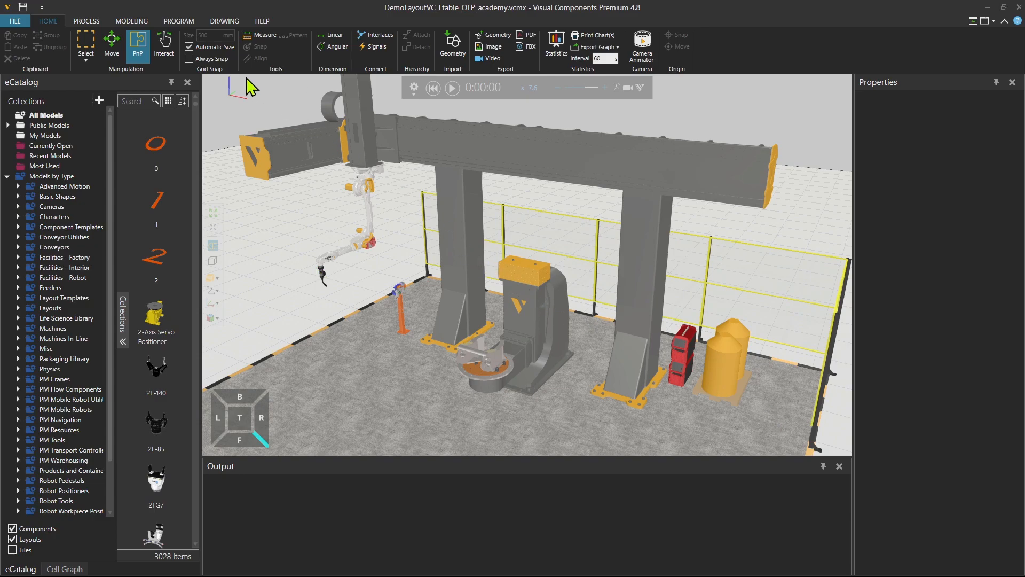
{"action": "left_click", "coordinate": [178, 20]}
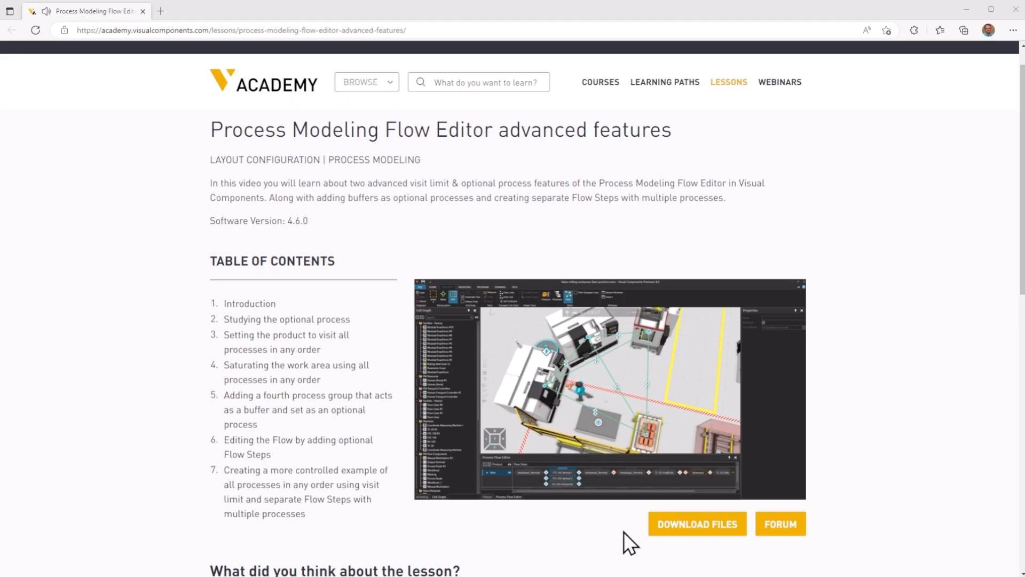
Step: Download the lesson files and open the downloaded zip archive from Edge's Downloads flyout
{"action": "left_click", "coordinate": [695, 524]}
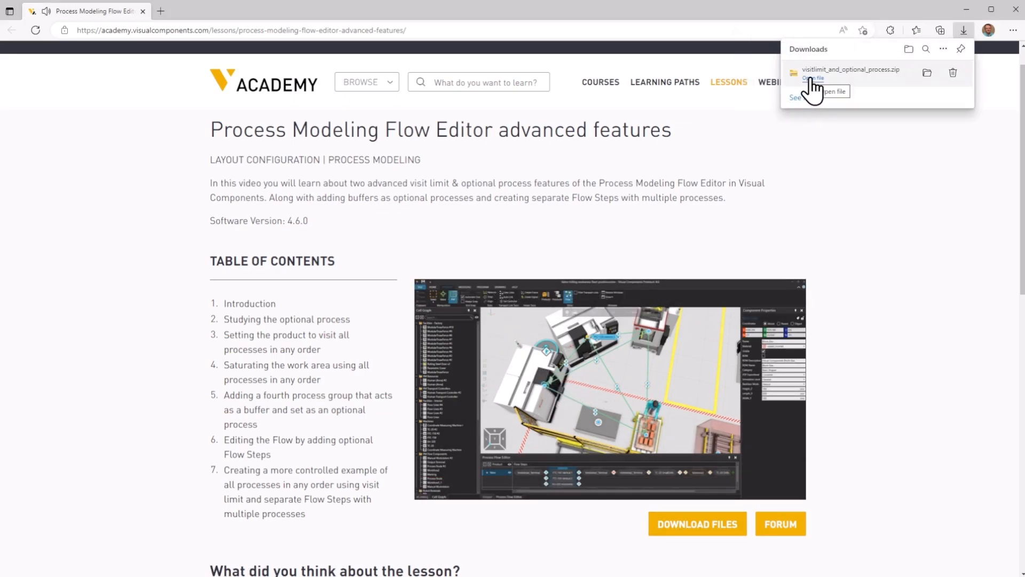
{"action": "left_click", "coordinate": [811, 91]}
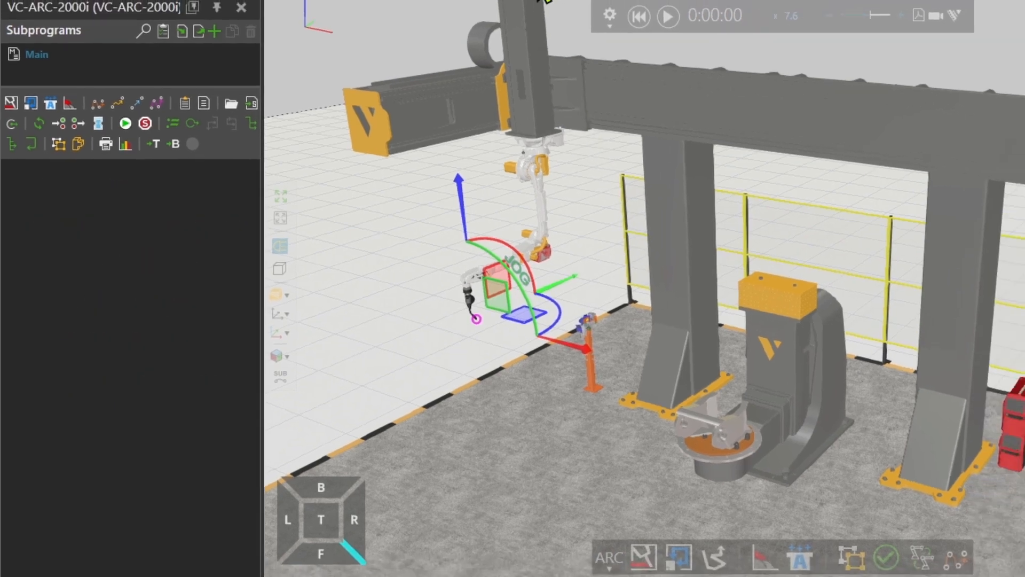
Step: Bring up Edit Detectors and inspect the ProcessDetector's torch adapter entry
{"action": "left_click", "coordinate": [337, 34]}
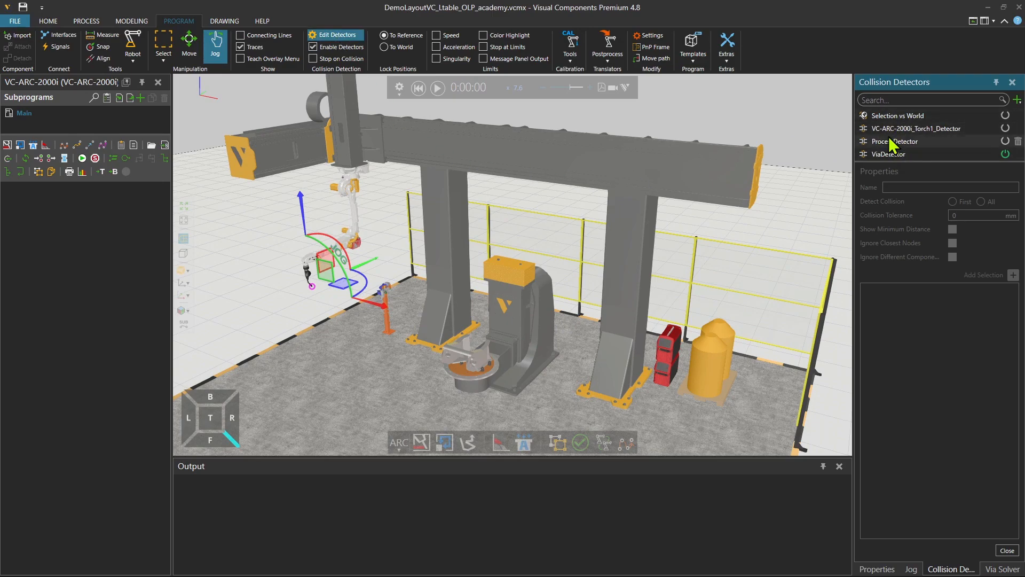
{"action": "left_click", "coordinate": [897, 141]}
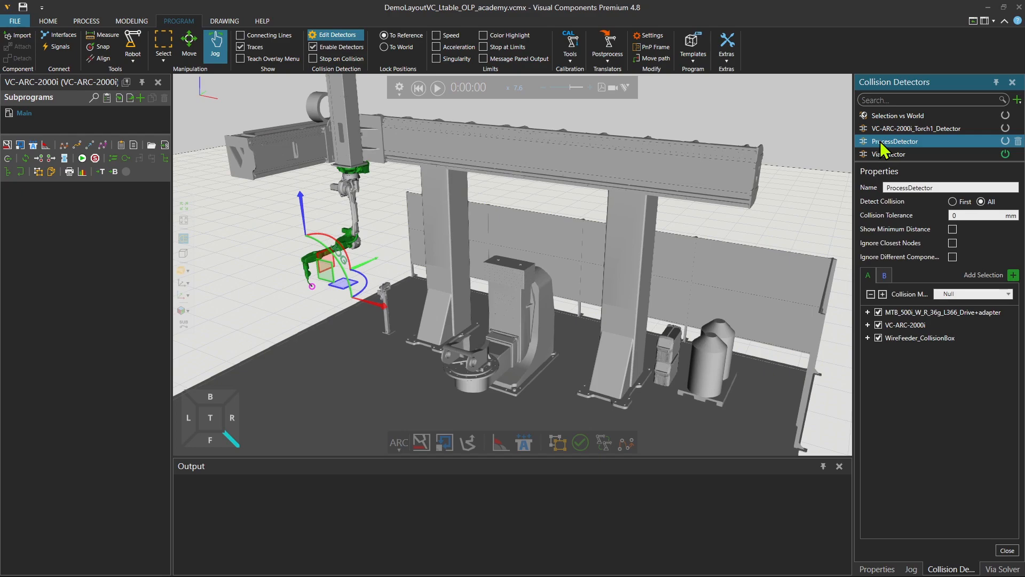
{"action": "mouse_move", "coordinate": [886, 153]}
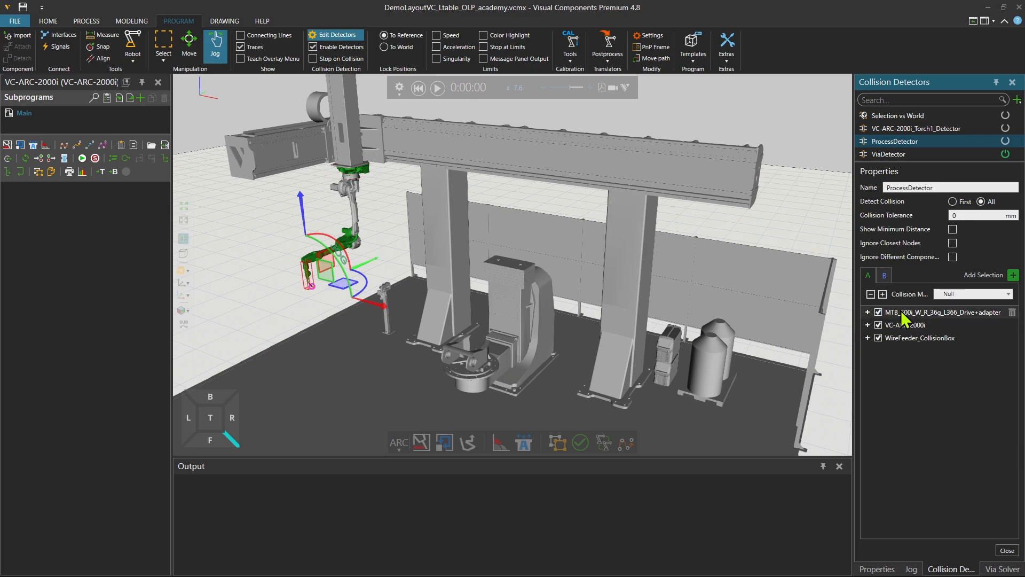
{"action": "left_click", "coordinate": [908, 324]}
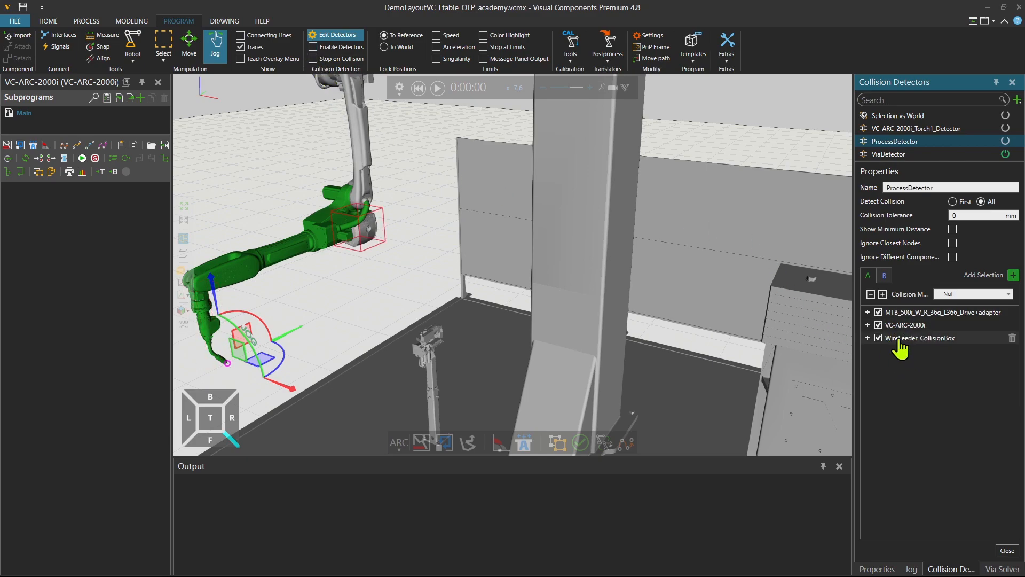
Step: Review the ProcessDetector's A-side node list alongside its B group of robot, torch adapter and wire feeder
{"action": "left_click", "coordinate": [884, 274]}
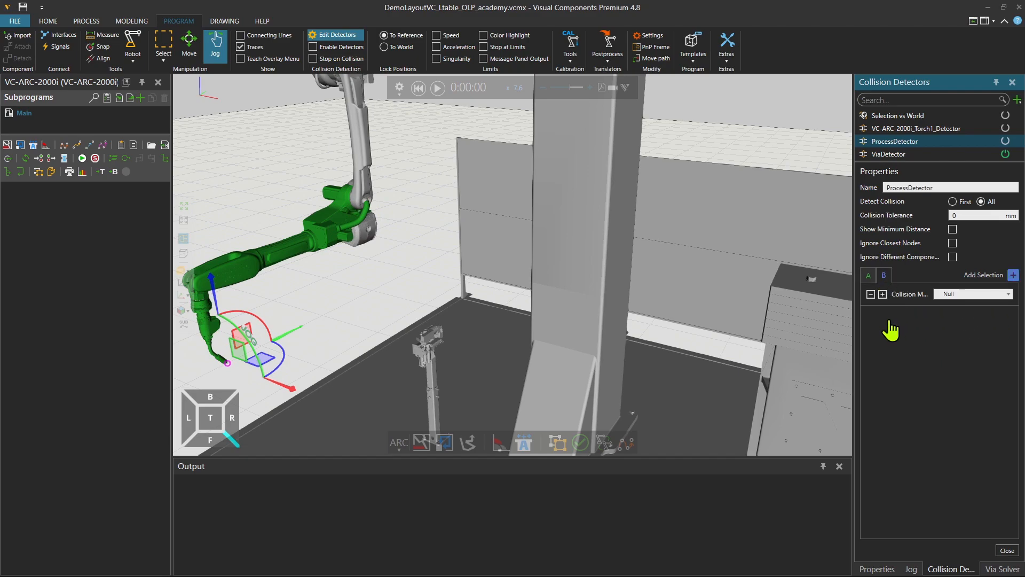
{"action": "left_click", "coordinate": [867, 275]}
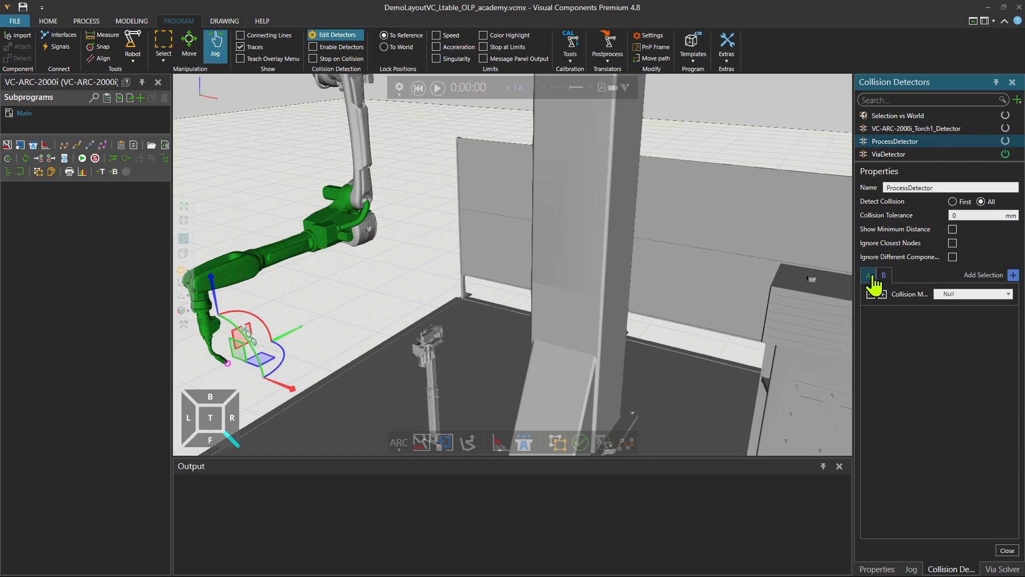
{"action": "left_click", "coordinate": [868, 275]}
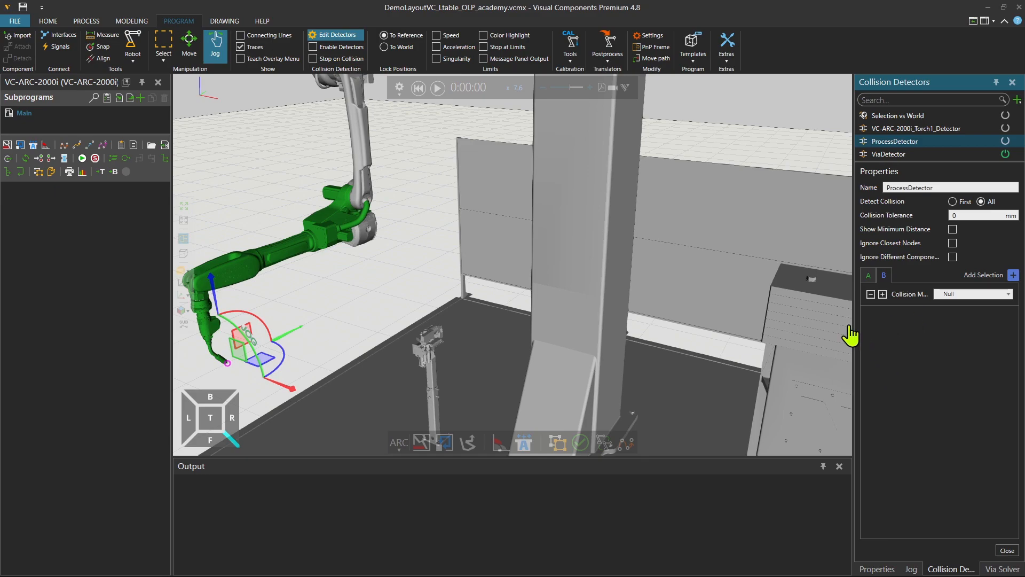
{"action": "mouse_move", "coordinate": [920, 330]}
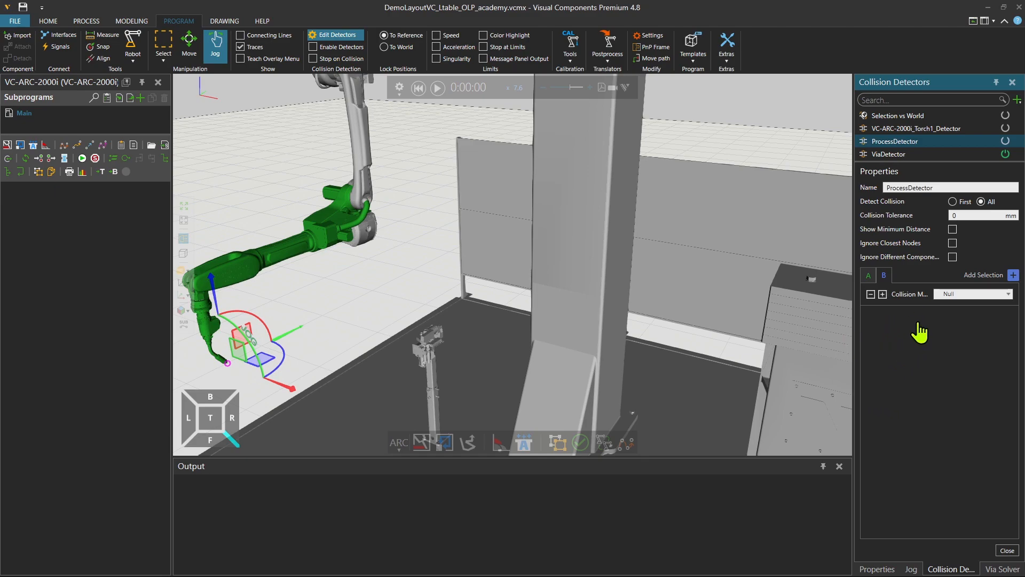
{"action": "mouse_move", "coordinate": [924, 347]}
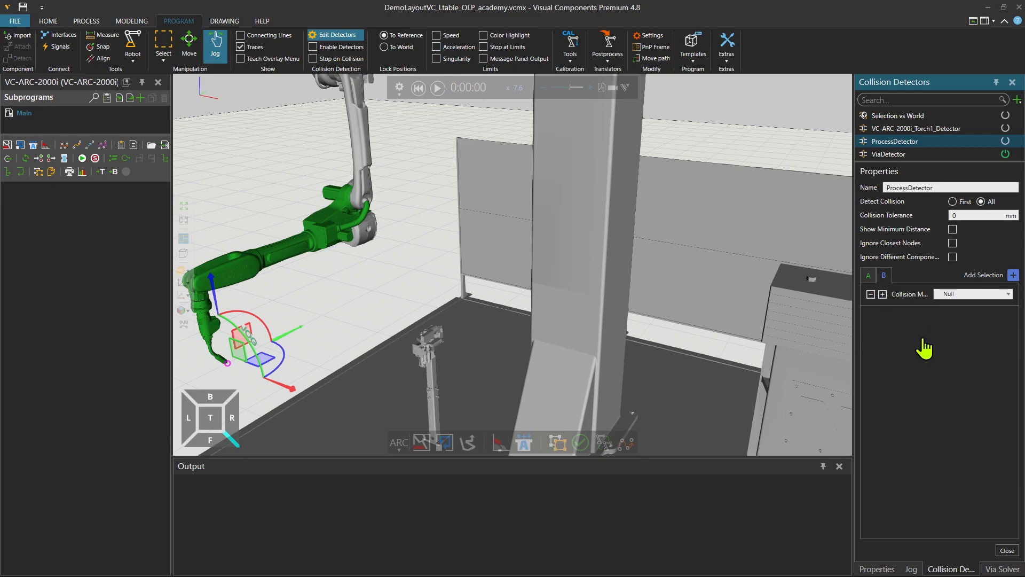
{"action": "mouse_move", "coordinate": [902, 335]}
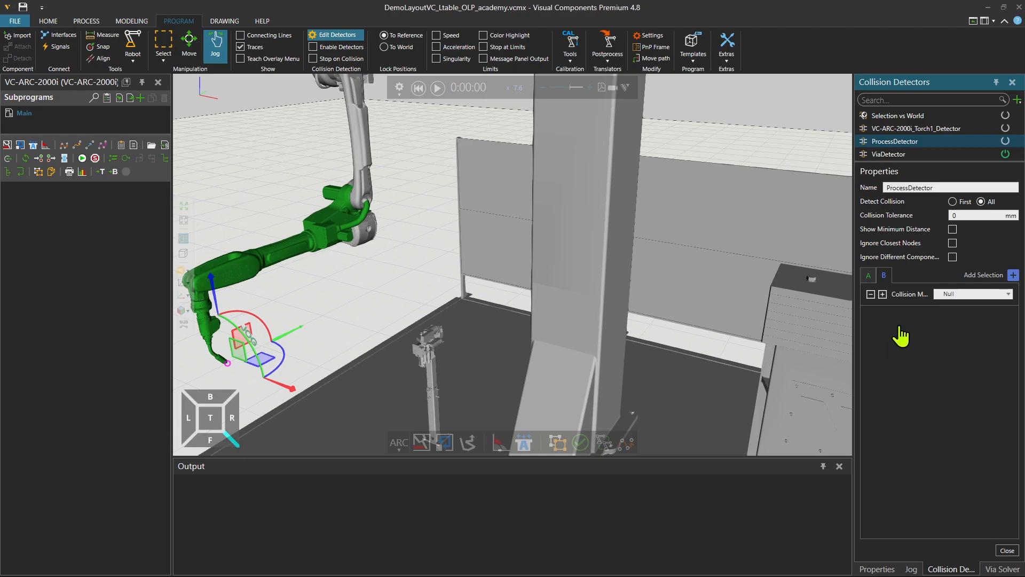
{"action": "left_click", "coordinate": [889, 153]}
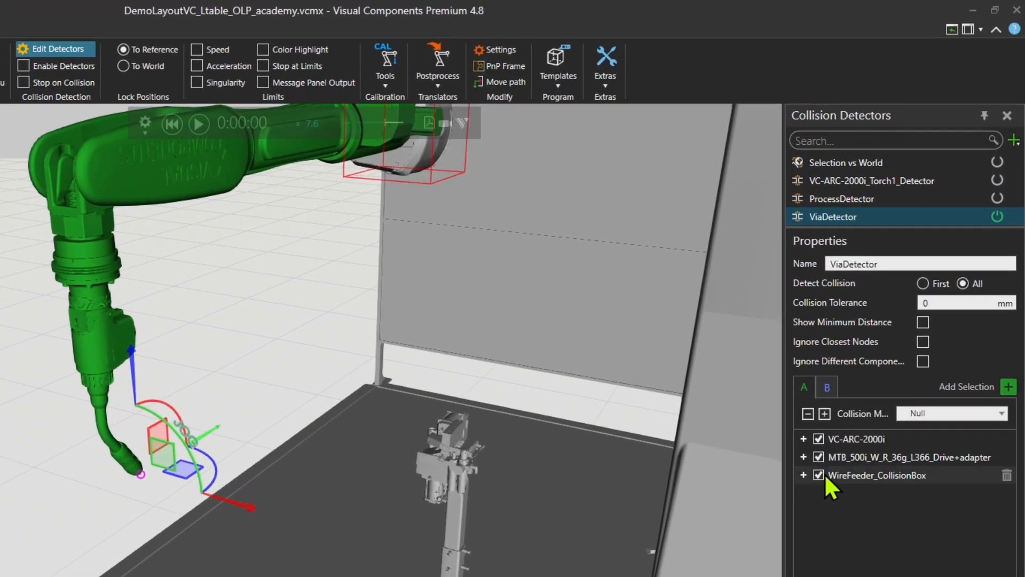
Step: Confirm the torch Wire node is checked in ViaDetector and unchecked in ProcessDetector
{"action": "left_click", "coordinate": [803, 456]}
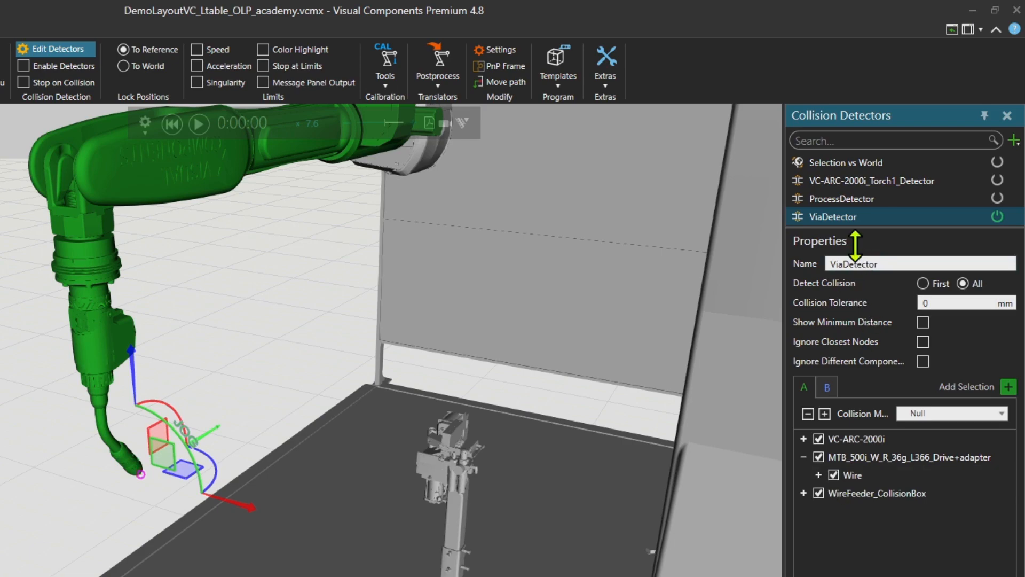
{"action": "left_click", "coordinate": [843, 199]}
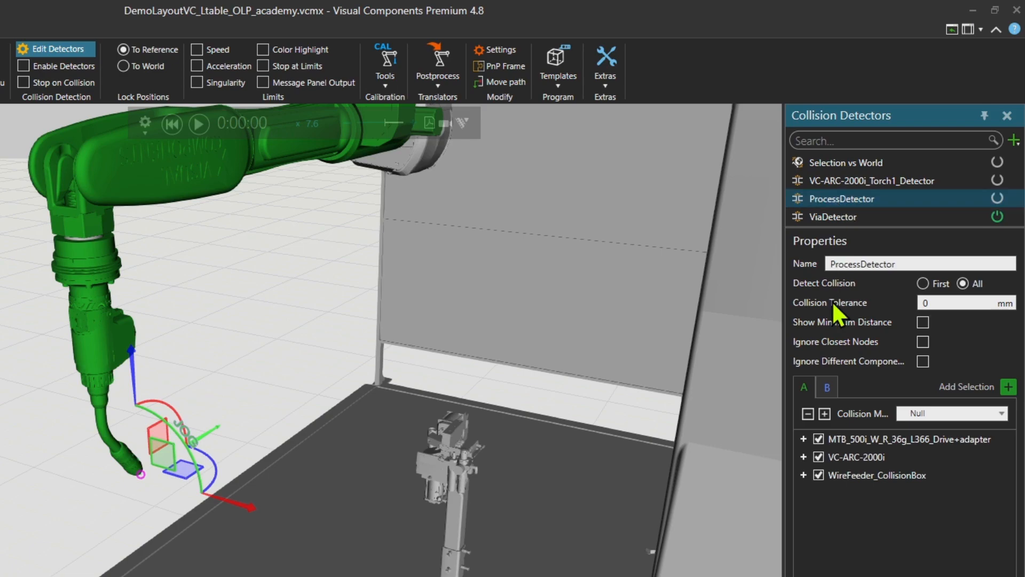
{"action": "left_click", "coordinate": [807, 439]}
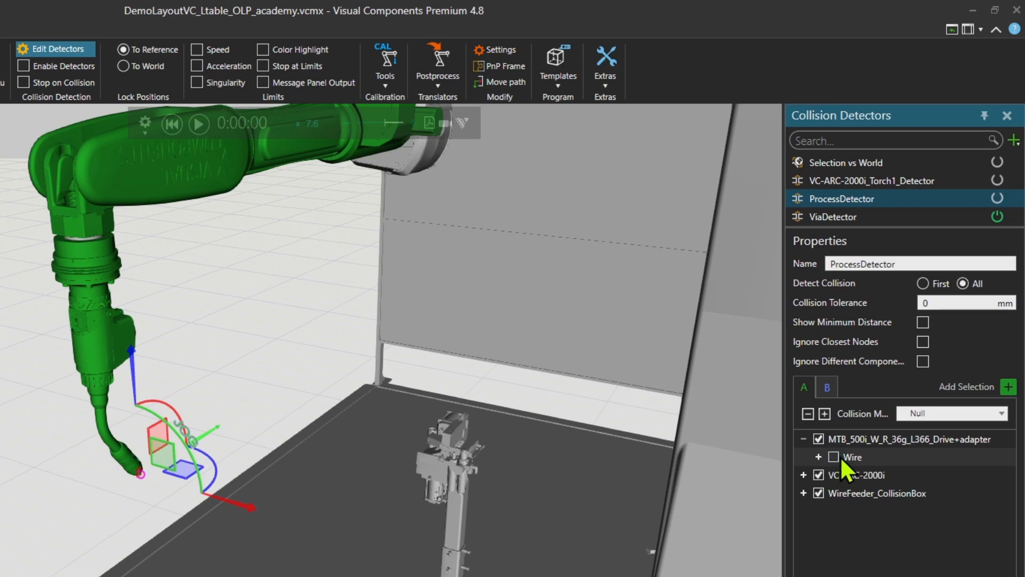
{"action": "mouse_move", "coordinate": [847, 467]}
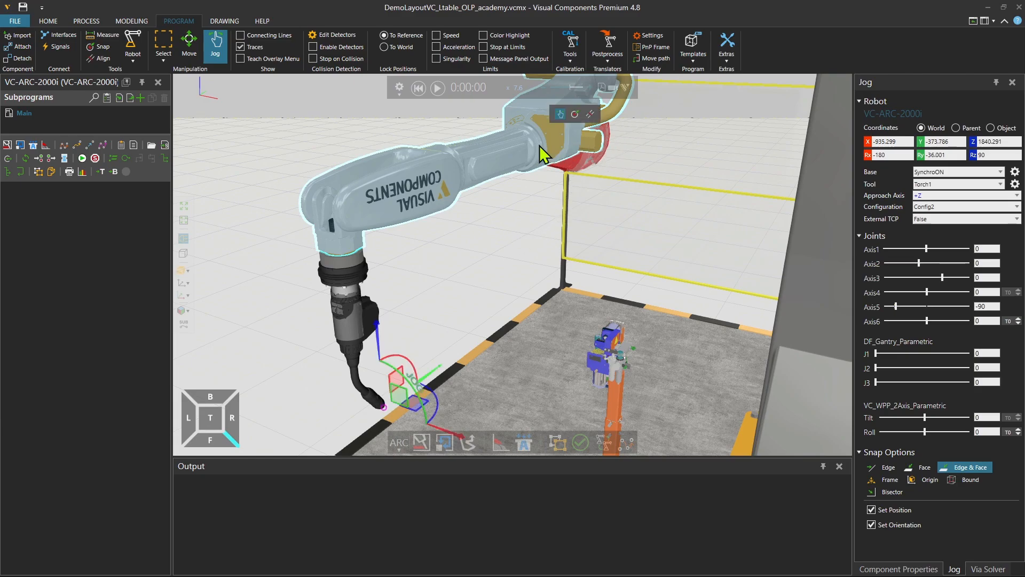
{"action": "mouse_move", "coordinate": [650, 35]}
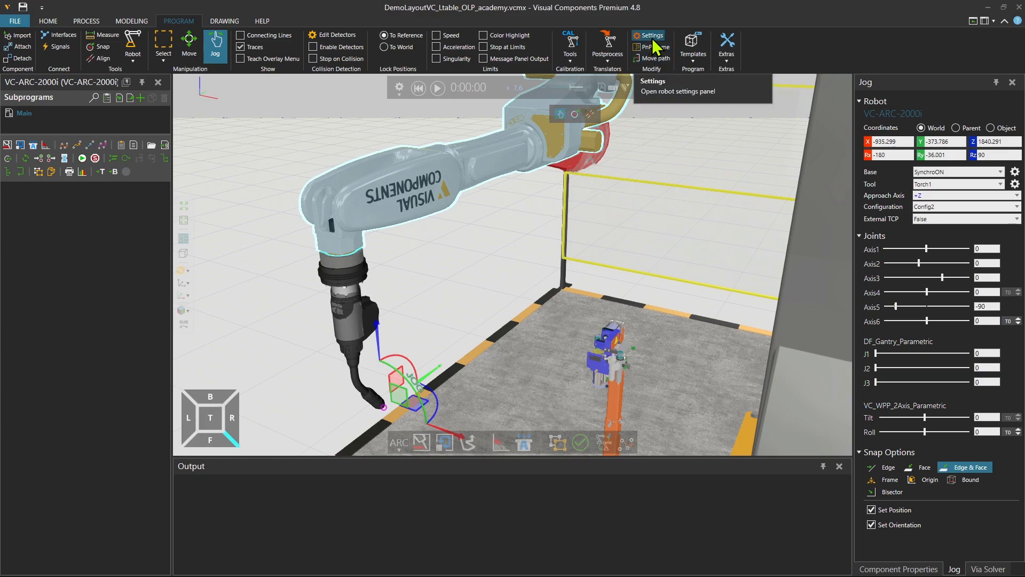
Step: In Robot settings, verify ProcessDetector handles process/search motions and ViaDetector handles via motions
{"action": "left_click", "coordinate": [649, 36]}
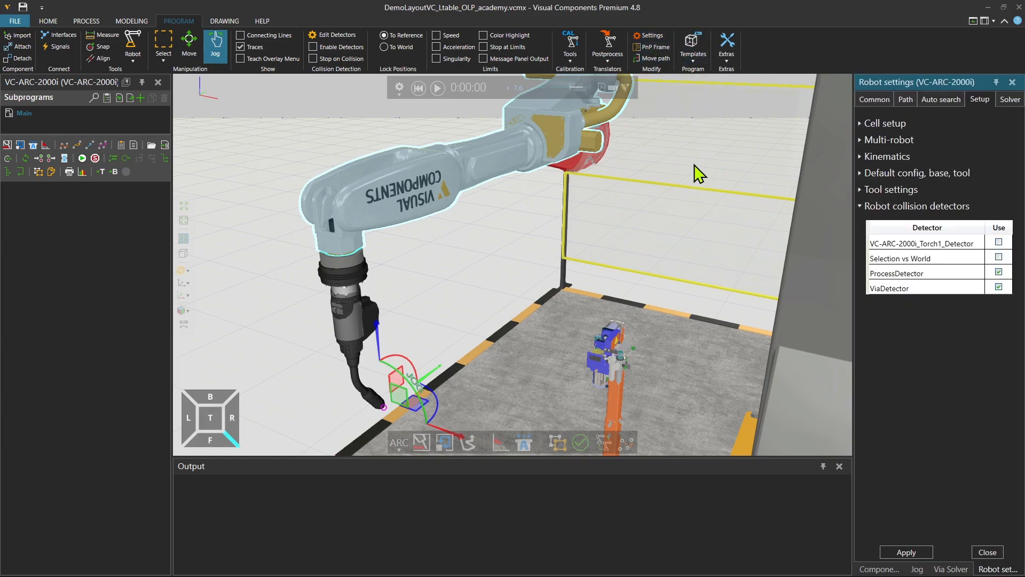
{"action": "mouse_move", "coordinate": [752, 175]}
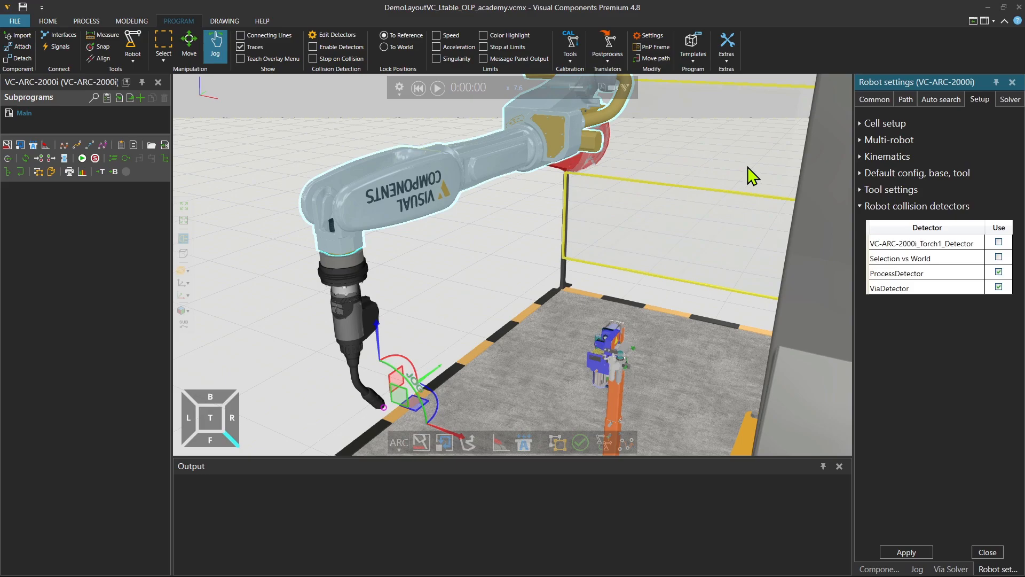
{"action": "mouse_move", "coordinate": [980, 110]}
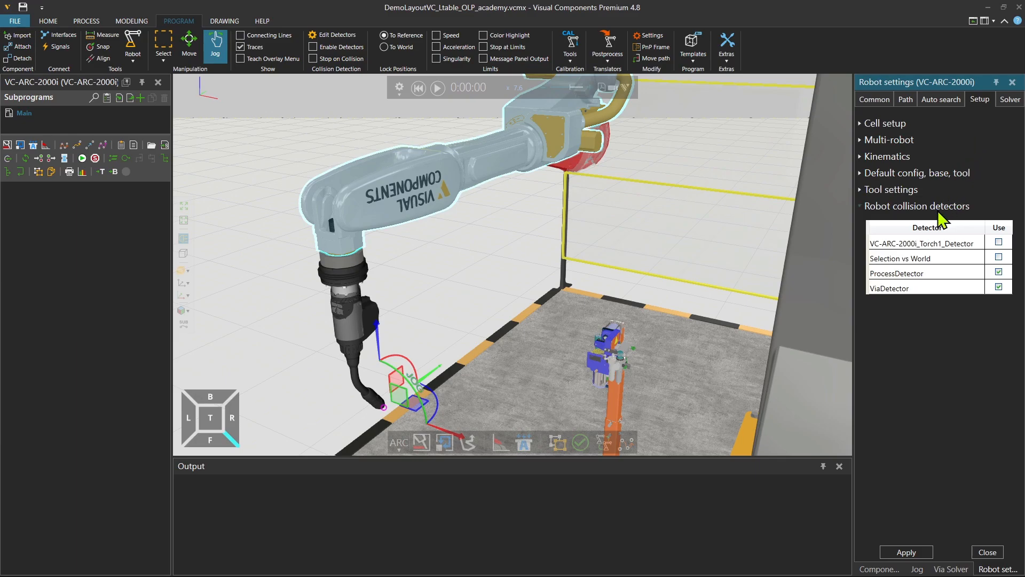
{"action": "mouse_move", "coordinate": [928, 215]}
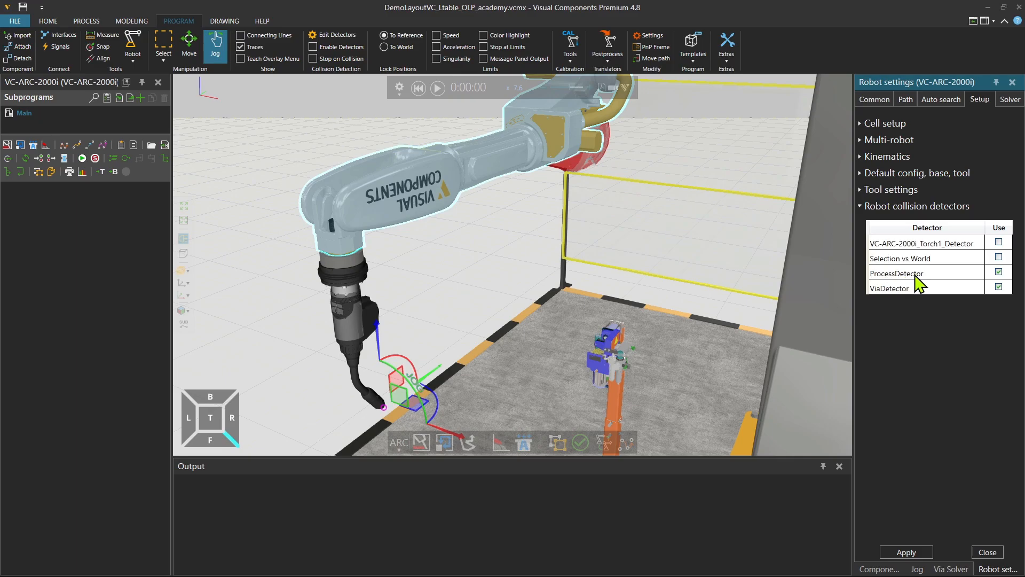
{"action": "mouse_move", "coordinate": [966, 299]}
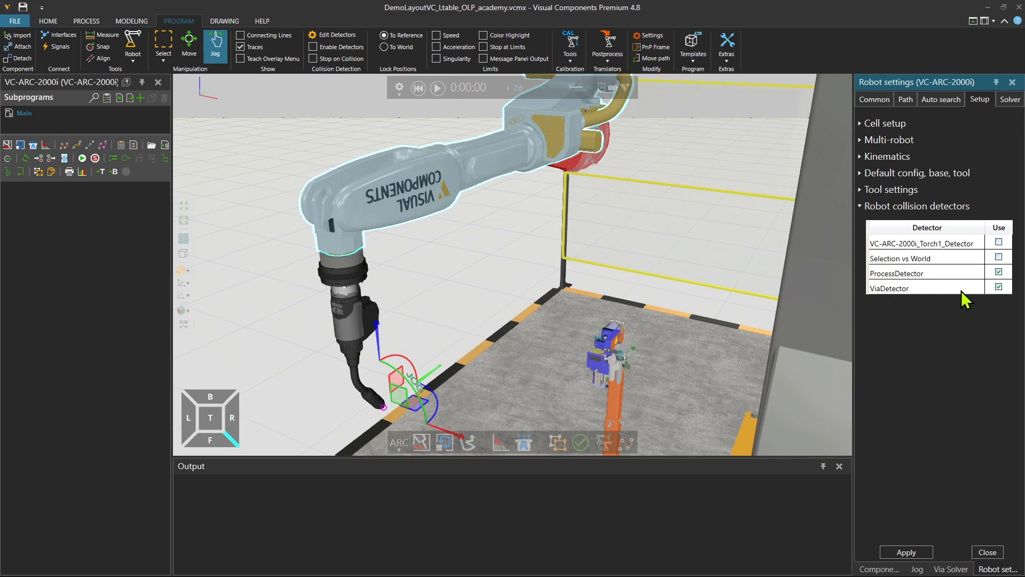
{"action": "mouse_move", "coordinate": [903, 329]}
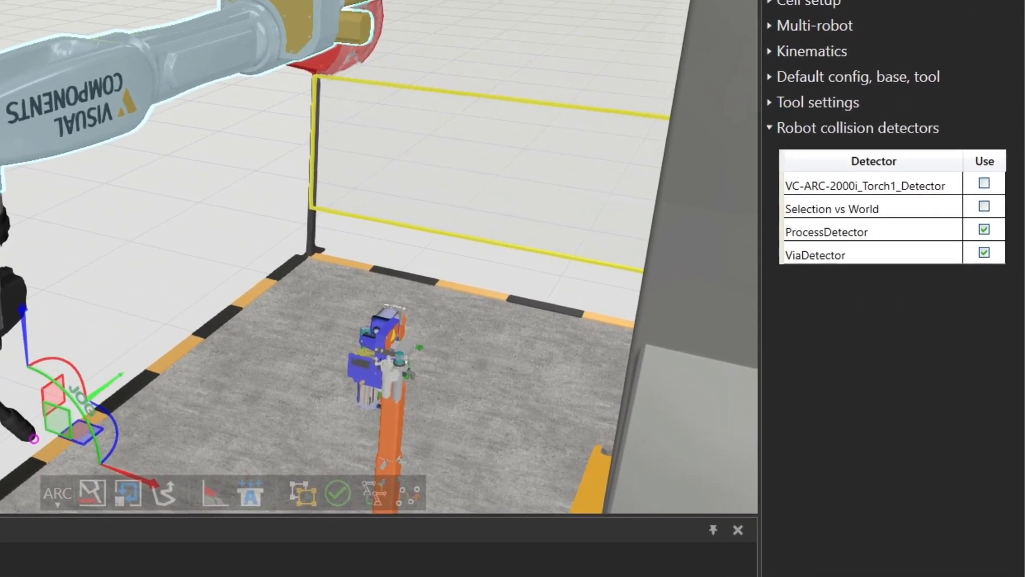
{"action": "left_click", "coordinate": [844, 230]}
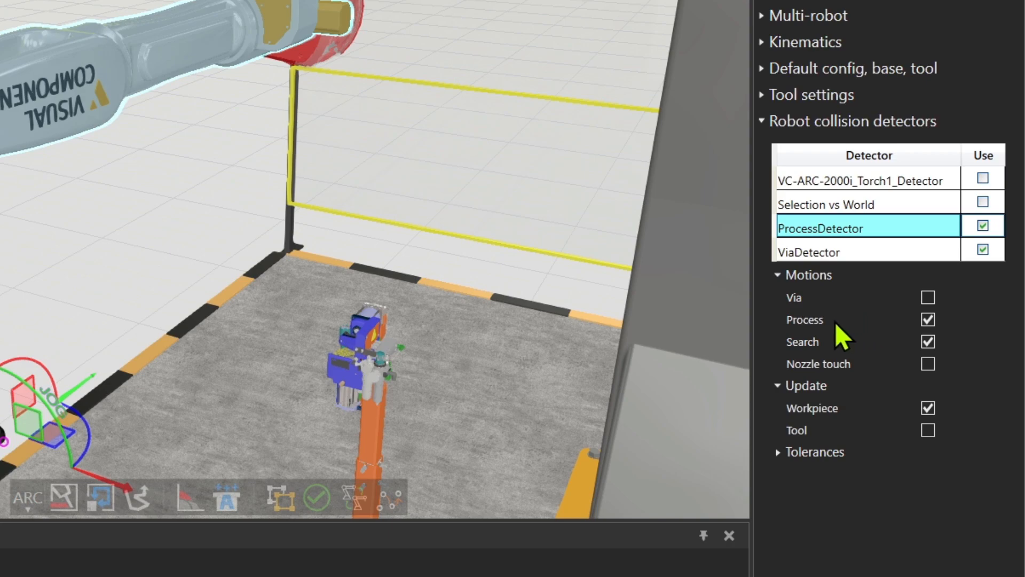
{"action": "mouse_move", "coordinate": [924, 353]}
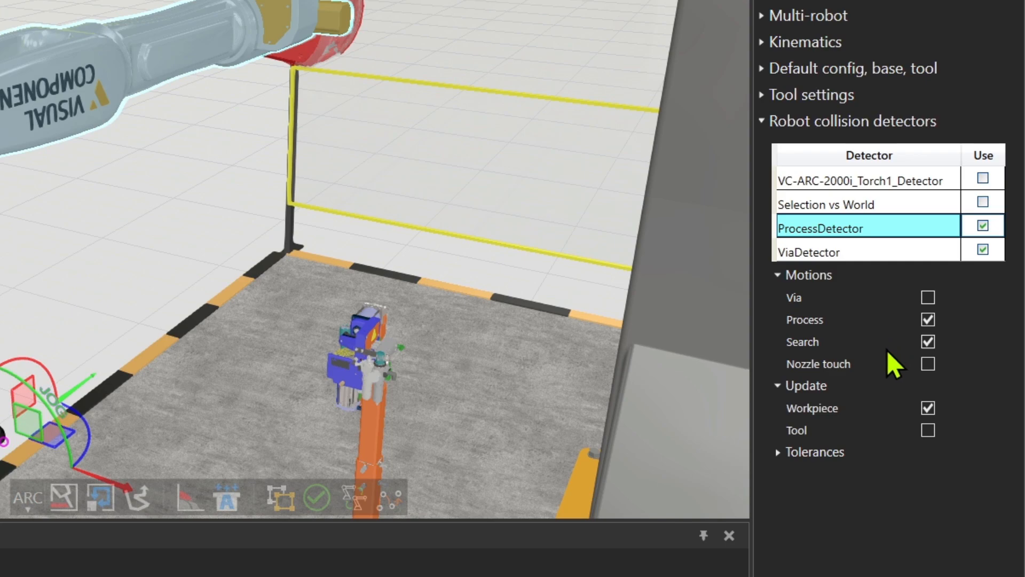
{"action": "mouse_move", "coordinate": [850, 422]}
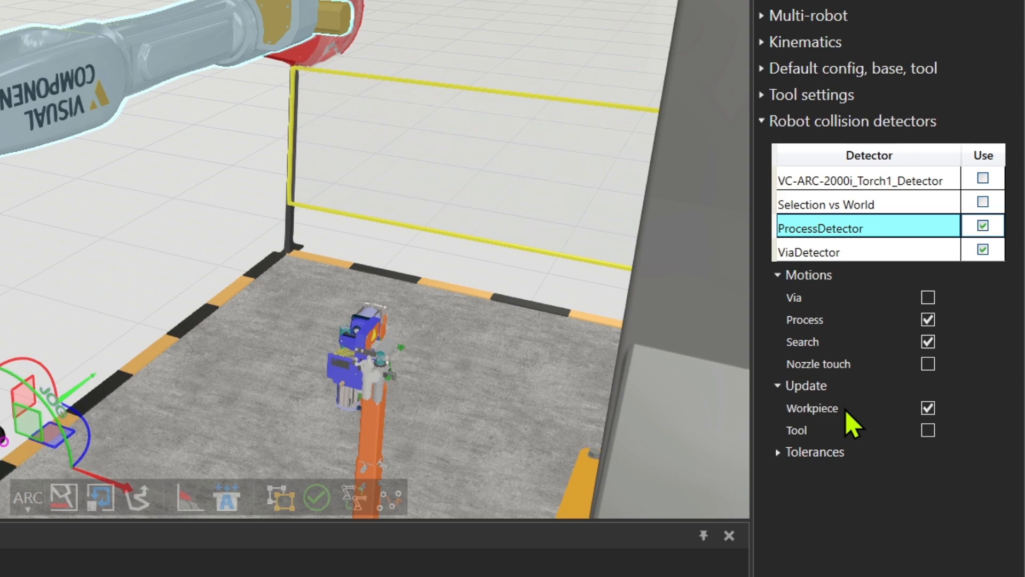
{"action": "left_click", "coordinate": [811, 252]}
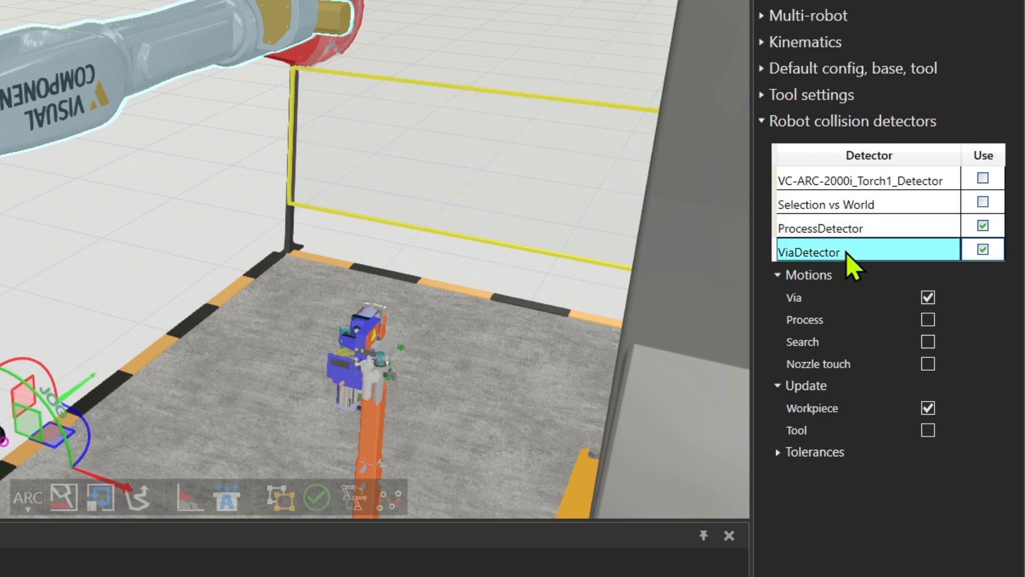
{"action": "mouse_move", "coordinate": [878, 429]}
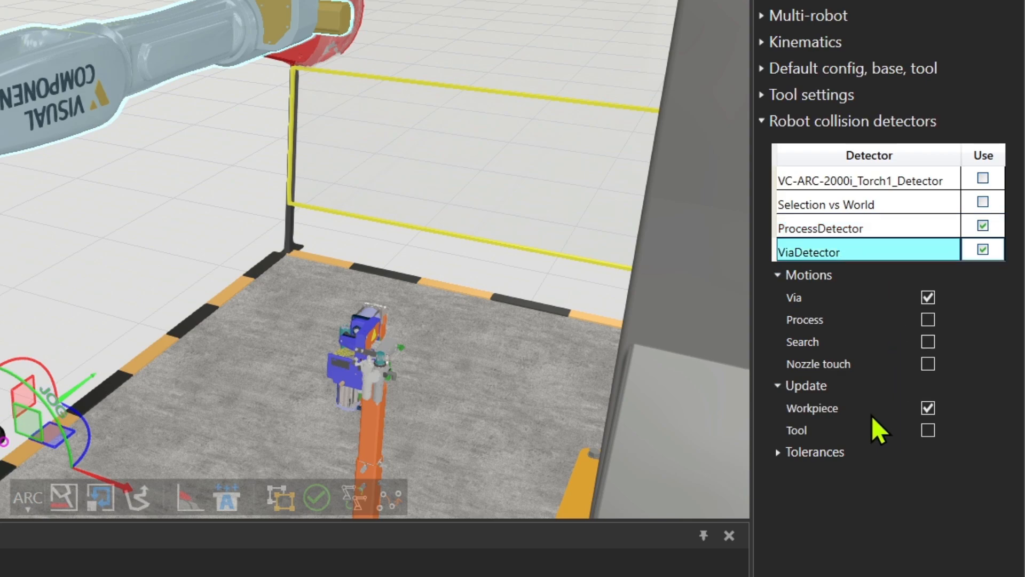
{"action": "mouse_move", "coordinate": [813, 302]}
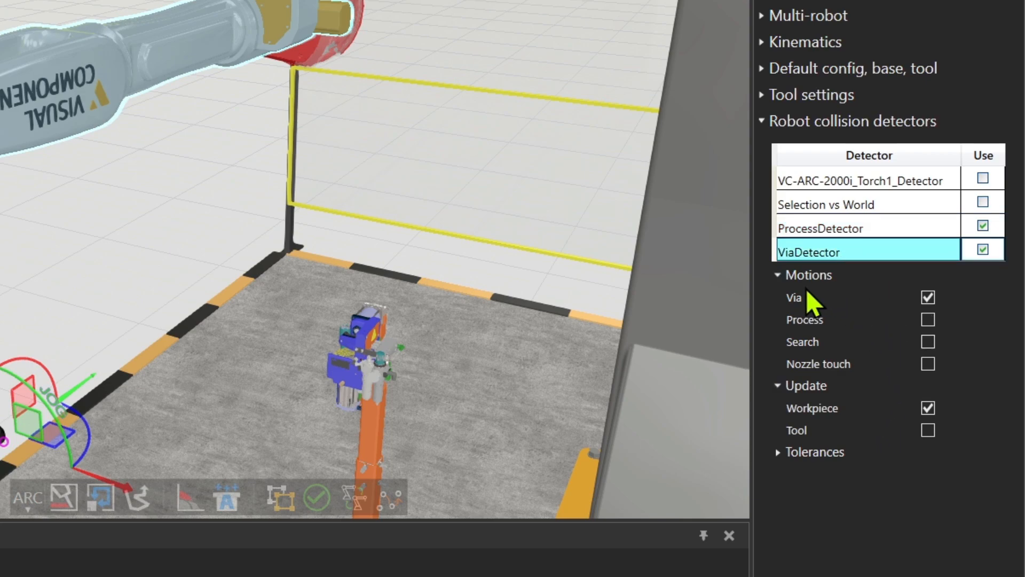
{"action": "mouse_move", "coordinate": [925, 312]}
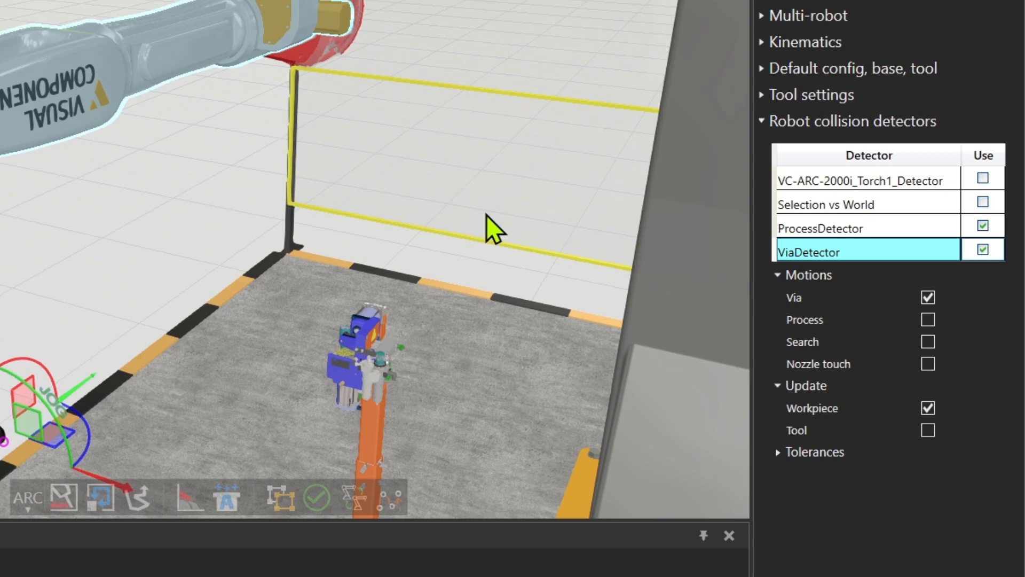
{"action": "mouse_move", "coordinate": [481, 228]}
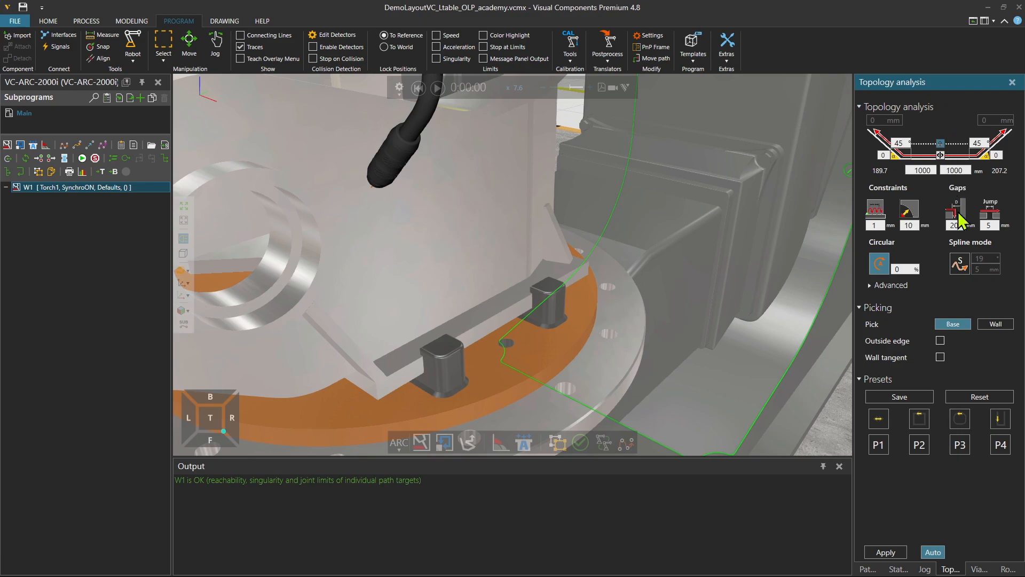
{"action": "mouse_move", "coordinate": [937, 522]}
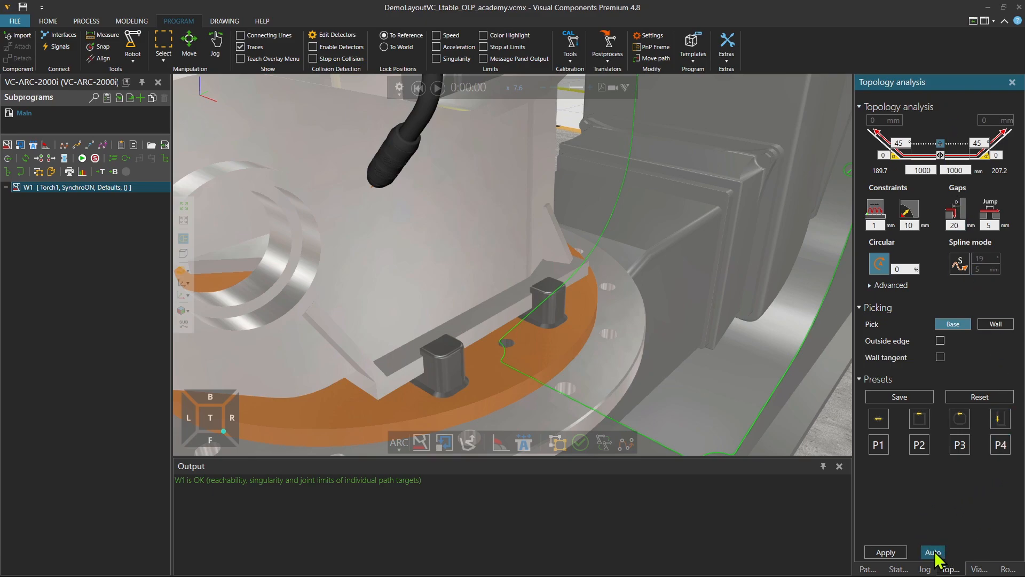
Step: Auto-generate weld path W1 along the seam, giving 13 points
{"action": "left_click", "coordinate": [931, 552]}
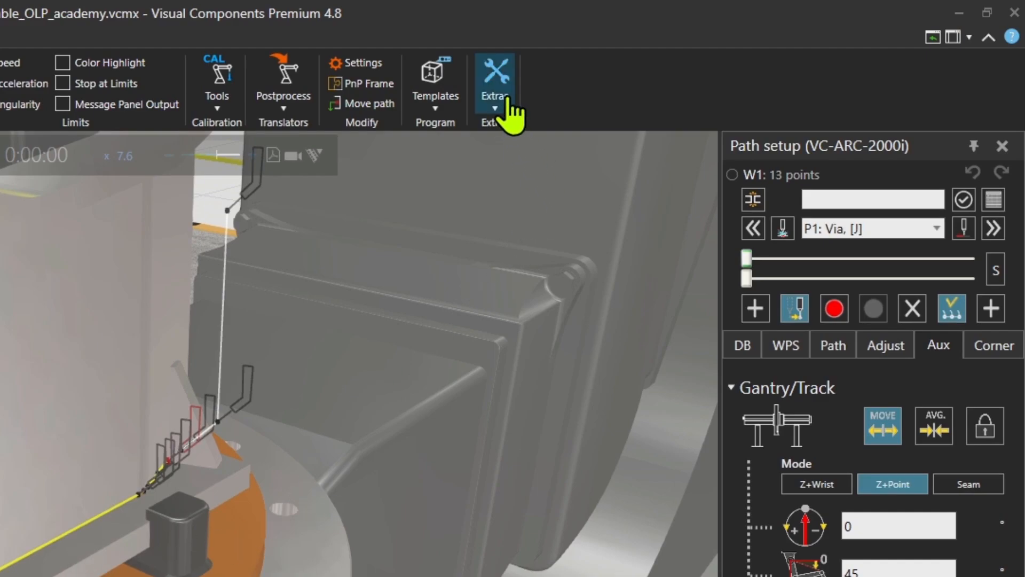
Step: Launch Extras > Check paths and set the path check scope to Selected
{"action": "left_click", "coordinate": [495, 80]}
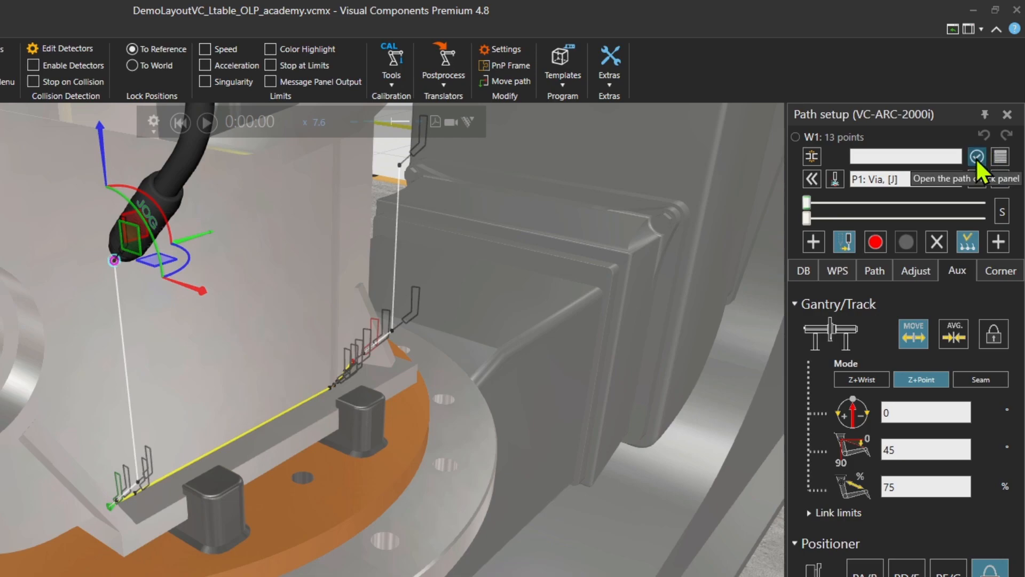
{"action": "left_click", "coordinate": [608, 63]}
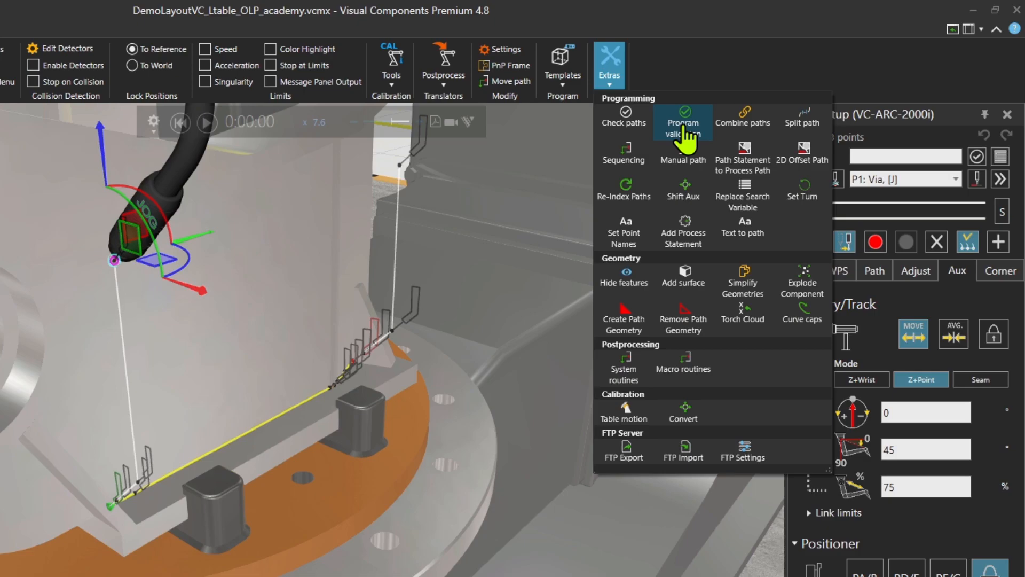
{"action": "left_click", "coordinate": [682, 122]}
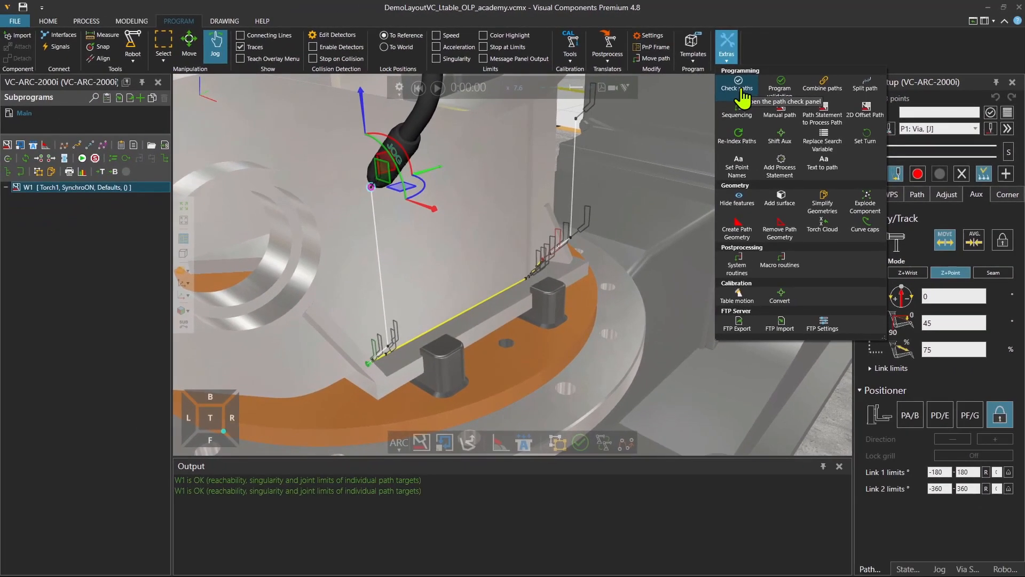
{"action": "left_click", "coordinate": [737, 87]}
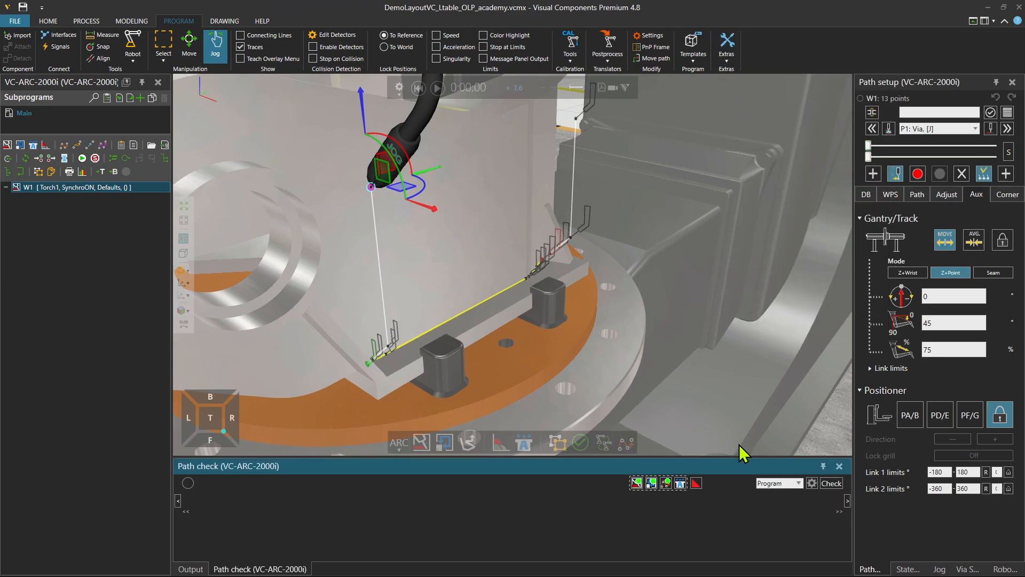
{"action": "mouse_move", "coordinate": [558, 477]}
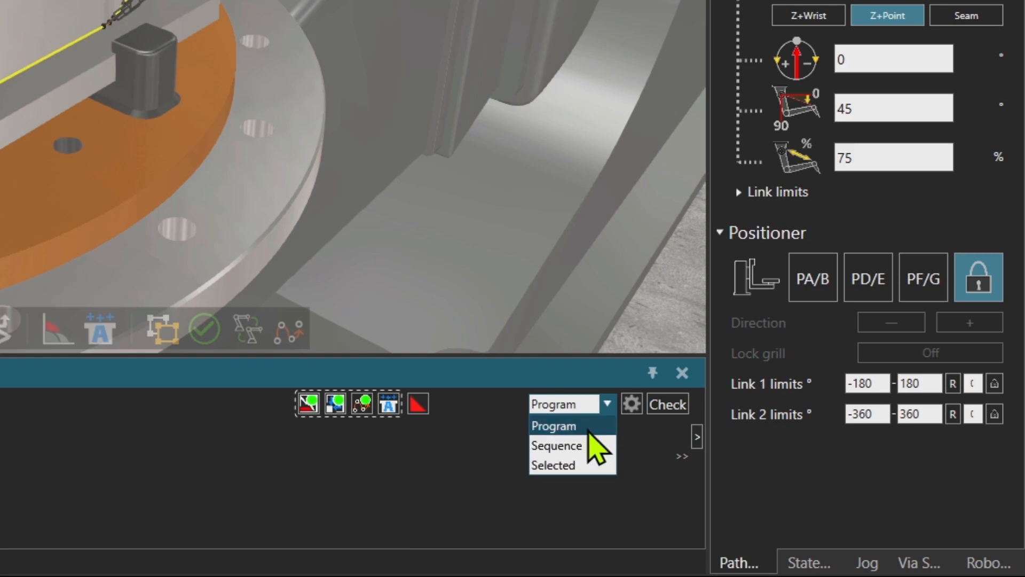
{"action": "left_click", "coordinate": [552, 465]}
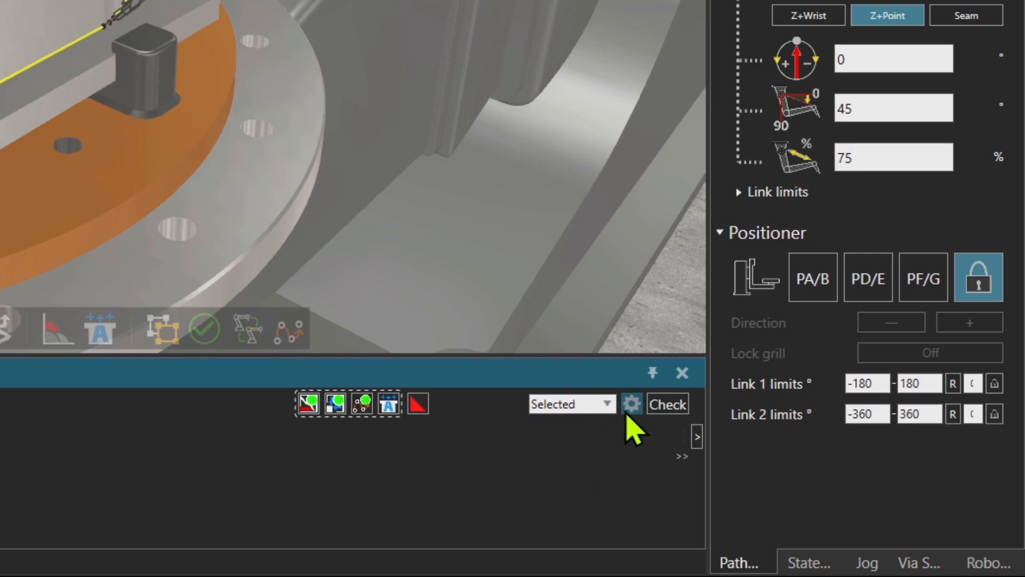
{"action": "left_click", "coordinate": [631, 402]}
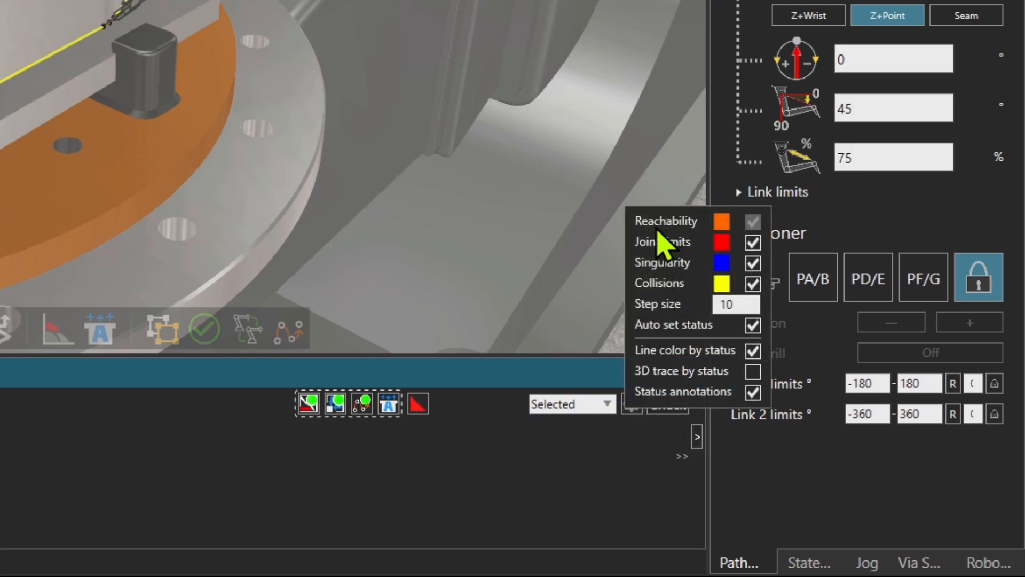
{"action": "mouse_move", "coordinate": [653, 258]}
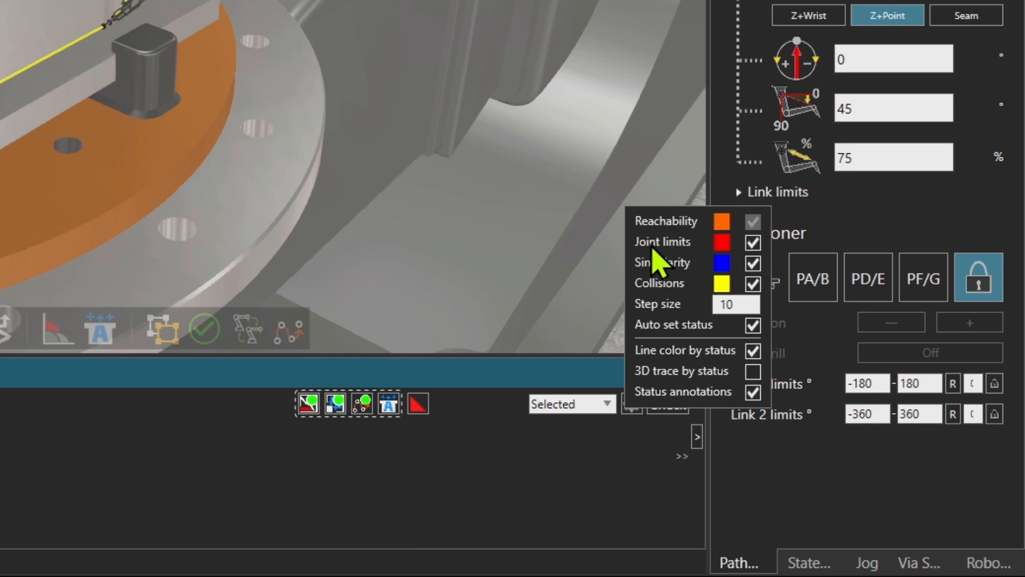
{"action": "mouse_move", "coordinate": [703, 282]}
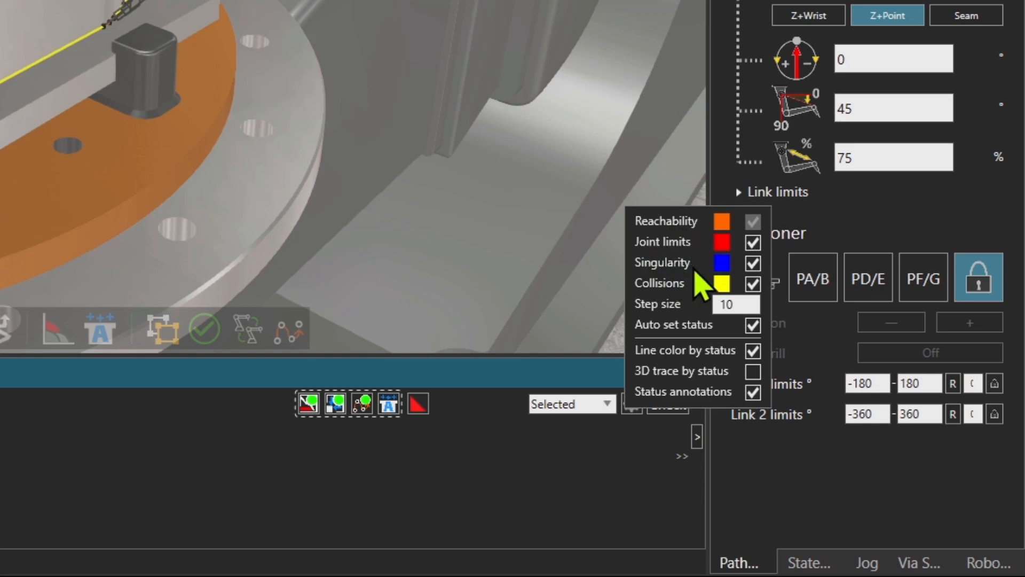
{"action": "mouse_move", "coordinate": [723, 274]}
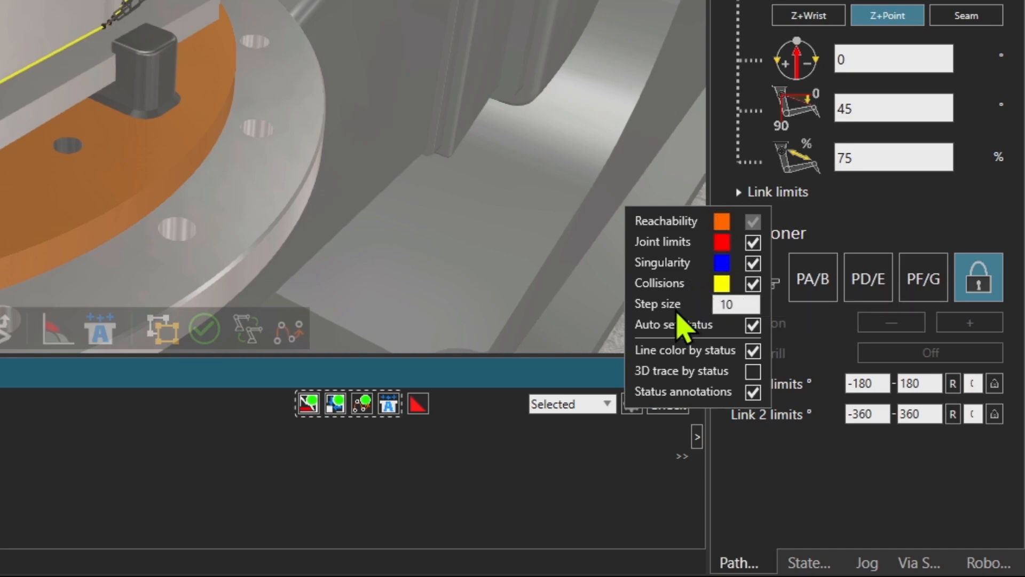
{"action": "mouse_move", "coordinate": [704, 320]}
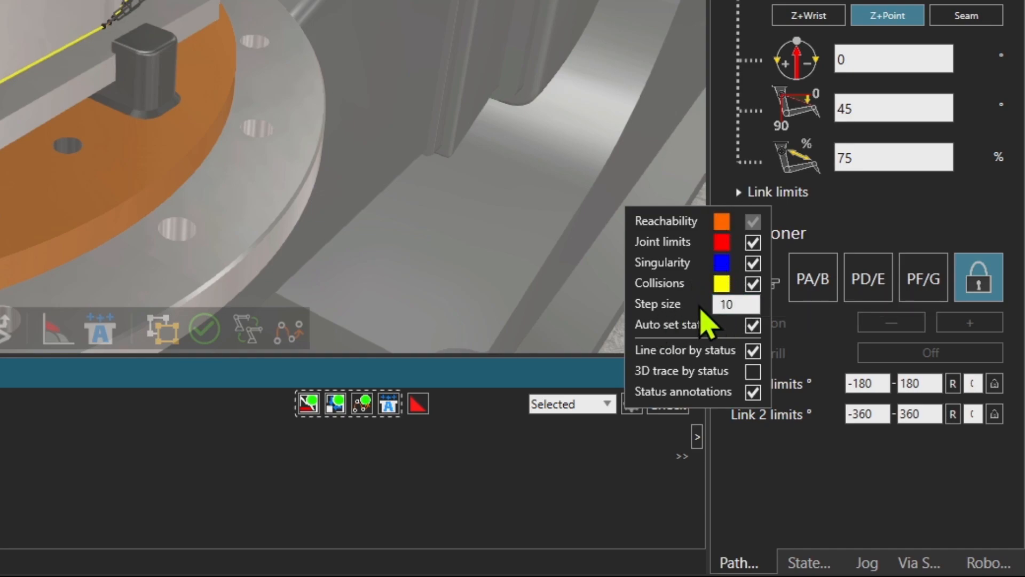
{"action": "mouse_move", "coordinate": [702, 317]}
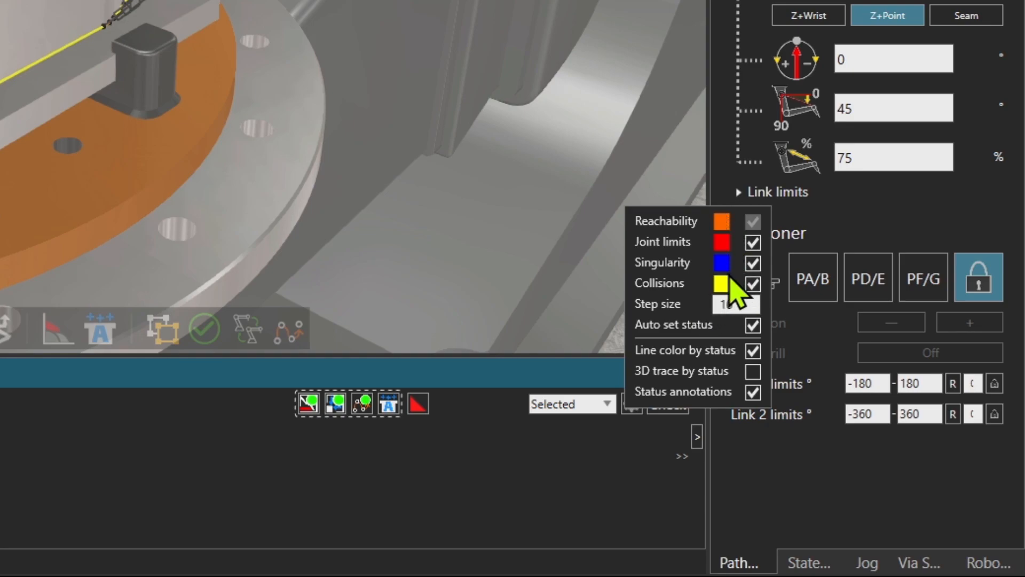
{"action": "left_click", "coordinate": [735, 303]}
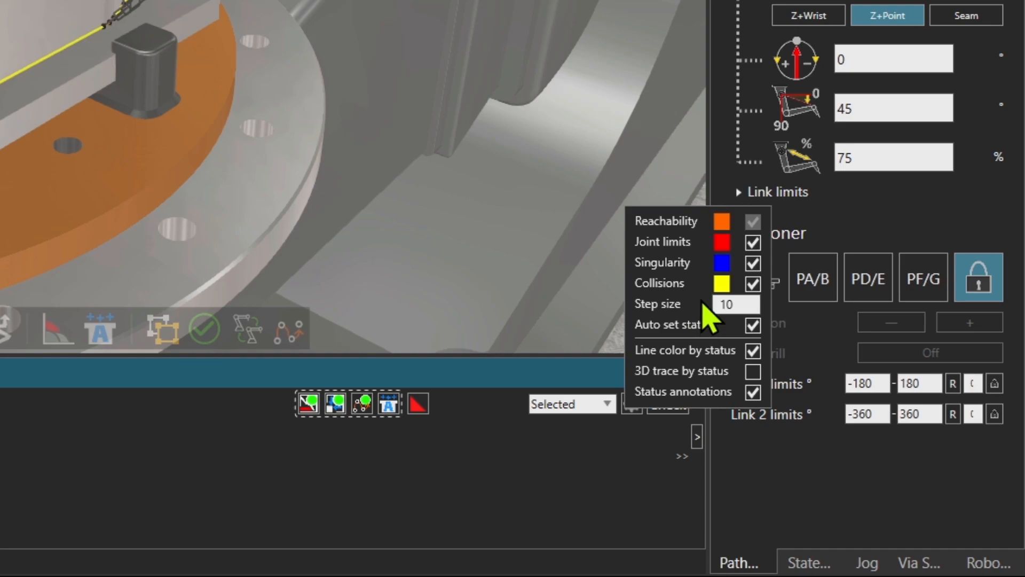
{"action": "mouse_move", "coordinate": [668, 353]}
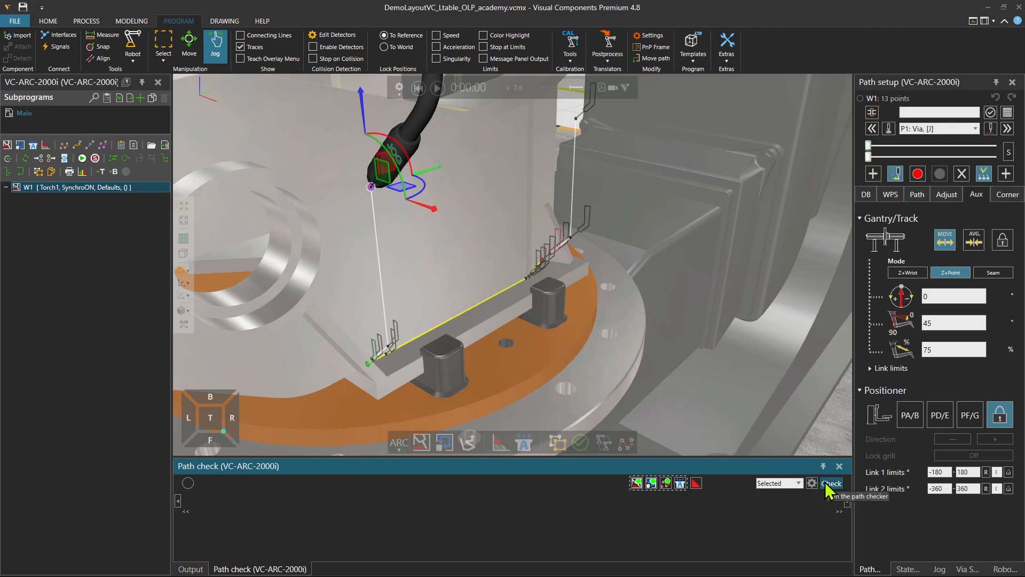
Step: Run the collision check on weld path W1 with detectors enabled
{"action": "left_click", "coordinate": [832, 483]}
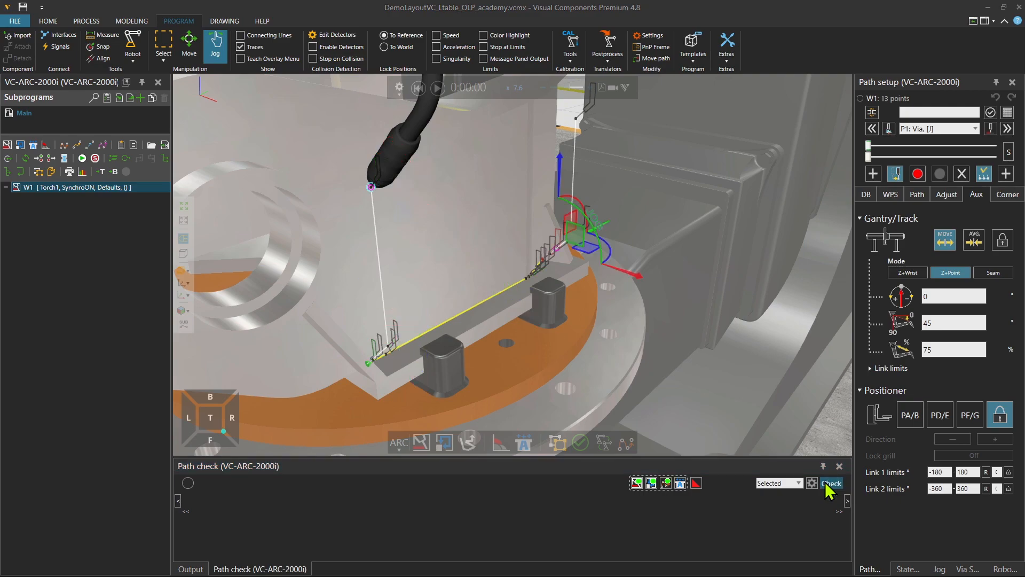
{"action": "left_click", "coordinate": [831, 483]}
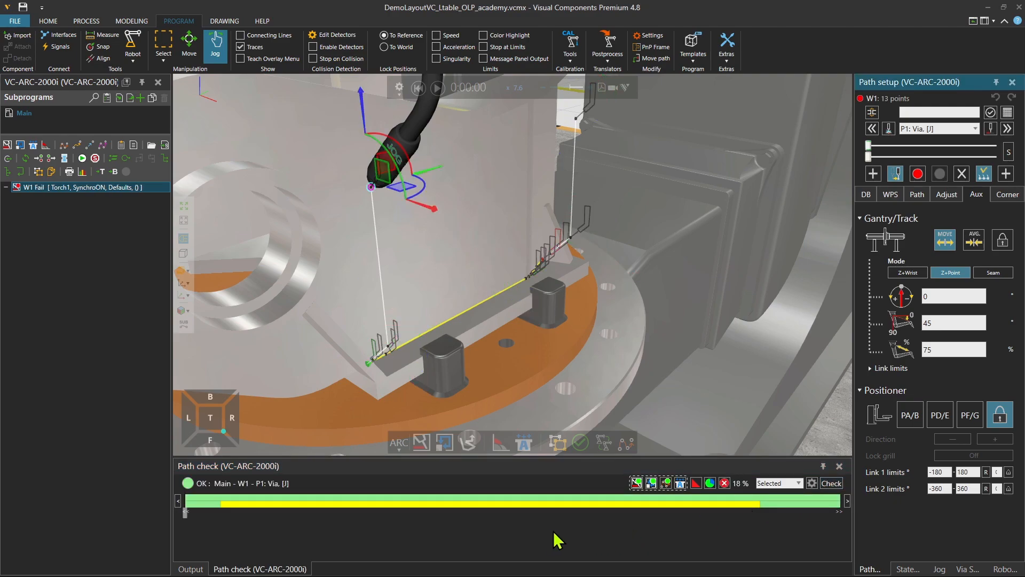
{"action": "mouse_move", "coordinate": [743, 500]}
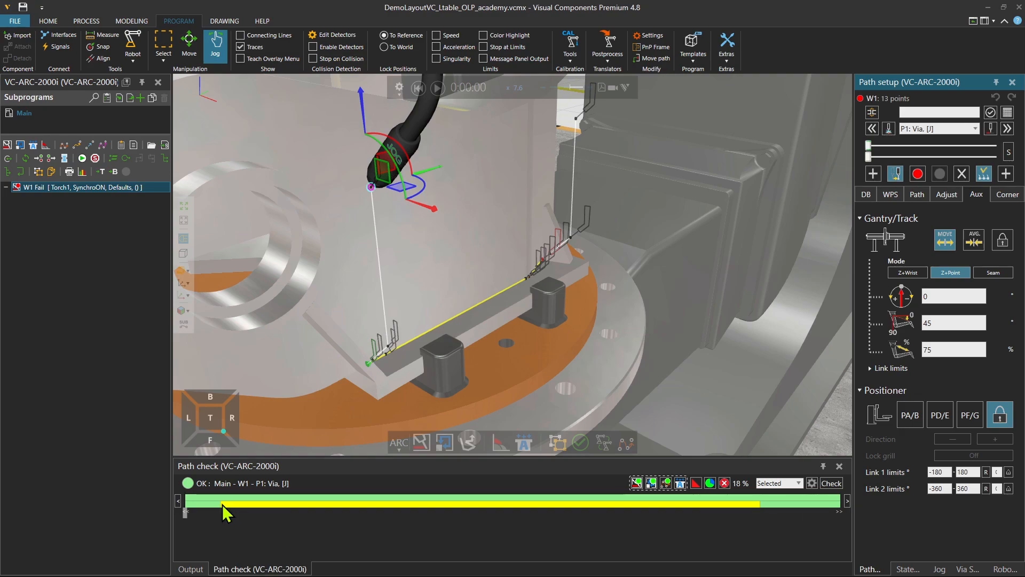
{"action": "mouse_move", "coordinate": [511, 515]}
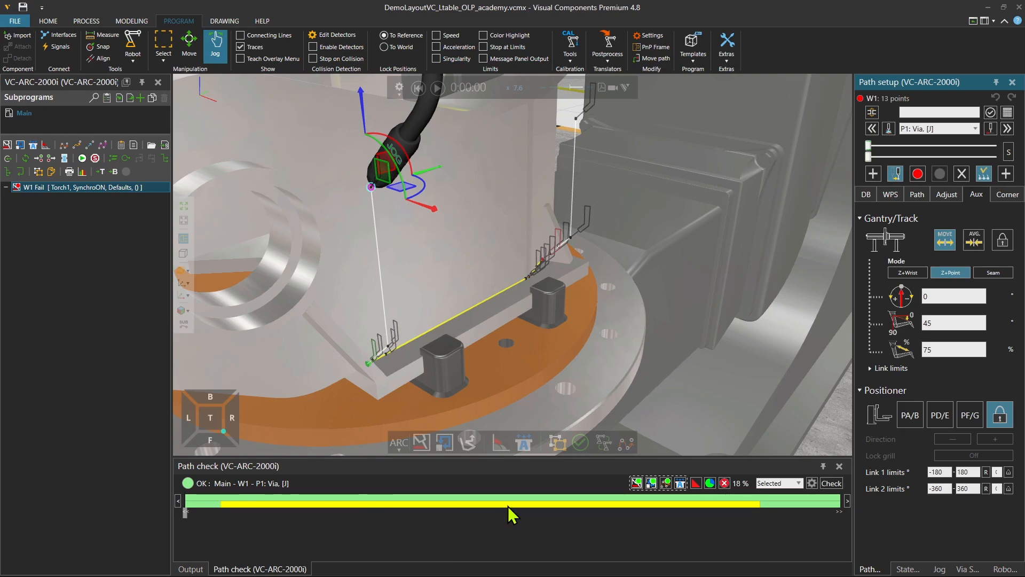
{"action": "mouse_move", "coordinate": [702, 511]}
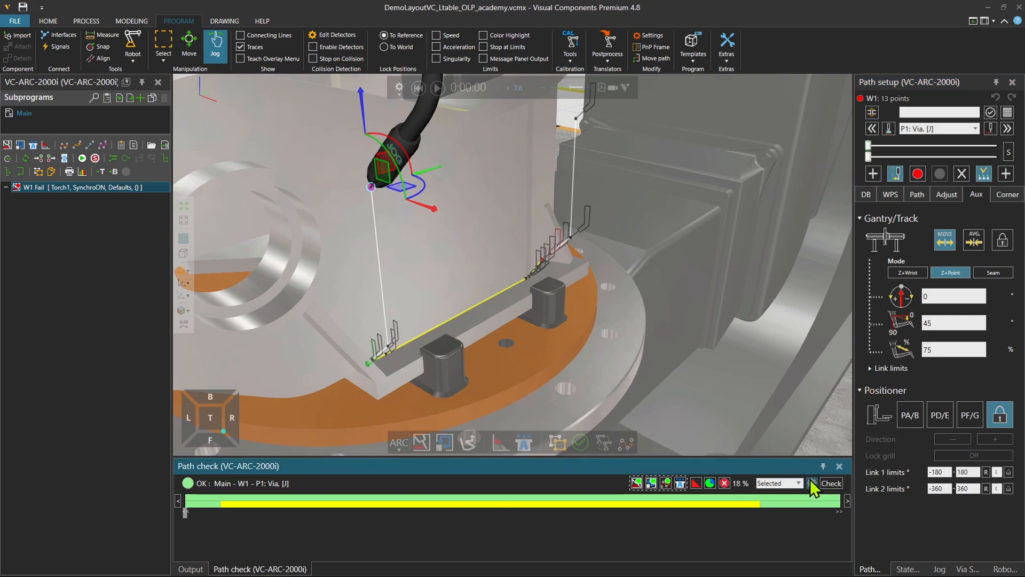
{"action": "left_click", "coordinate": [811, 483]}
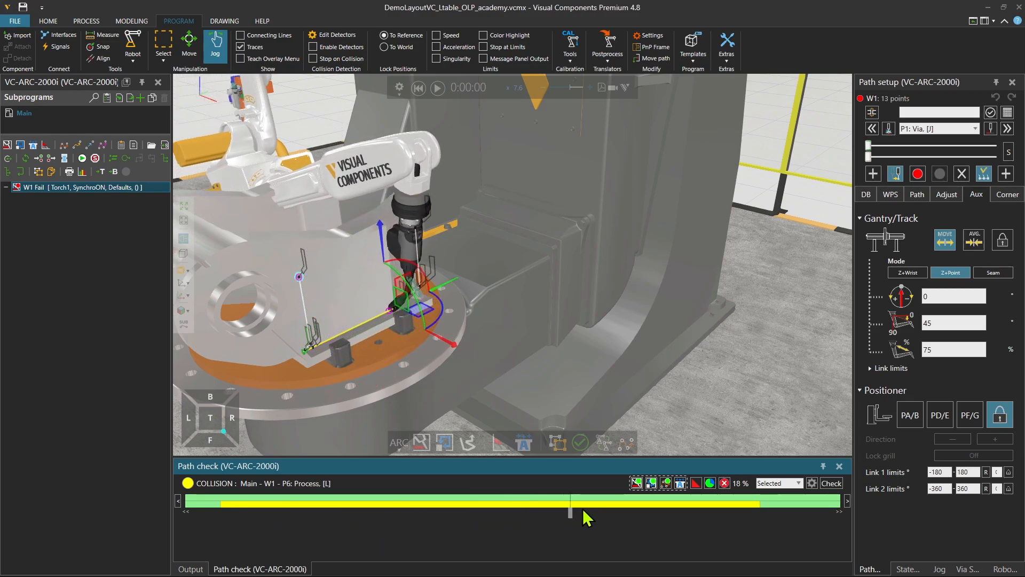
Step: Scrub through the process, departure, approach and seam-start points to see the torch hitting the positioner
{"action": "left_click_drag", "start_coordinate": [569, 501], "coordinate": [758, 502]}
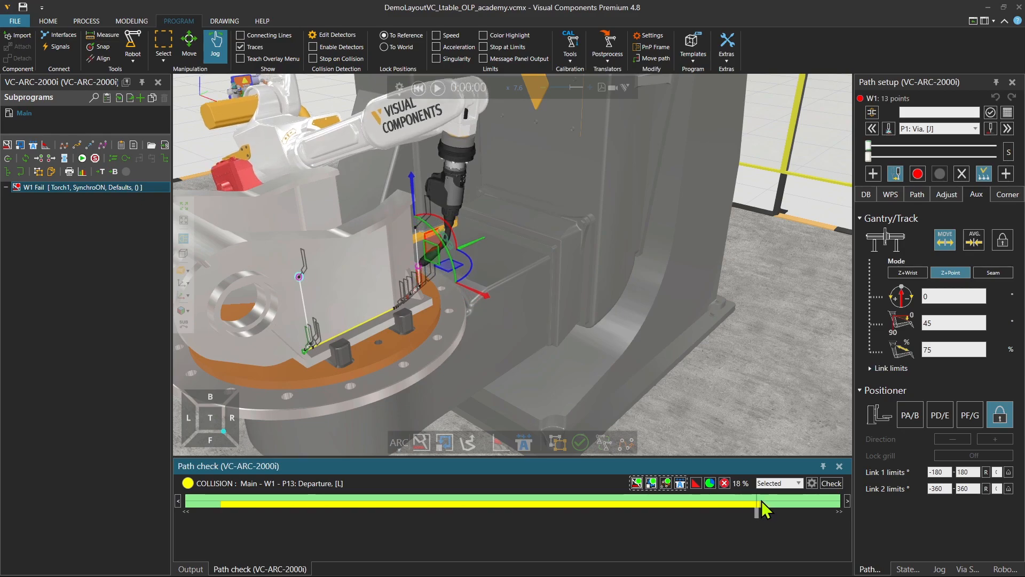
{"action": "left_click_drag", "start_coordinate": [761, 501], "coordinate": [399, 501]}
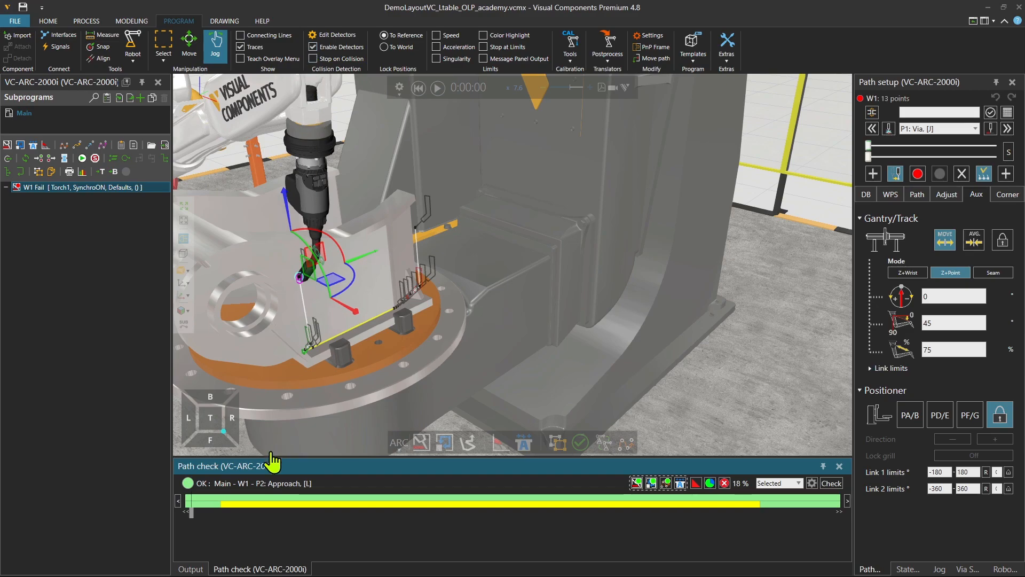
{"action": "left_click_drag", "start_coordinate": [190, 513], "coordinate": [232, 513]}
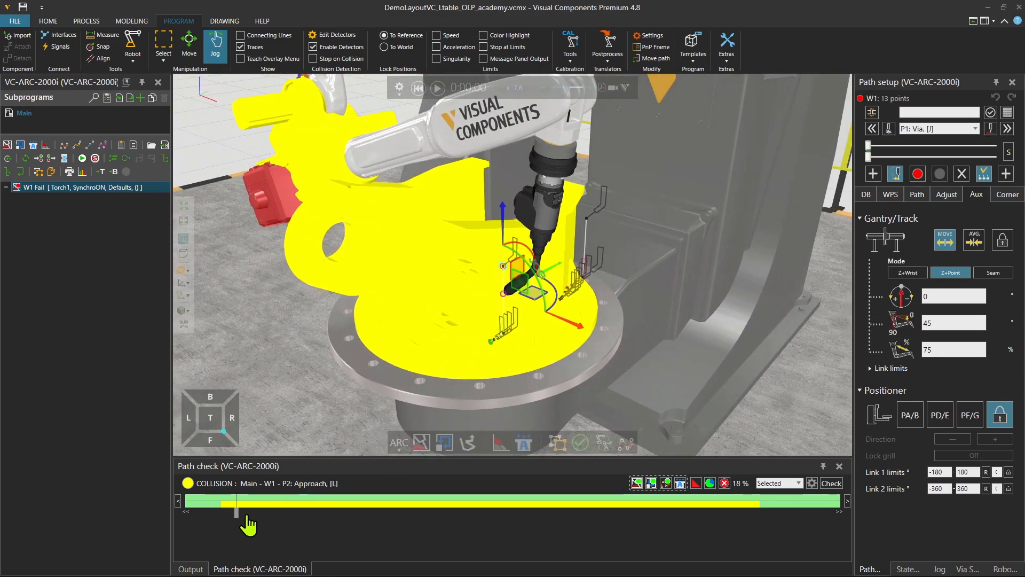
{"action": "left_click_drag", "start_coordinate": [235, 513], "coordinate": [255, 512]}
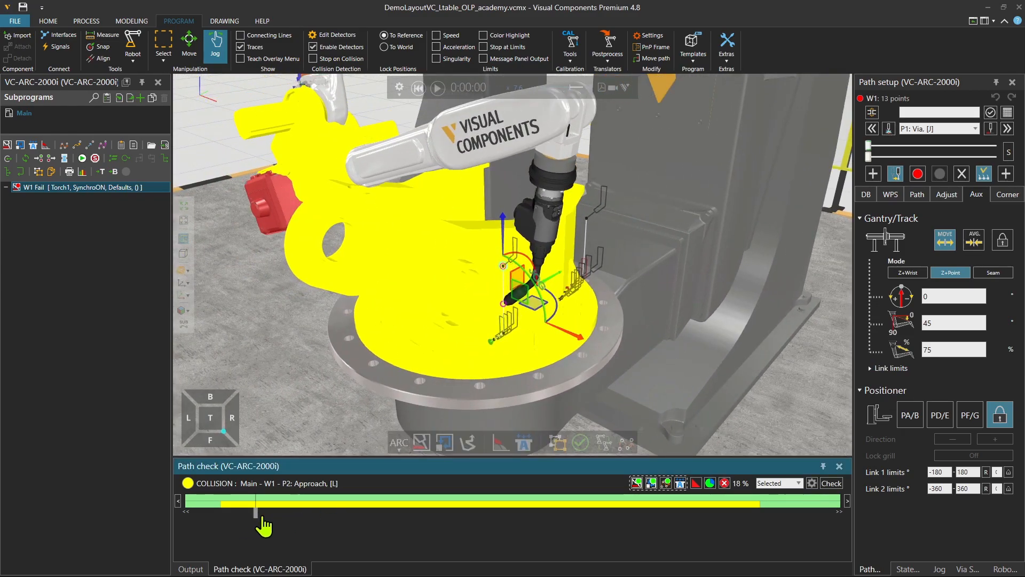
{"action": "left_click_drag", "start_coordinate": [255, 512], "coordinate": [431, 511]}
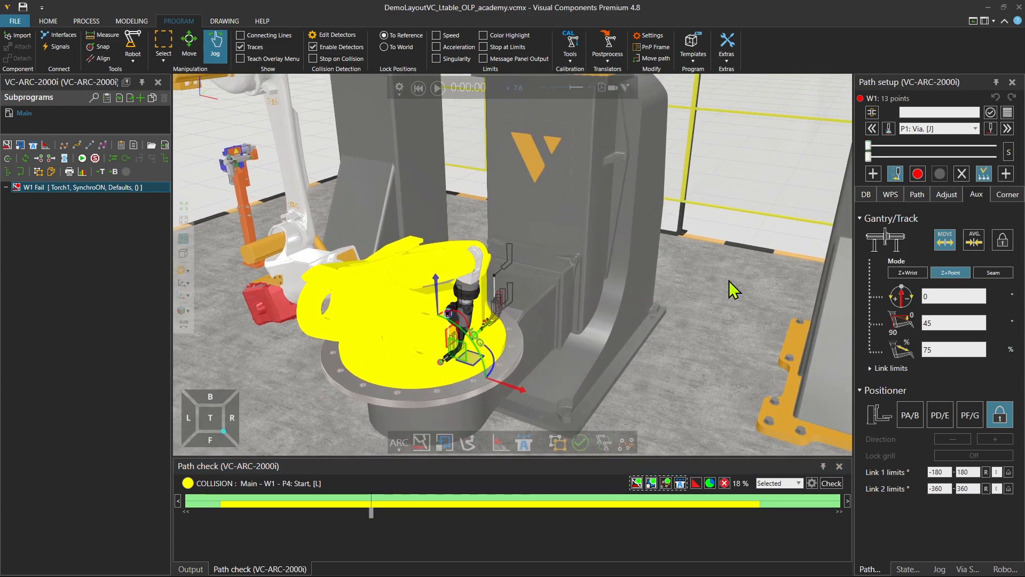
{"action": "mouse_move", "coordinate": [855, 222]}
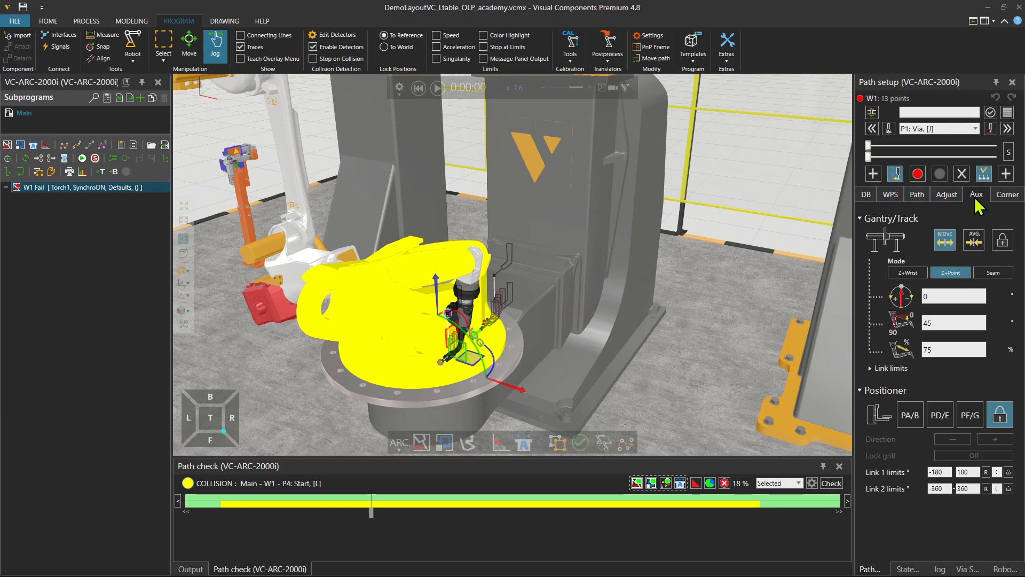
{"action": "mouse_move", "coordinate": [980, 209]}
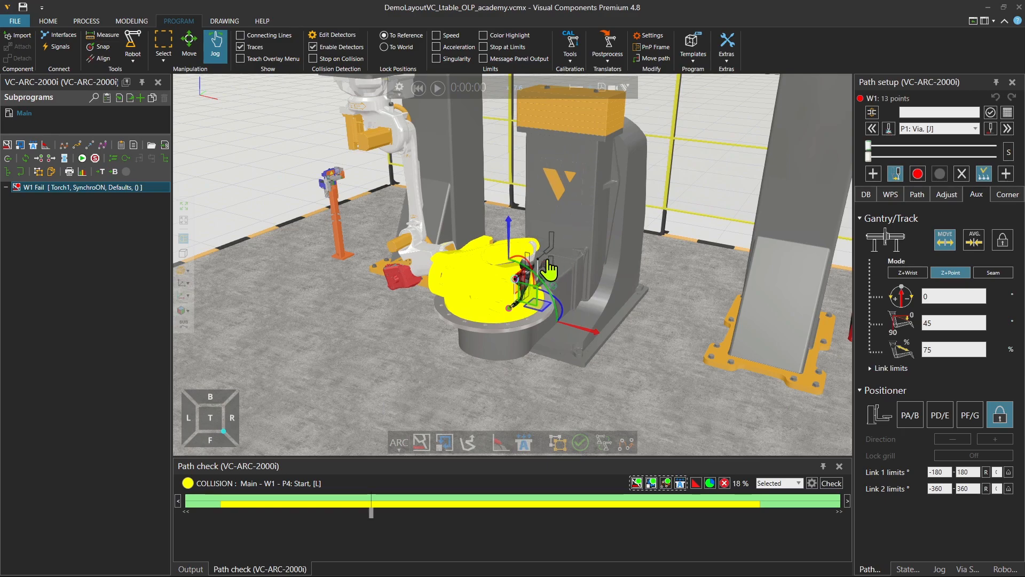
{"action": "mouse_move", "coordinate": [864, 260]}
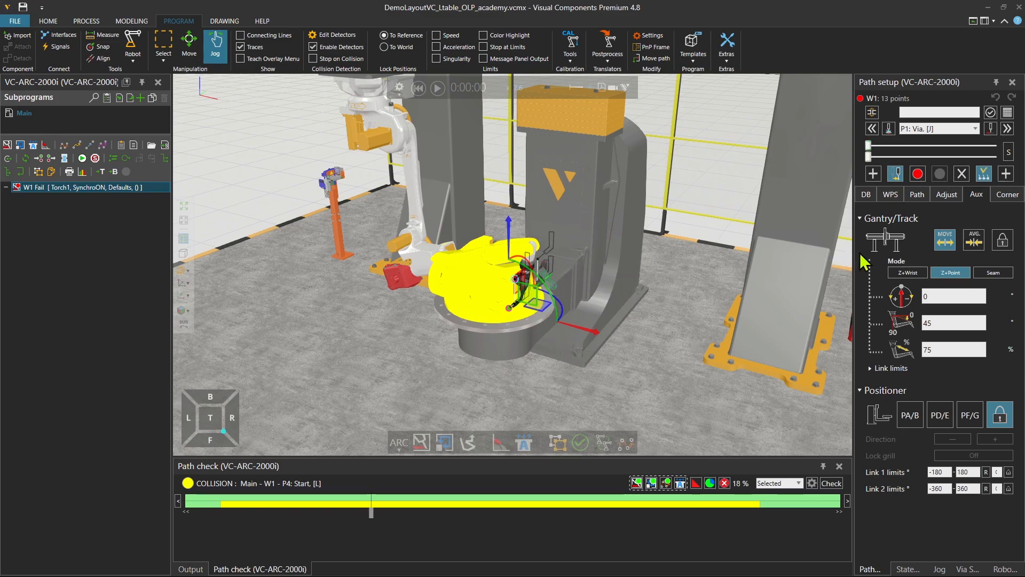
Step: Try torch angles 45, 55, 60, 35, 20 in Path setup > Aux and settle on 25 degrees
{"action": "left_click", "coordinate": [952, 322]}
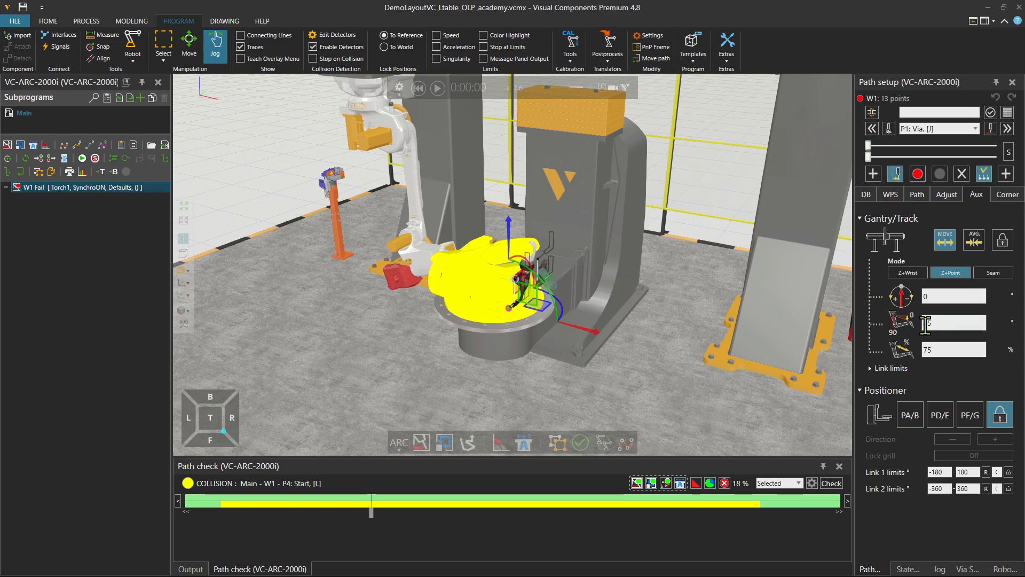
{"action": "type", "text": "45"}
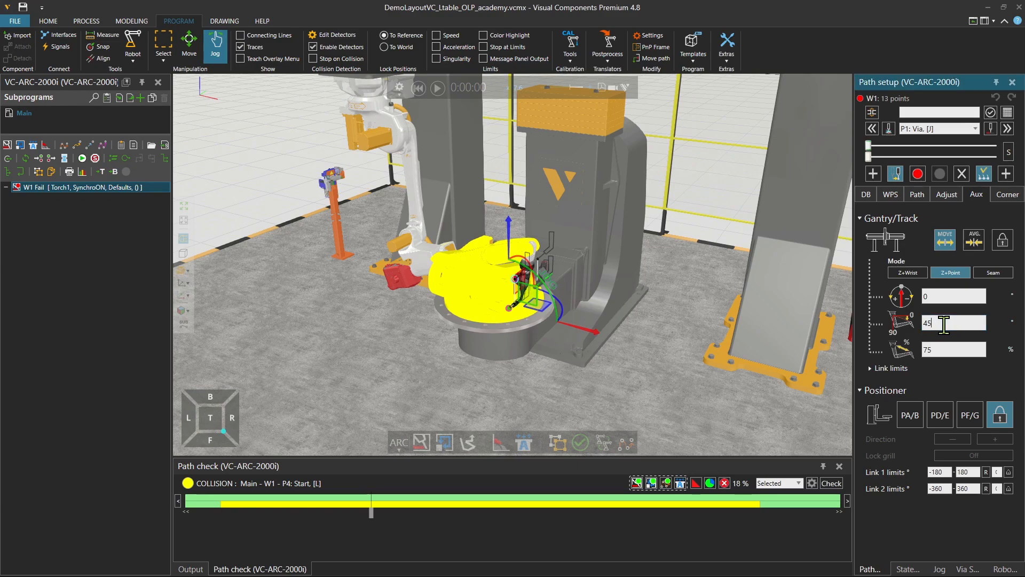
{"action": "type", "text": "55"}
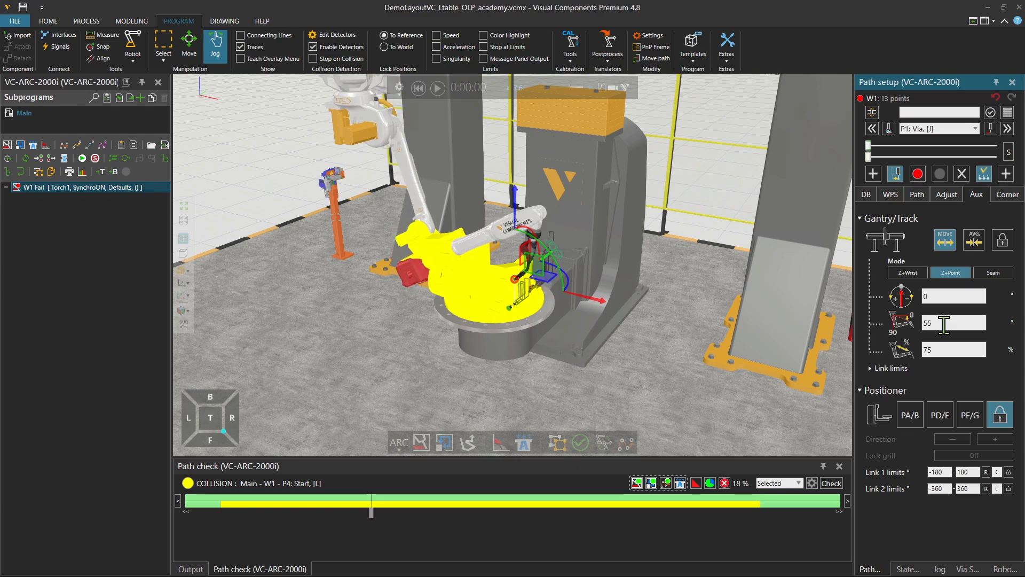
{"action": "type", "text": "60"}
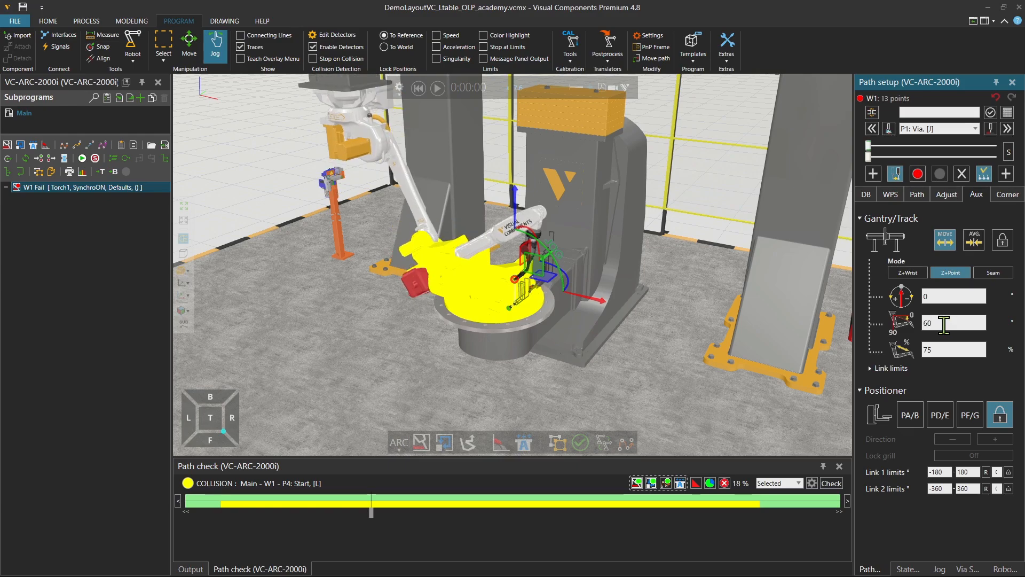
{"action": "type", "text": "35"}
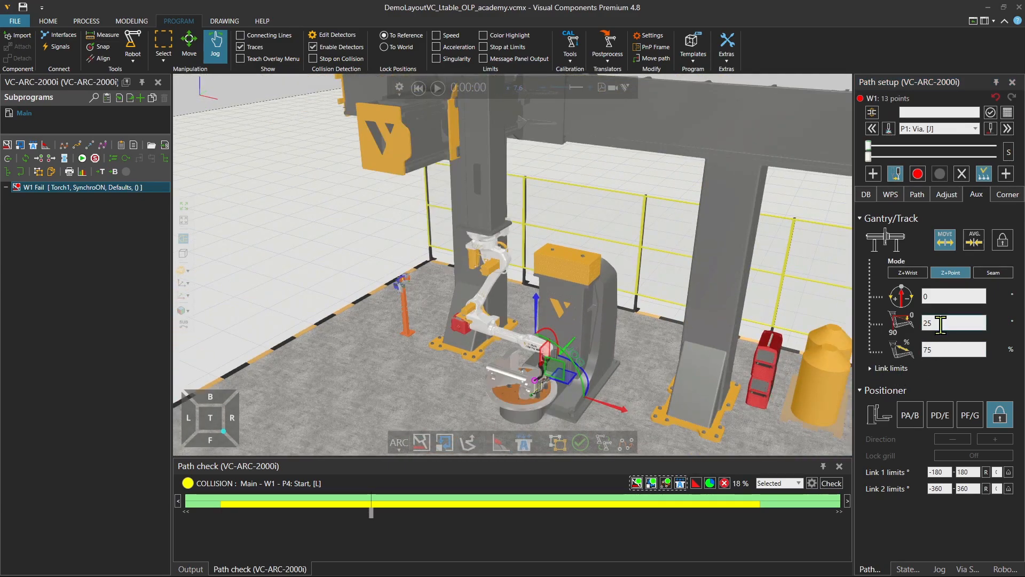
{"action": "type", "text": "20"}
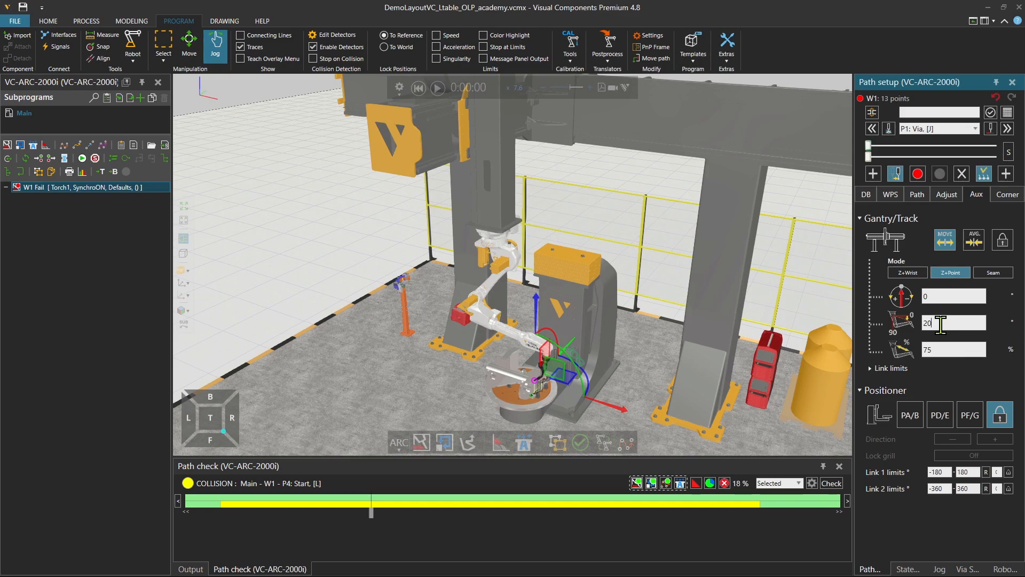
{"action": "type", "text": "25"}
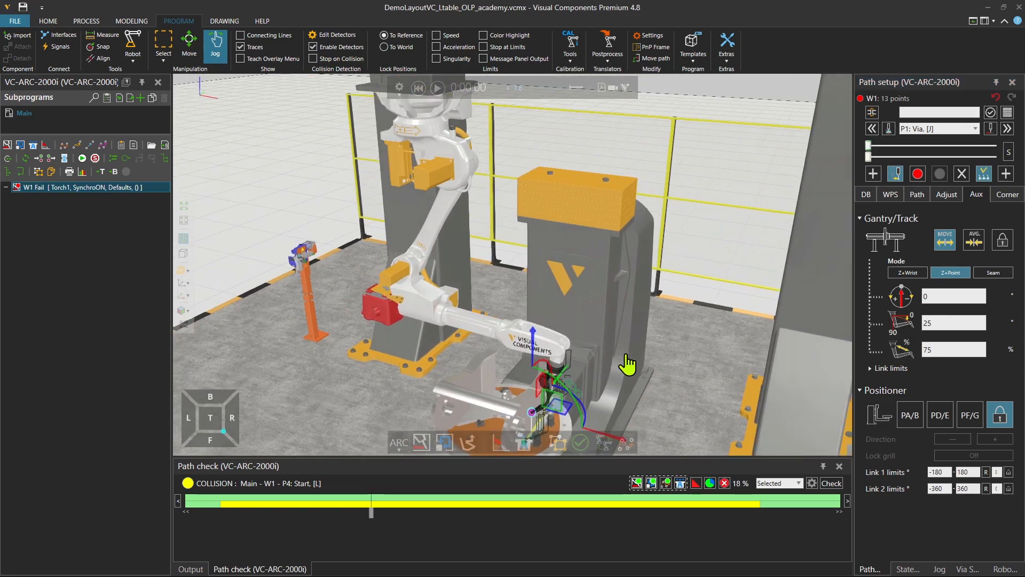
{"action": "left_click_drag", "start_coordinate": [628, 363], "coordinate": [618, 363]}
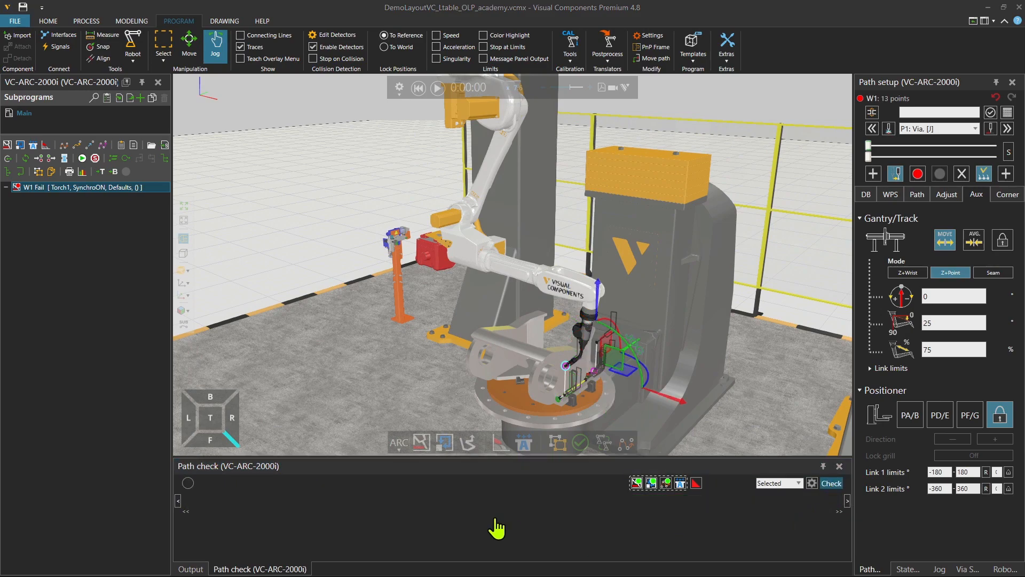
Step: Rerun the check (89% OK) and scrub to the remaining collisions at P4 Start and P11 Away
{"action": "left_click", "coordinate": [830, 483]}
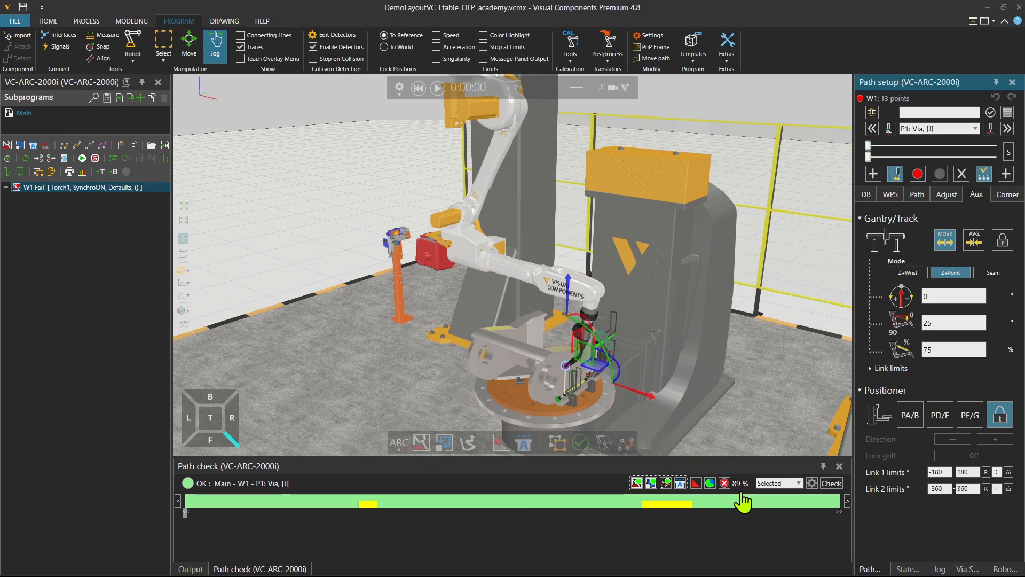
{"action": "mouse_move", "coordinate": [255, 526]}
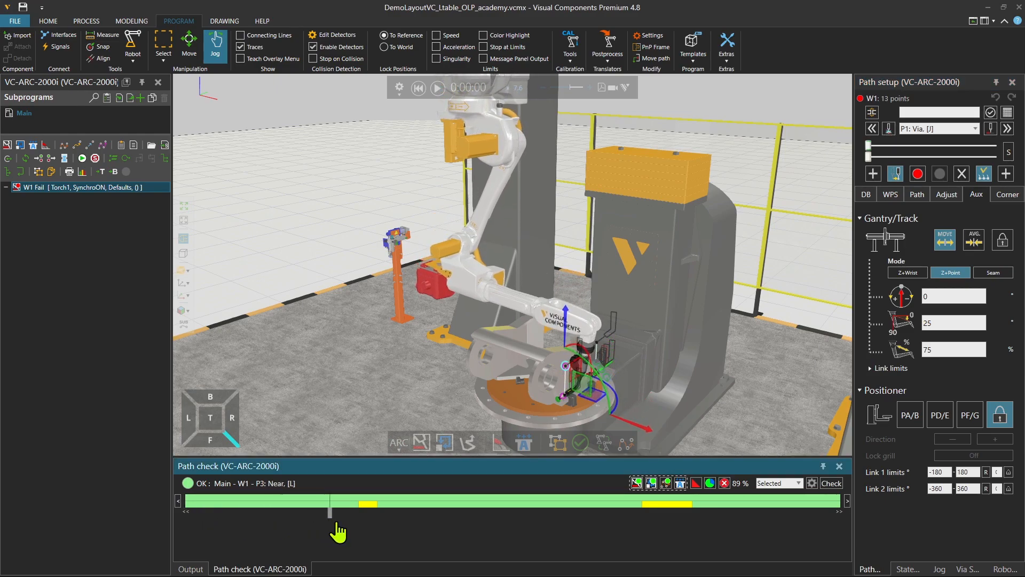
{"action": "left_click_drag", "start_coordinate": [330, 503], "coordinate": [367, 503]}
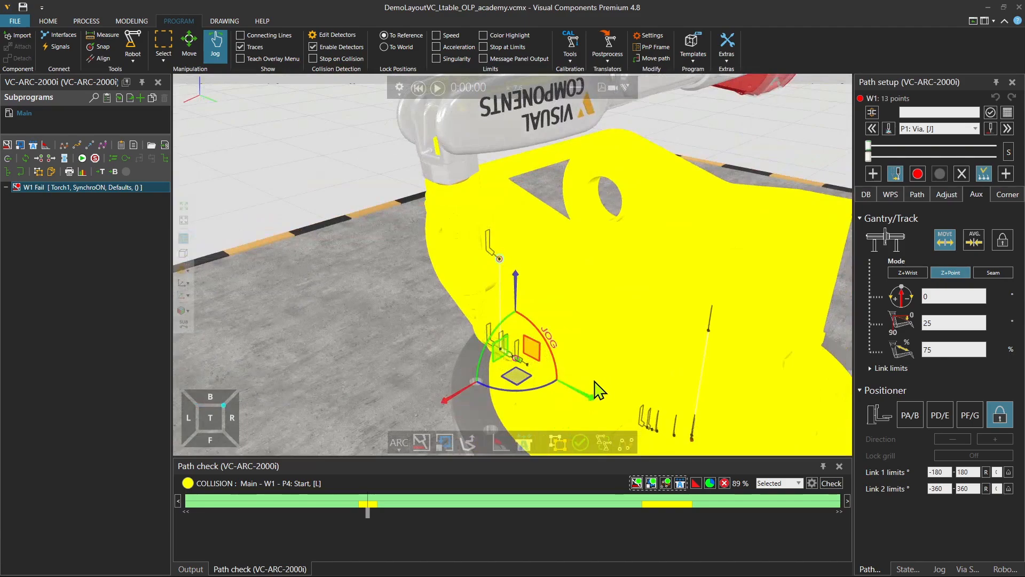
{"action": "left_click_drag", "start_coordinate": [367, 510], "coordinate": [414, 510]}
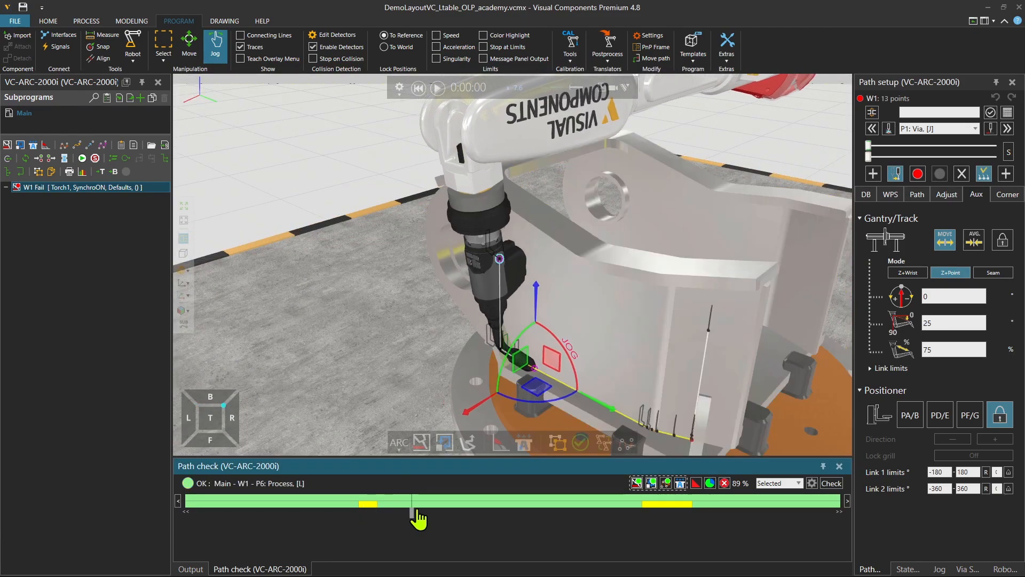
{"action": "left_click_drag", "start_coordinate": [415, 499], "coordinate": [660, 500]}
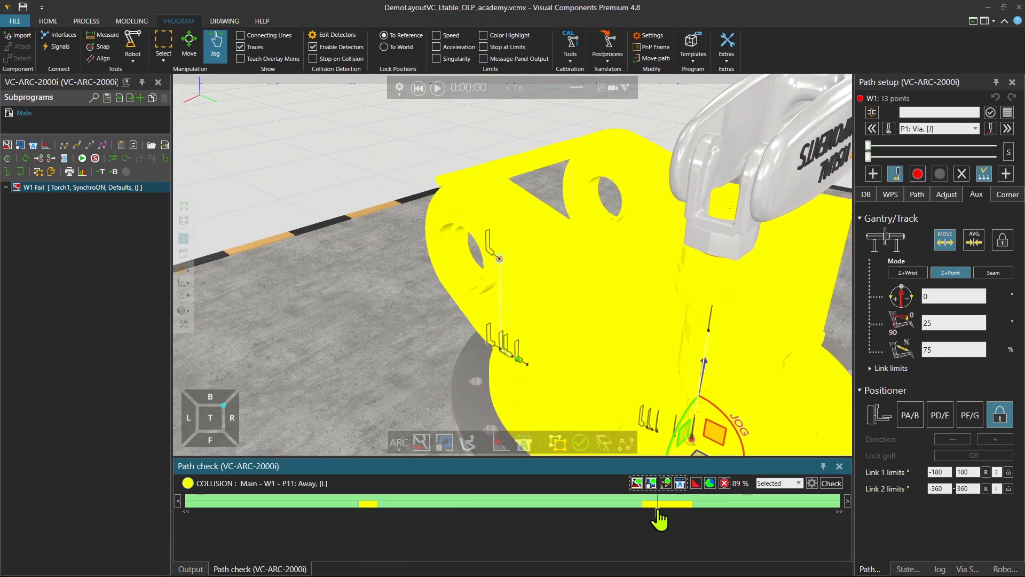
{"action": "left_click_drag", "start_coordinate": [659, 503], "coordinate": [669, 503]}
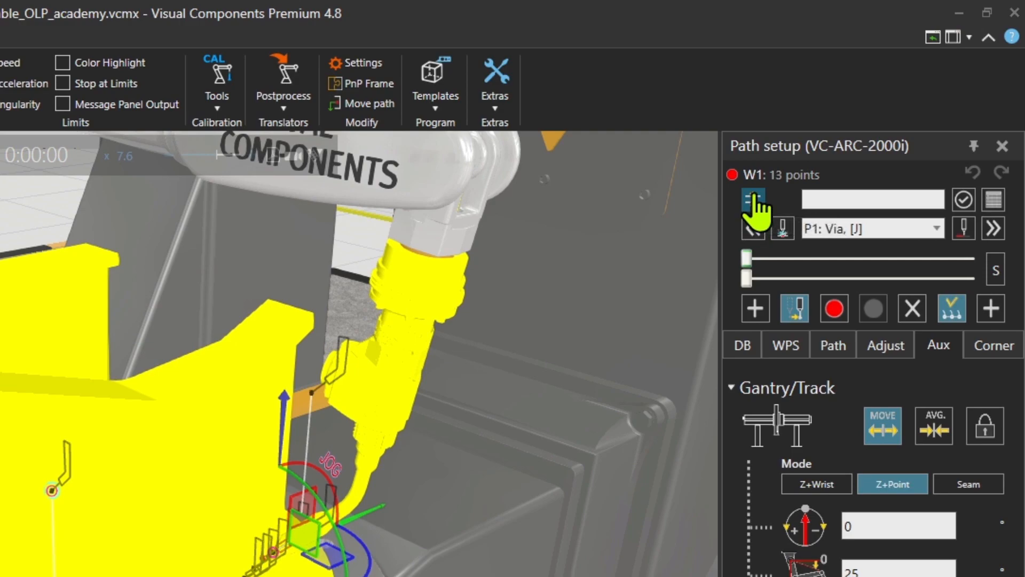
Step: Clear the old Path check result and re-check the selected W1 path to get 100% OK
{"action": "left_click", "coordinate": [753, 200]}
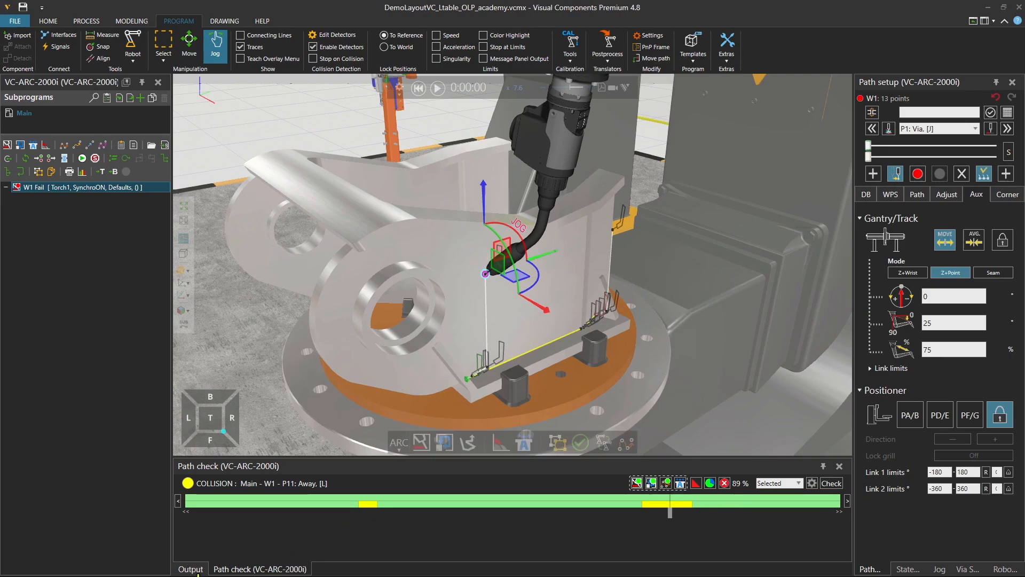
{"action": "left_click", "coordinate": [190, 568]}
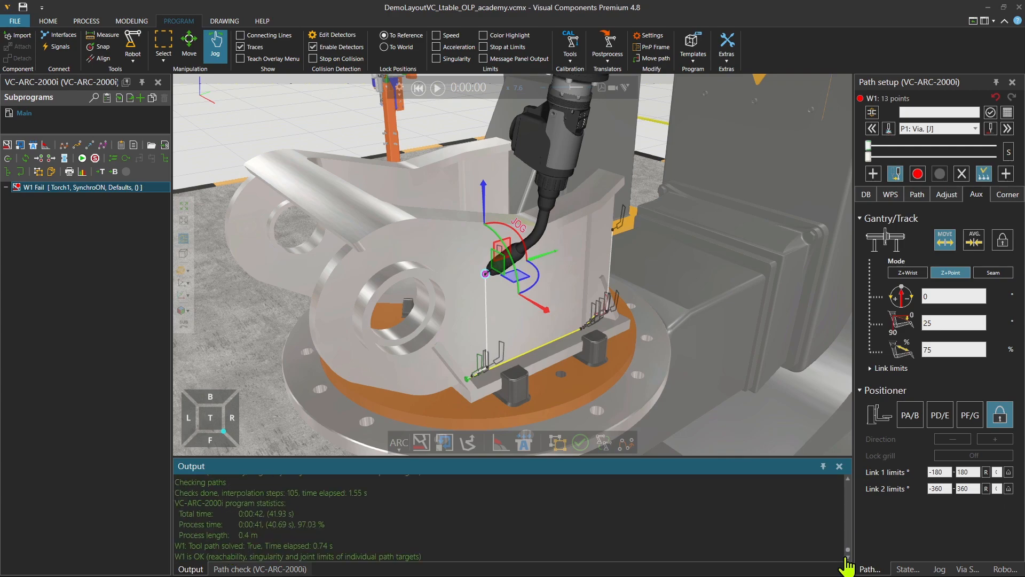
{"action": "mouse_move", "coordinate": [191, 555]}
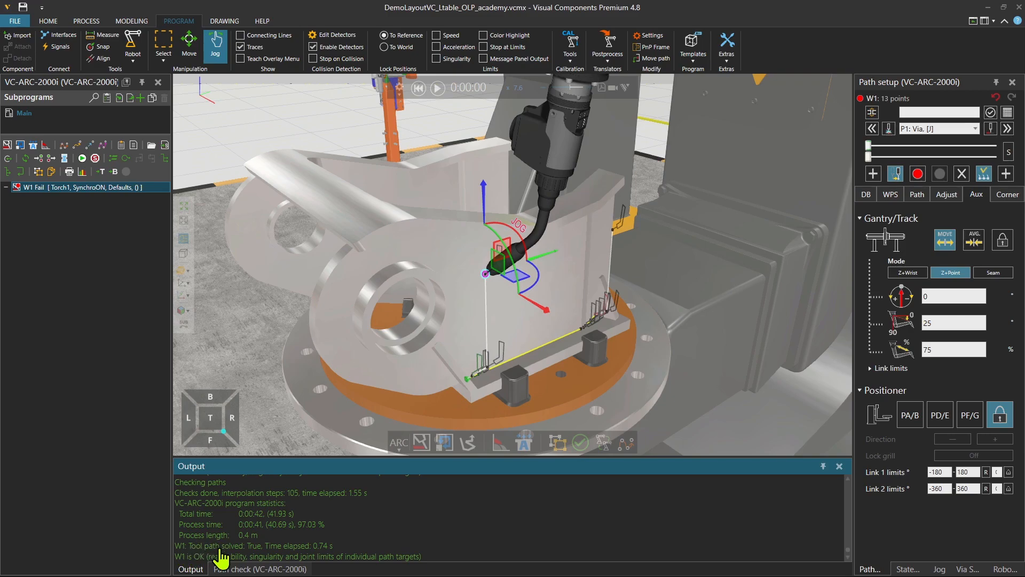
{"action": "mouse_move", "coordinate": [202, 563]}
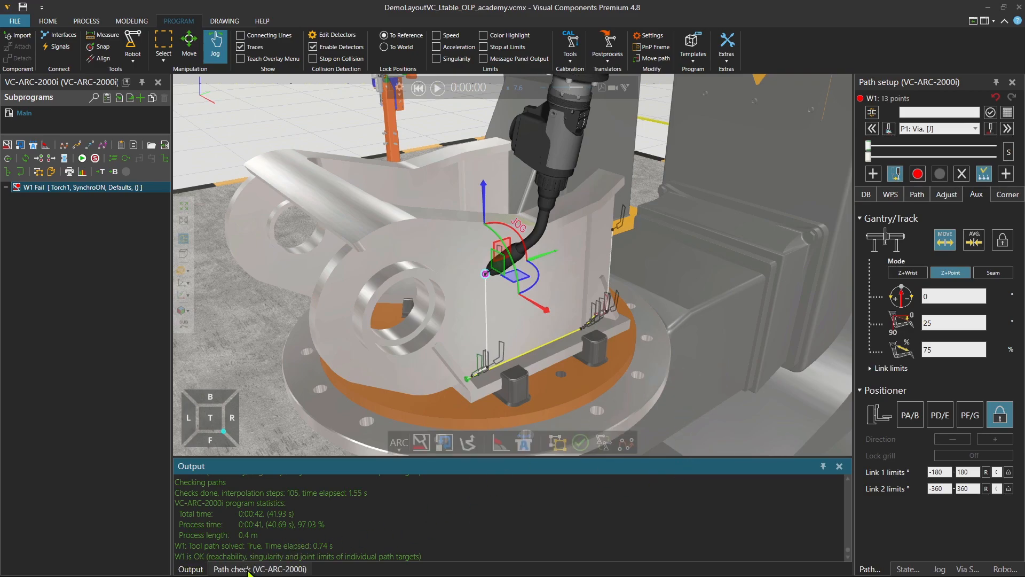
{"action": "left_click", "coordinate": [260, 569]}
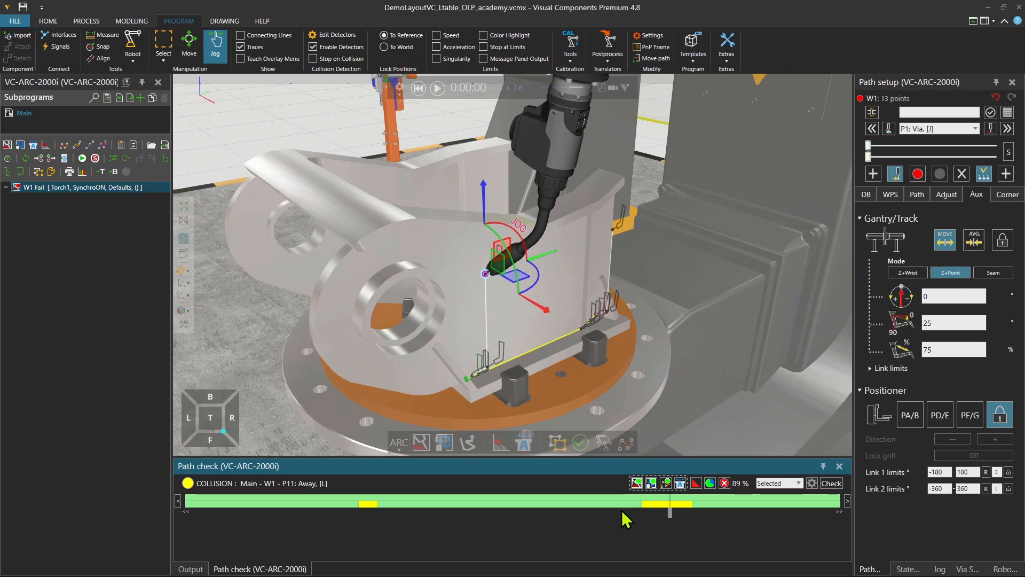
{"action": "left_click", "coordinate": [831, 483]}
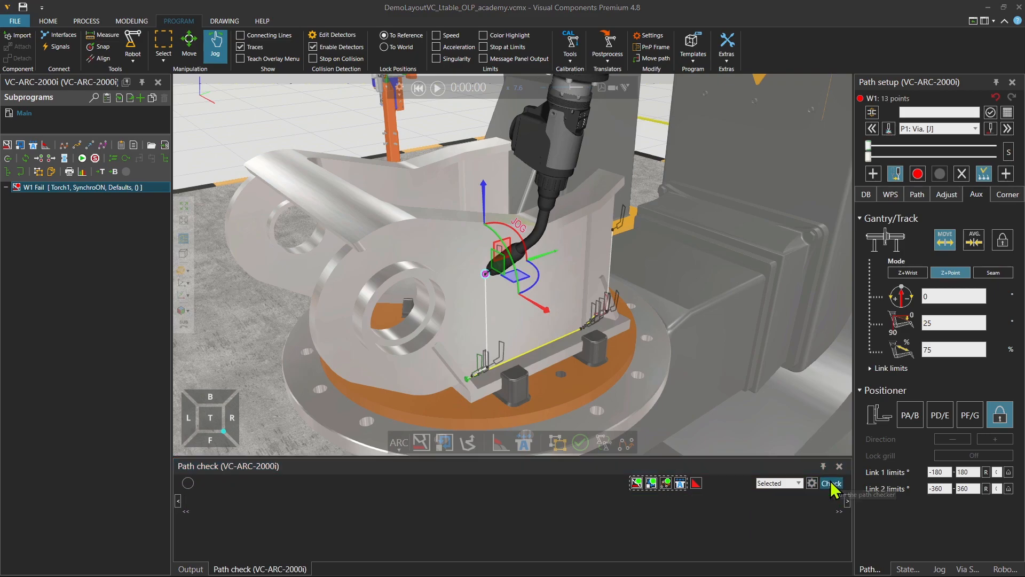
{"action": "left_click", "coordinate": [831, 482]}
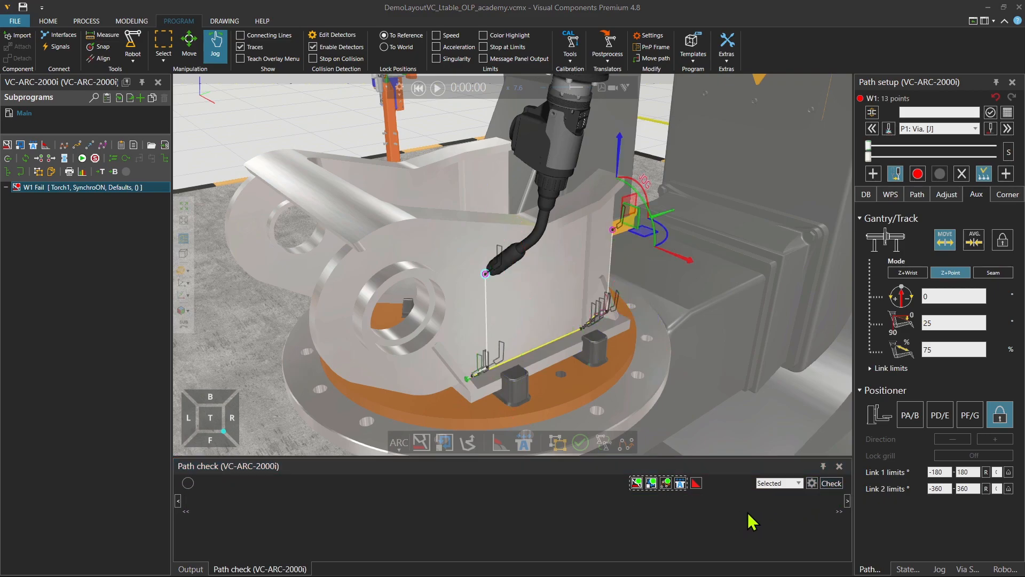
{"action": "left_click", "coordinate": [831, 483]}
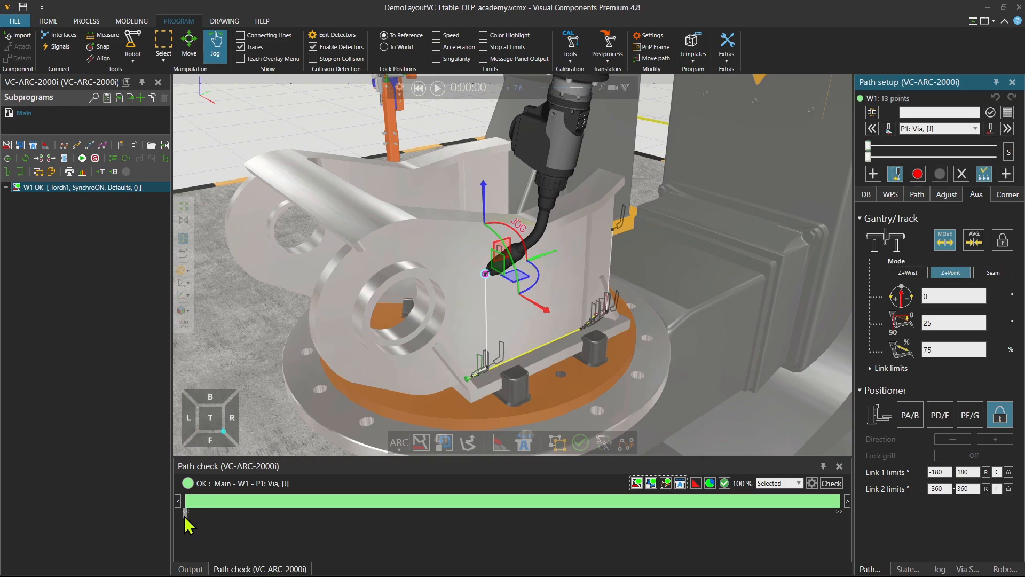
{"action": "left_click_drag", "start_coordinate": [186, 511], "coordinate": [330, 511]}
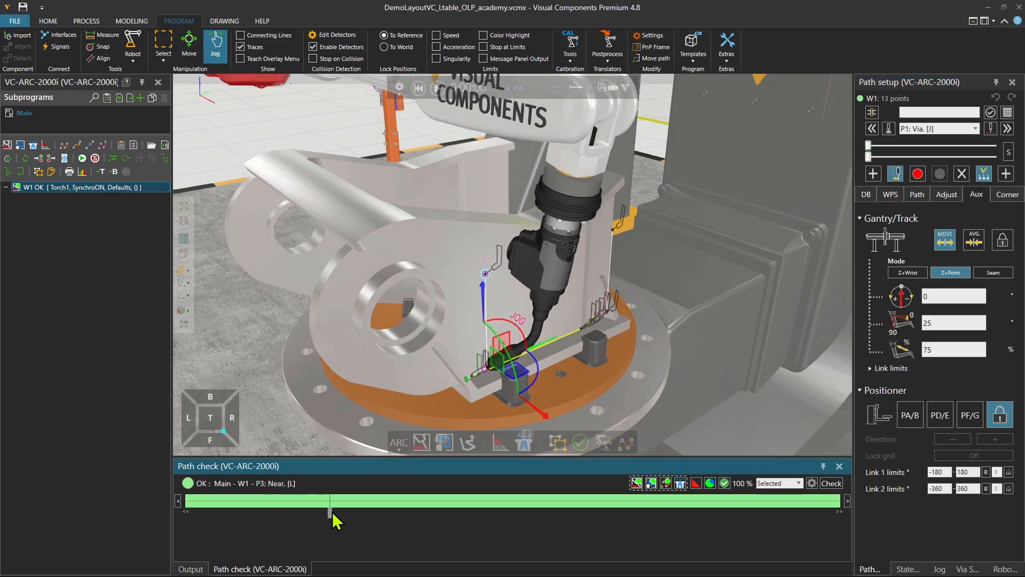
{"action": "left_click_drag", "start_coordinate": [329, 501], "coordinate": [468, 501]}
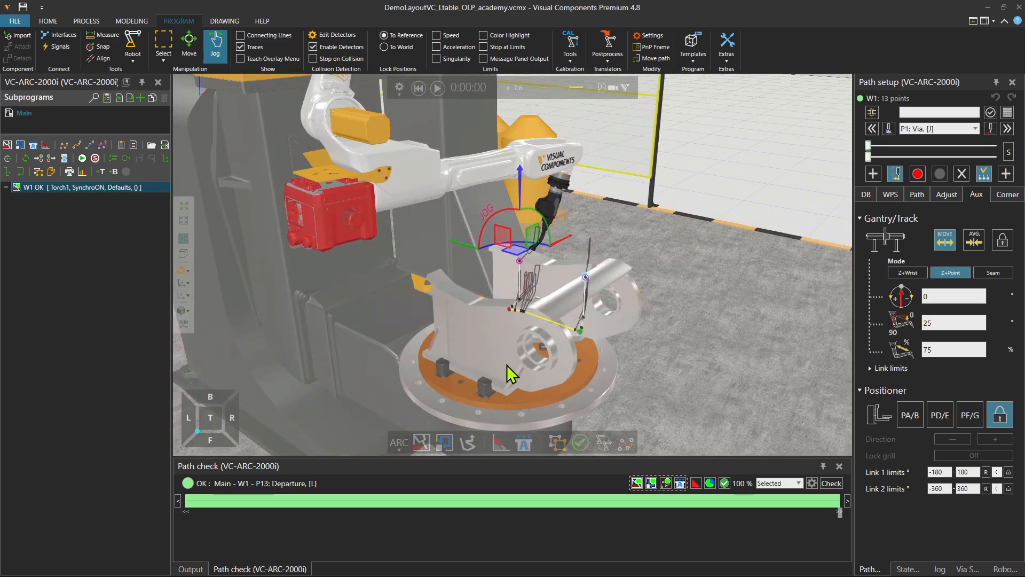
{"action": "mouse_move", "coordinate": [496, 384]}
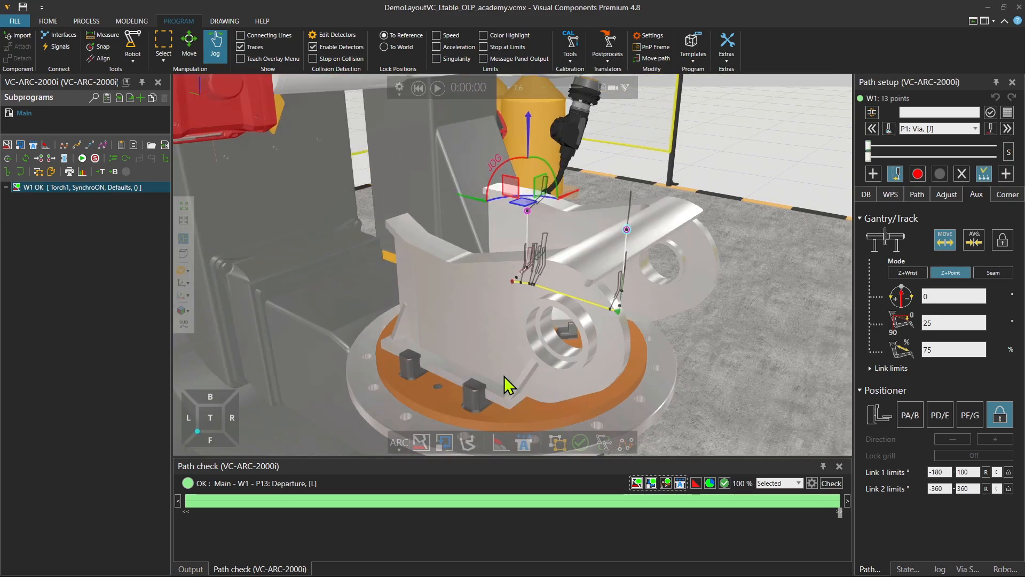
{"action": "left_click_drag", "start_coordinate": [508, 384], "coordinate": [566, 372]}
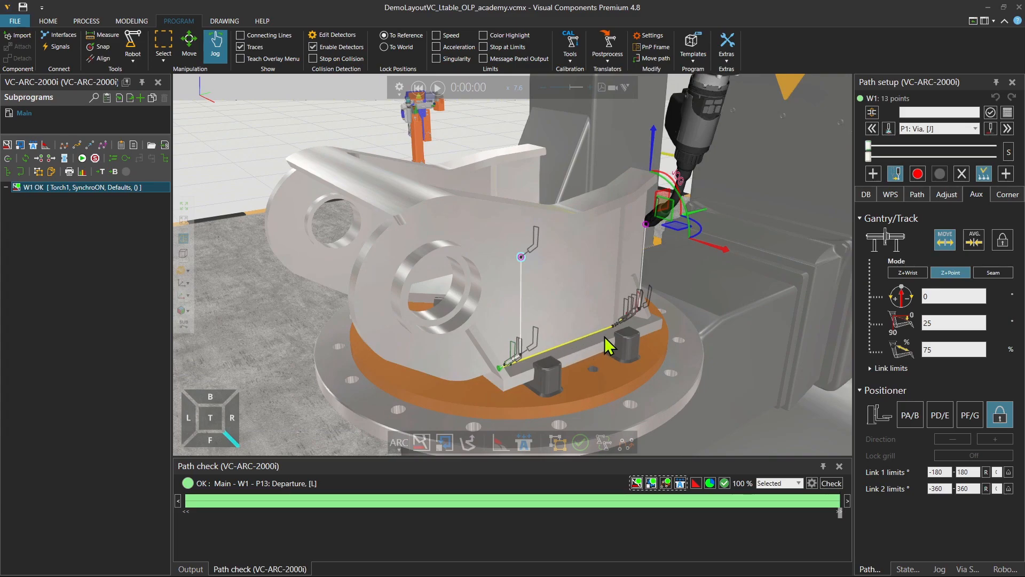
{"action": "mouse_move", "coordinate": [555, 375]}
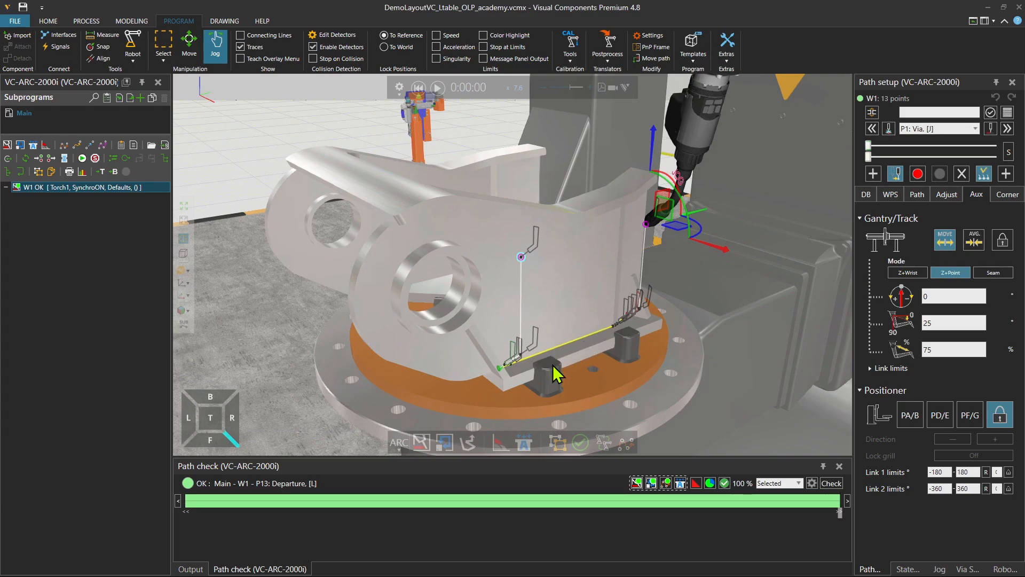
Step: Set the clone references for W1 as a plane-to-plane clone onto the opposite-face joint, creating W2
{"action": "left_click", "coordinate": [89, 187]}
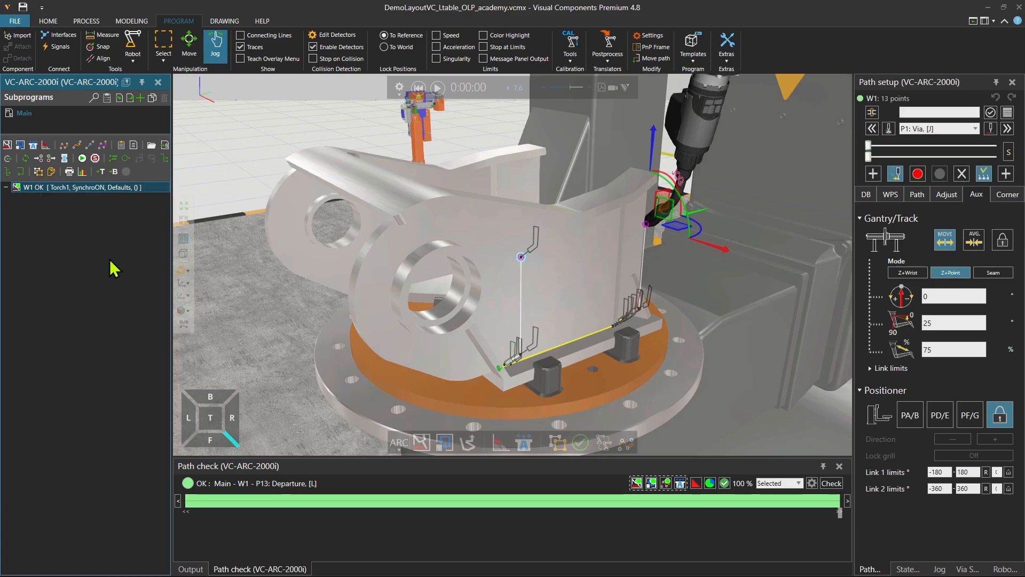
{"action": "mouse_move", "coordinate": [225, 302]}
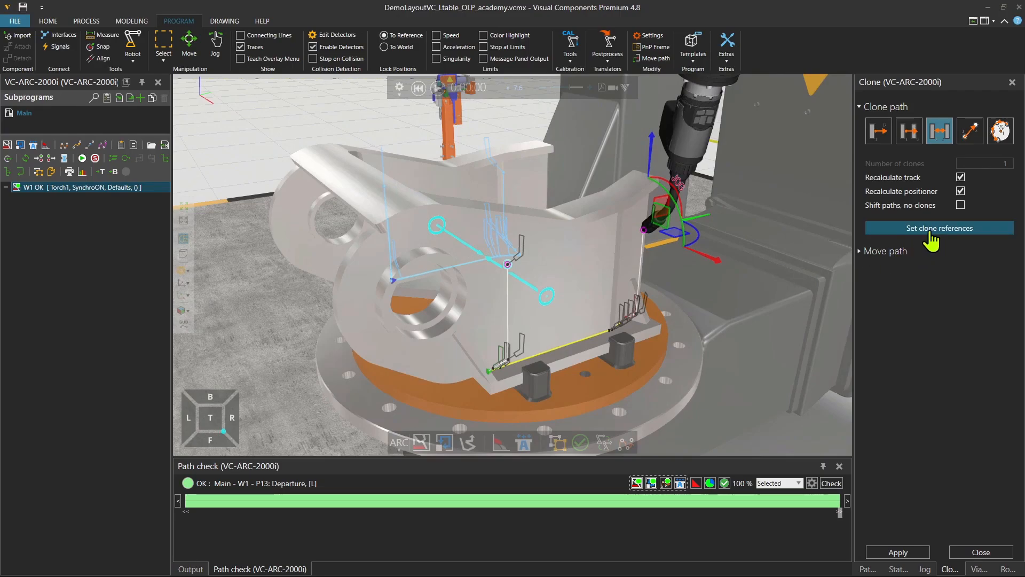
{"action": "left_click", "coordinate": [938, 227]}
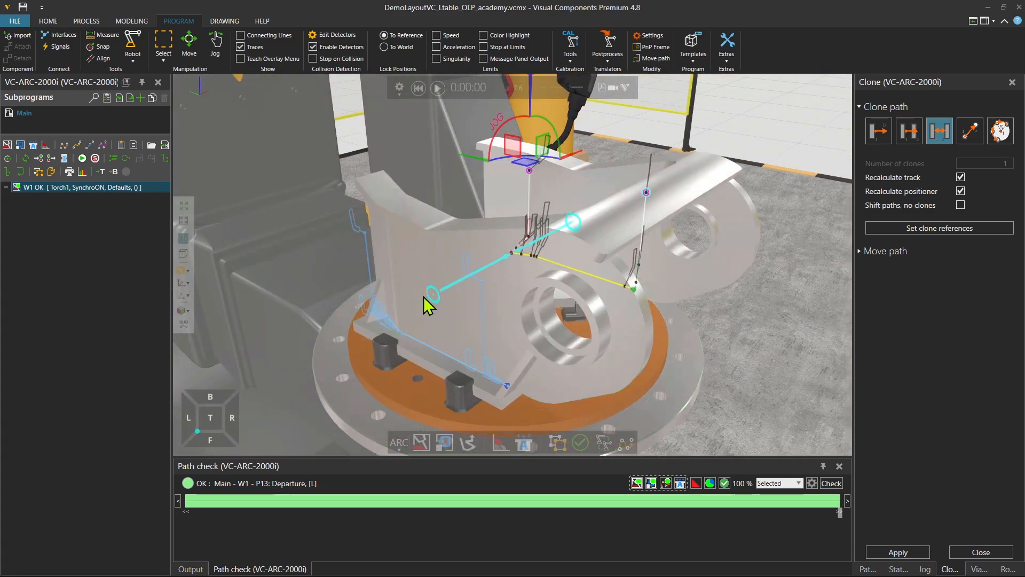
{"action": "left_click_drag", "start_coordinate": [428, 305], "coordinate": [579, 322]}
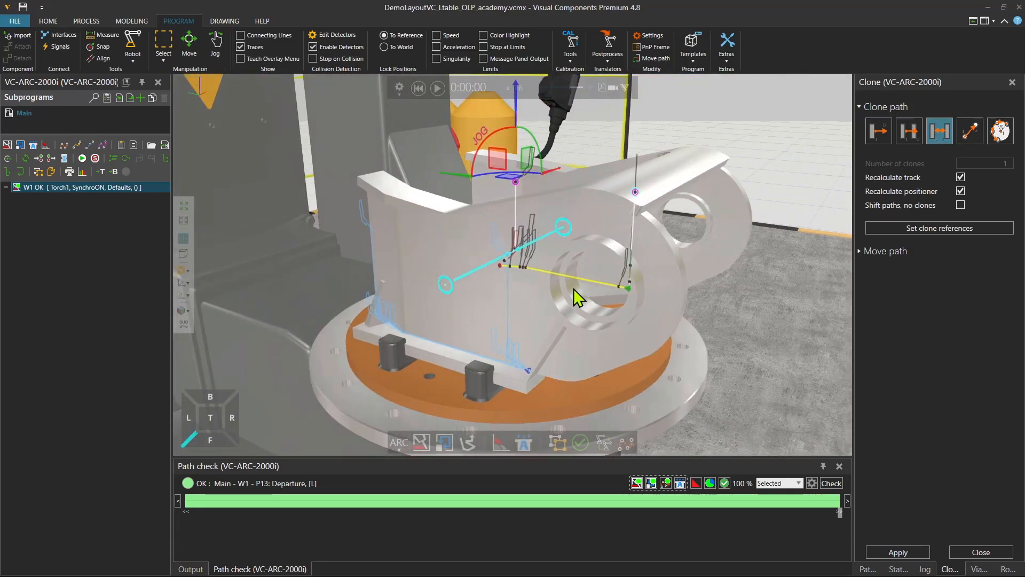
{"action": "mouse_move", "coordinate": [847, 164]}
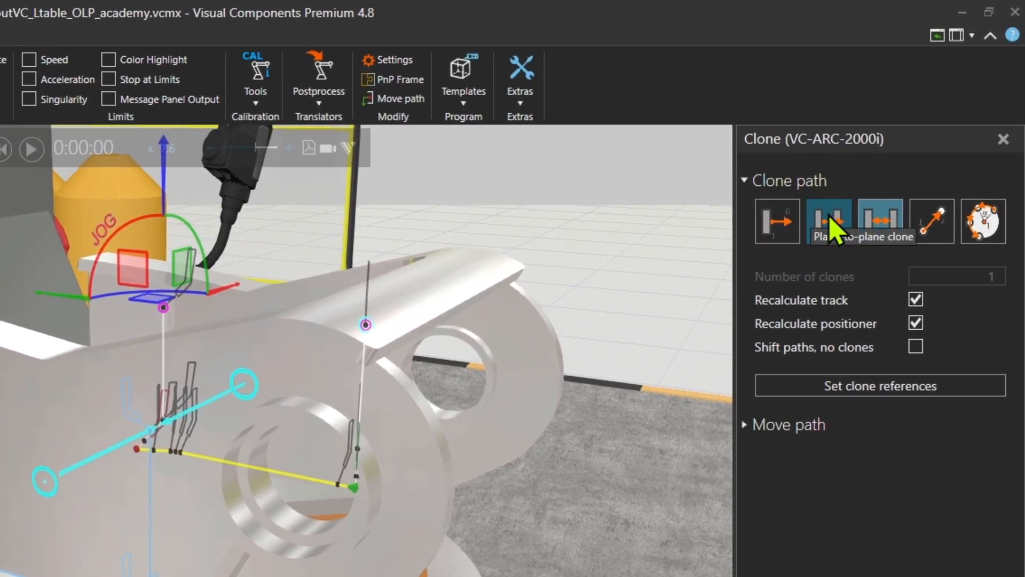
{"action": "left_click", "coordinate": [878, 219]}
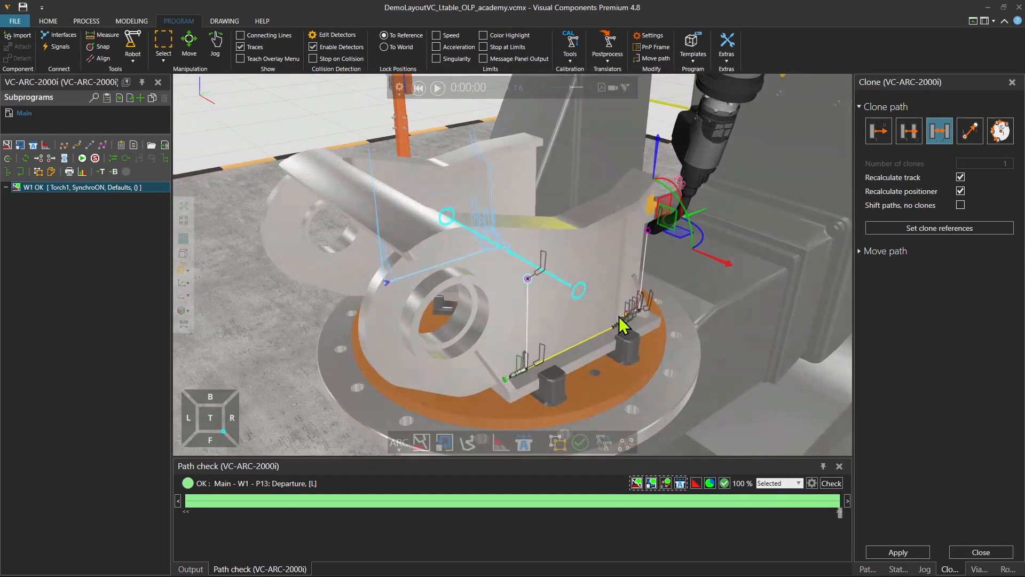
{"action": "left_click_drag", "start_coordinate": [621, 327], "coordinate": [376, 342]}
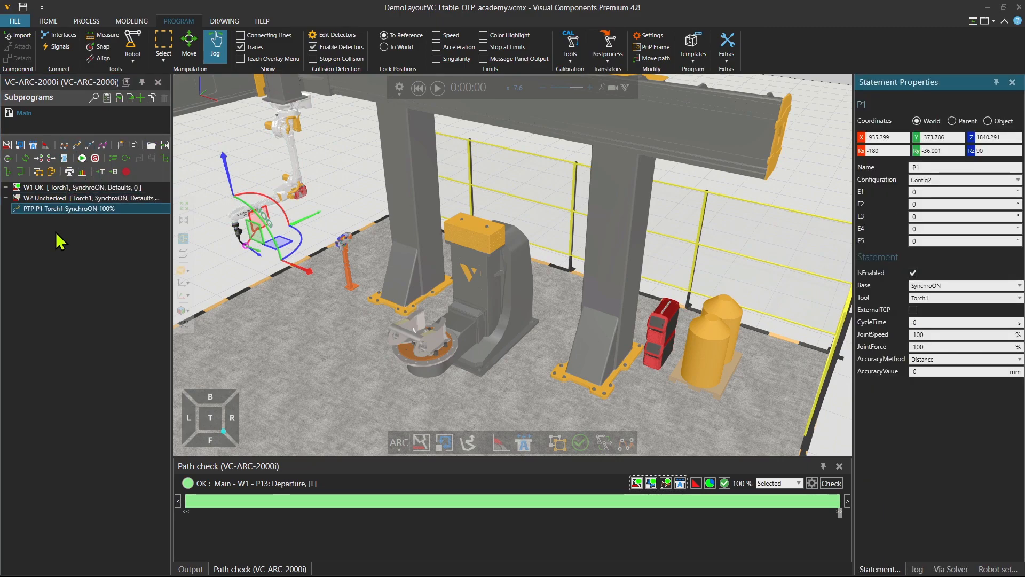
Step: Place the PTP P1 home statement before W1 and set the Path check scope to Program
{"action": "left_click", "coordinate": [65, 187]}
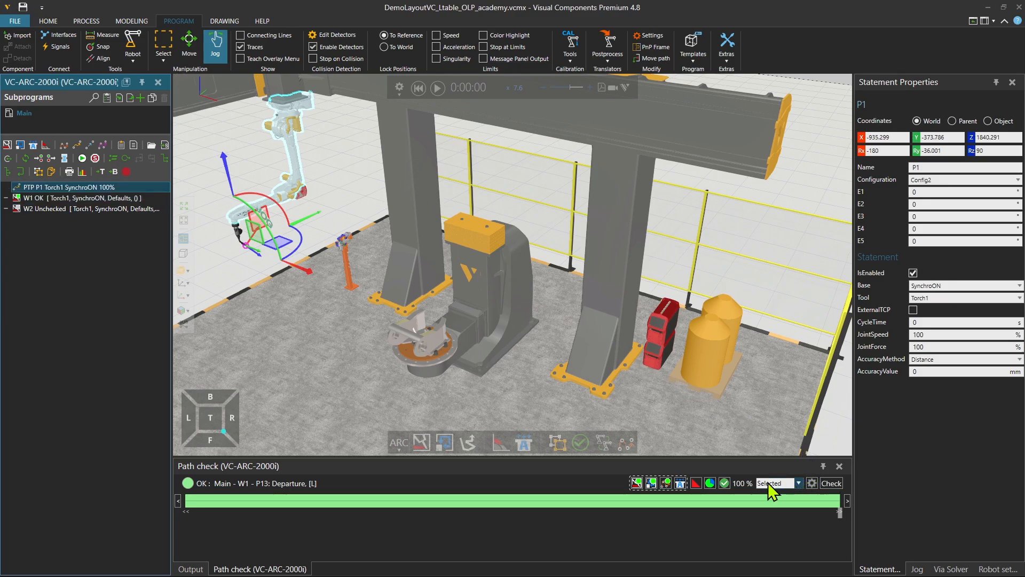
{"action": "mouse_move", "coordinate": [773, 511]}
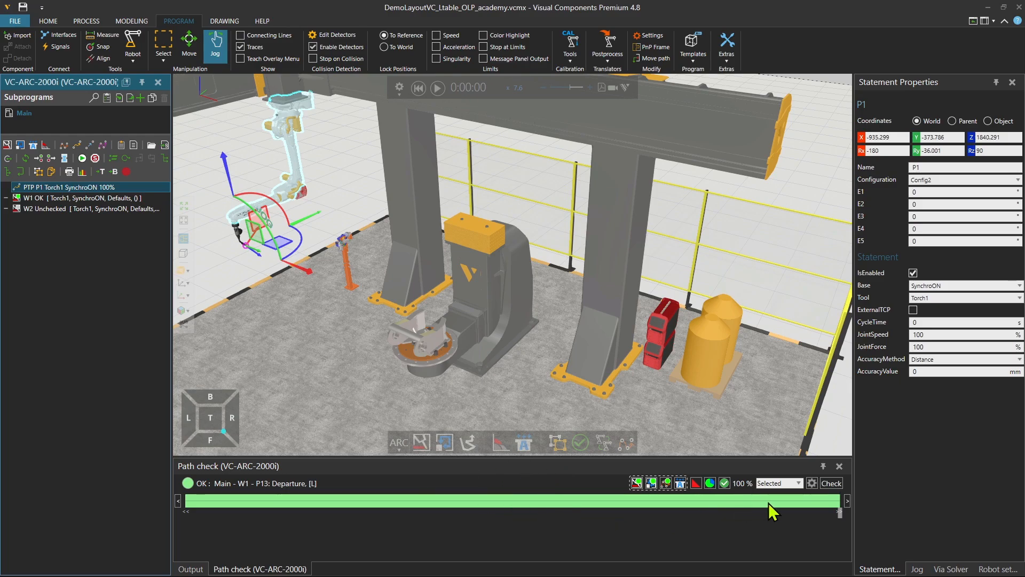
{"action": "left_click", "coordinate": [775, 482]}
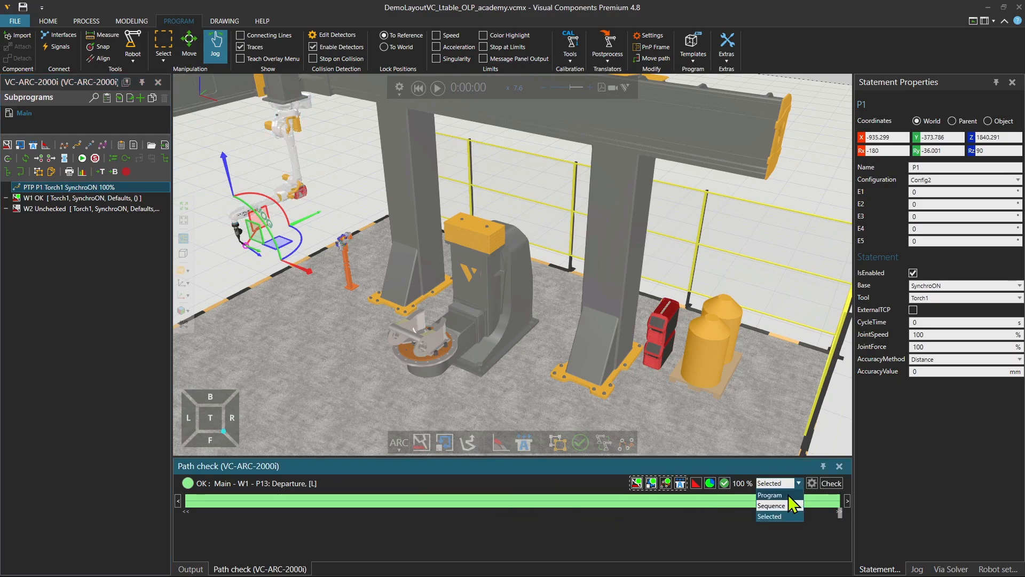
{"action": "left_click", "coordinate": [770, 494]}
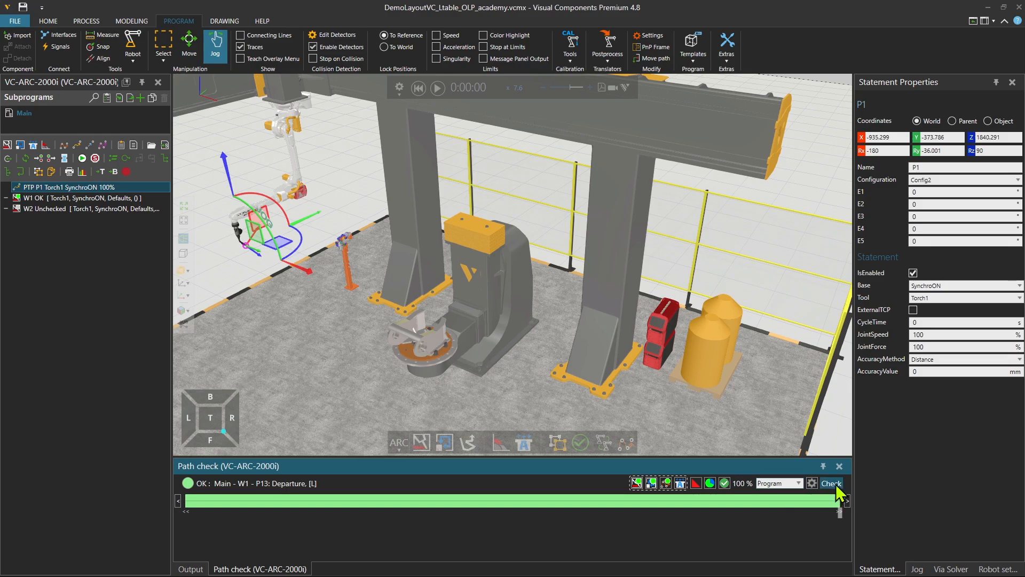
Step: Check the whole program (92% OK, W1 and W2 failing) and scrub the timeline through the colliding via moves
{"action": "left_click", "coordinate": [831, 482]}
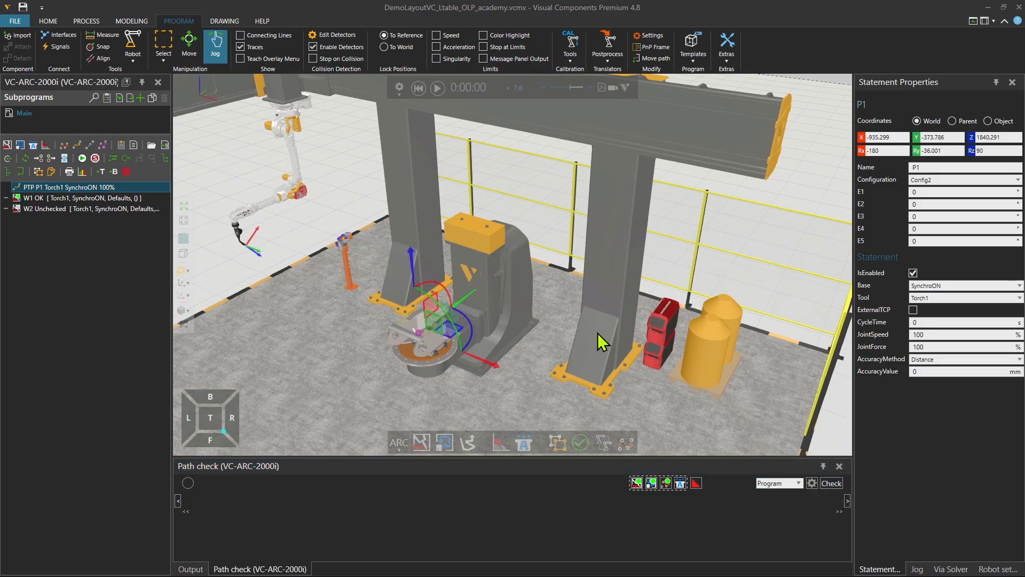
{"action": "left_click", "coordinate": [831, 483]}
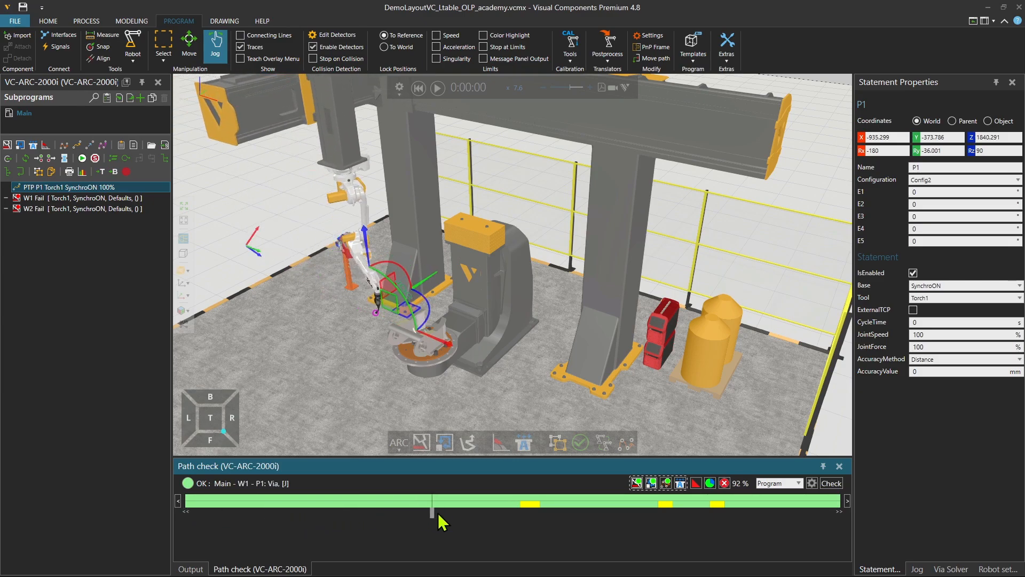
{"action": "left_click_drag", "start_coordinate": [431, 501], "coordinate": [526, 502]}
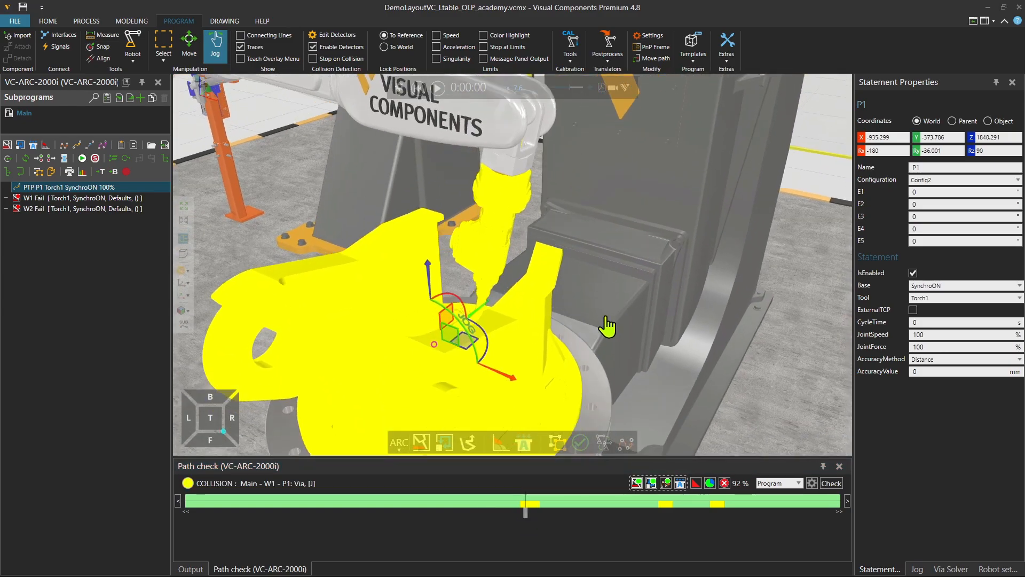
{"action": "left_click_drag", "start_coordinate": [525, 502], "coordinate": [523, 514]}
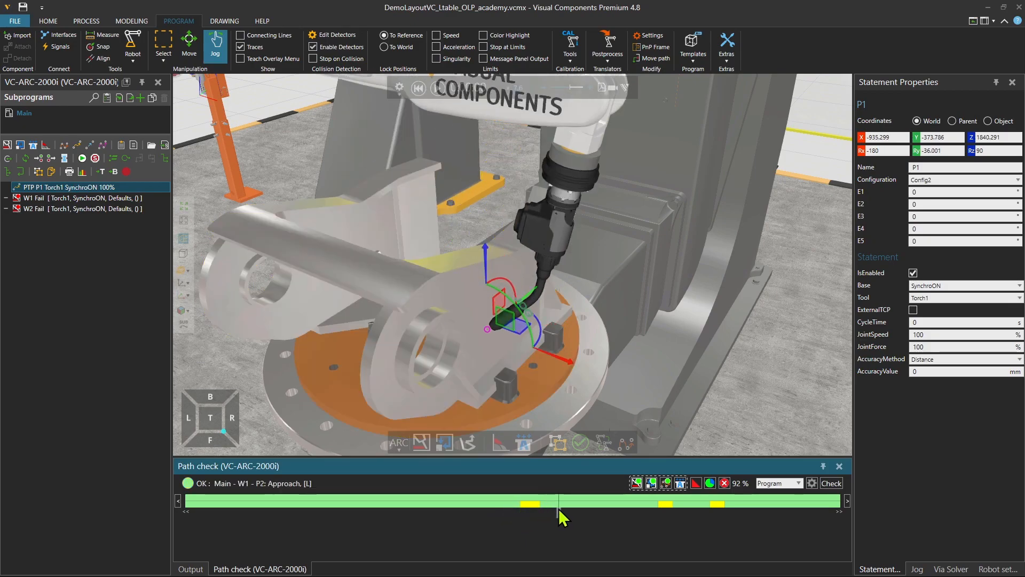
{"action": "left_click_drag", "start_coordinate": [563, 514], "coordinate": [664, 514]}
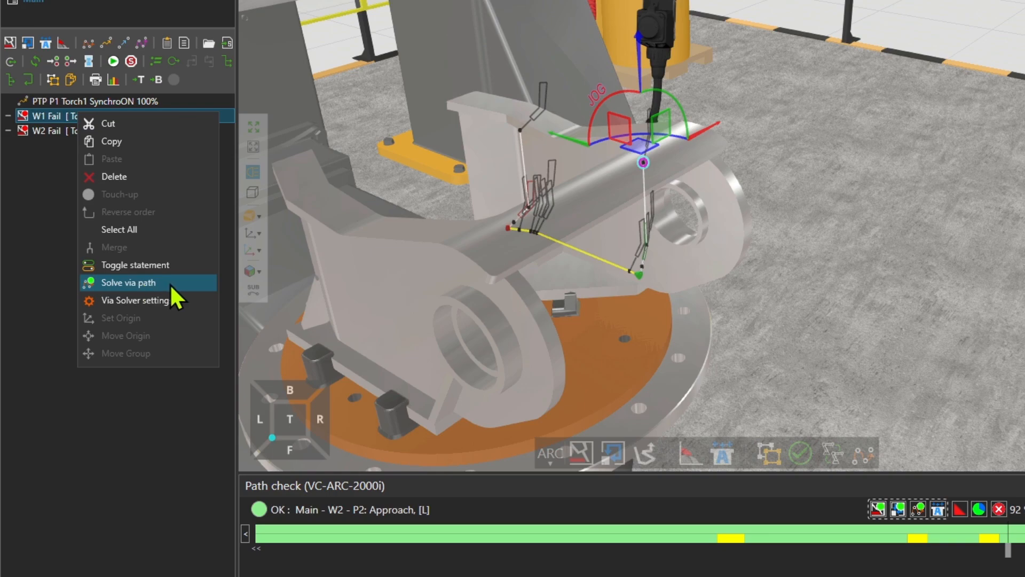
{"action": "mouse_move", "coordinate": [156, 307]}
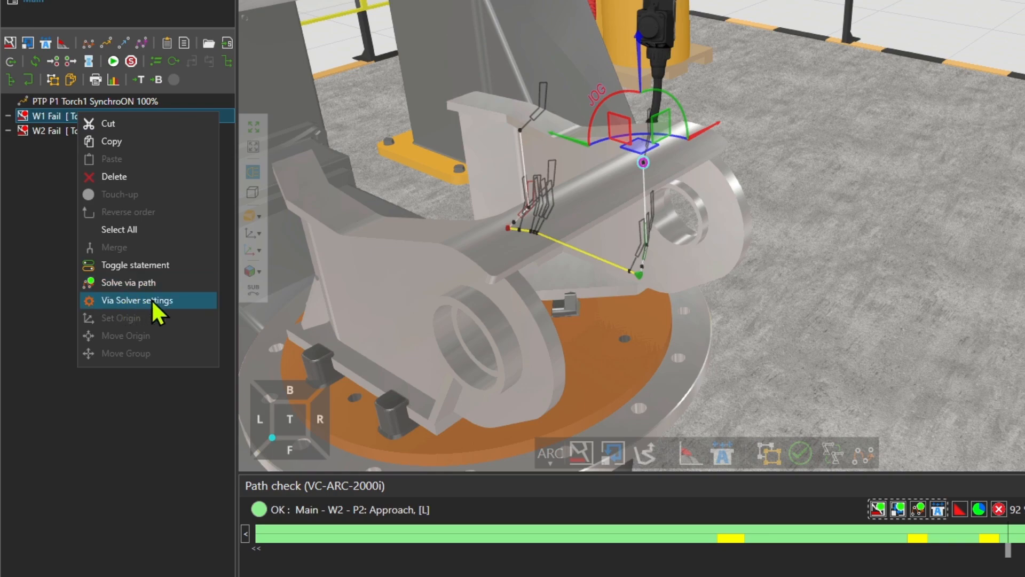
{"action": "mouse_move", "coordinate": [130, 316]}
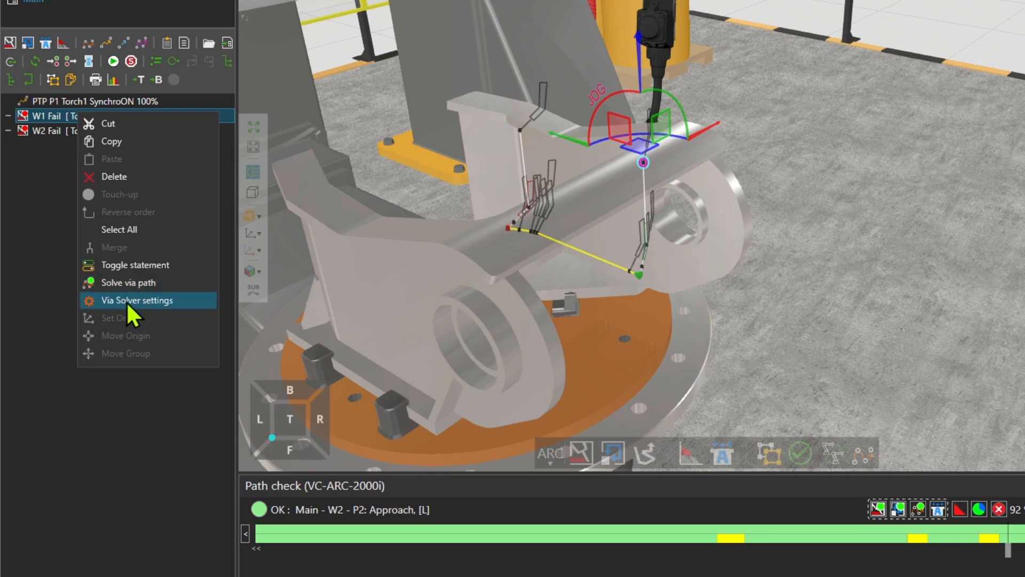
Step: Review the Via Solver settings and solve a via path to W1, confirming the success message
{"action": "left_click", "coordinate": [771, 346]}
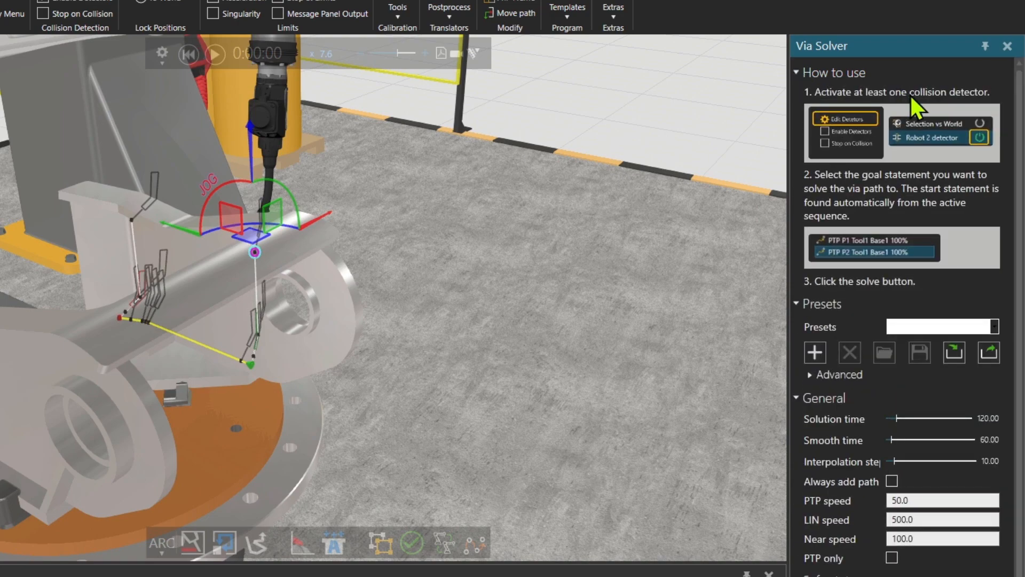
{"action": "mouse_move", "coordinate": [864, 138]}
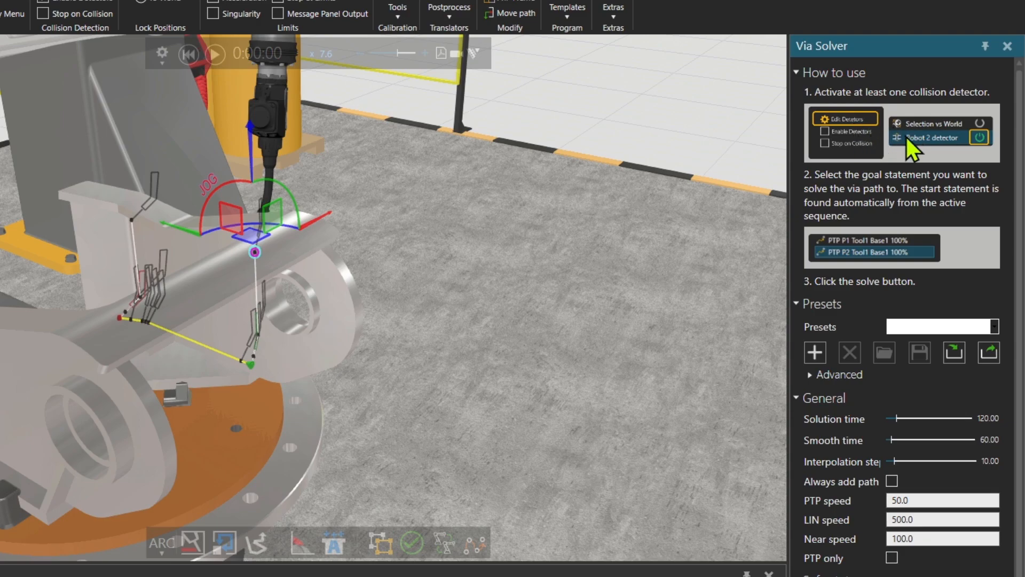
{"action": "mouse_move", "coordinate": [901, 190]}
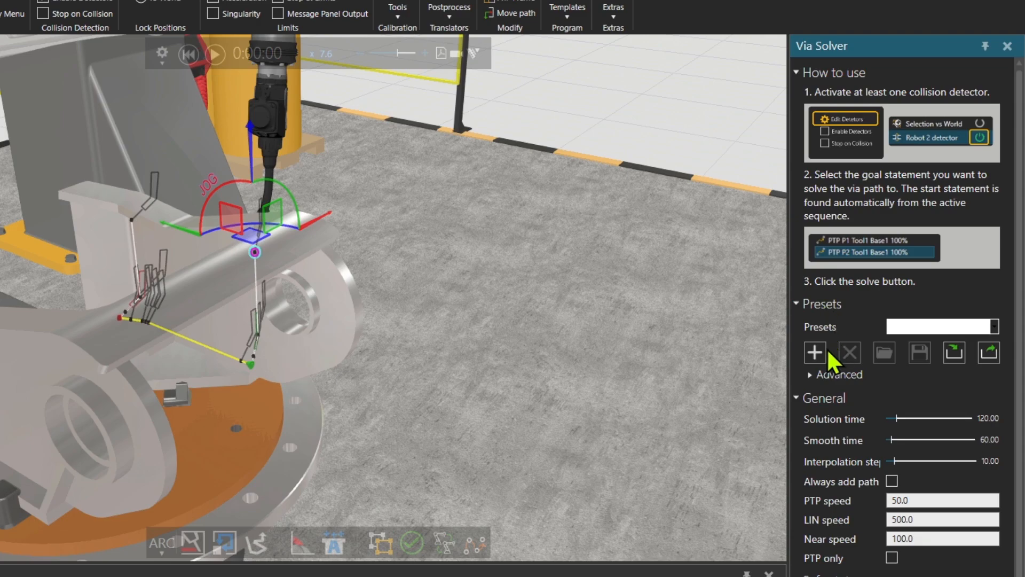
{"action": "mouse_move", "coordinate": [868, 360]}
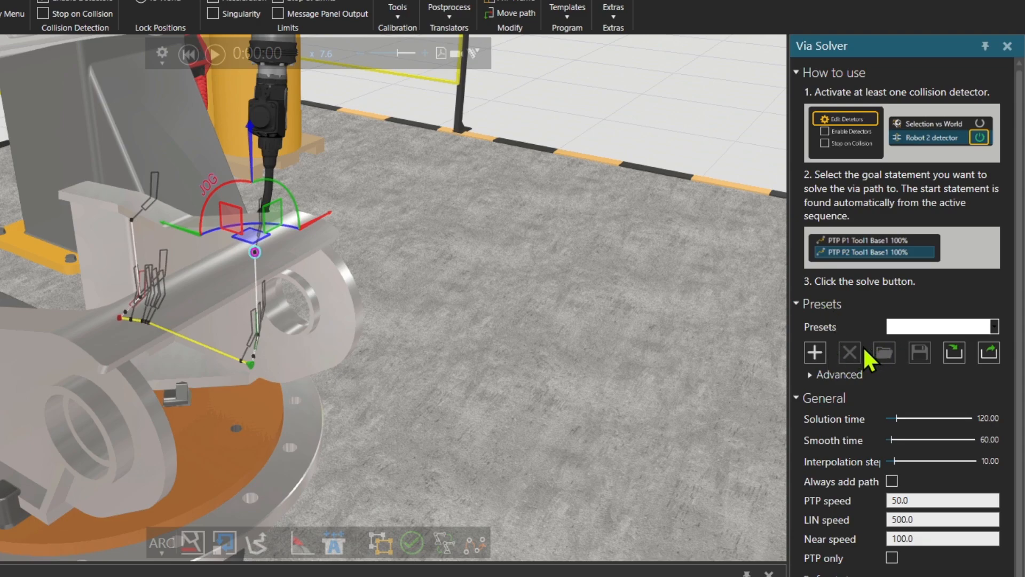
{"action": "mouse_move", "coordinate": [857, 365]}
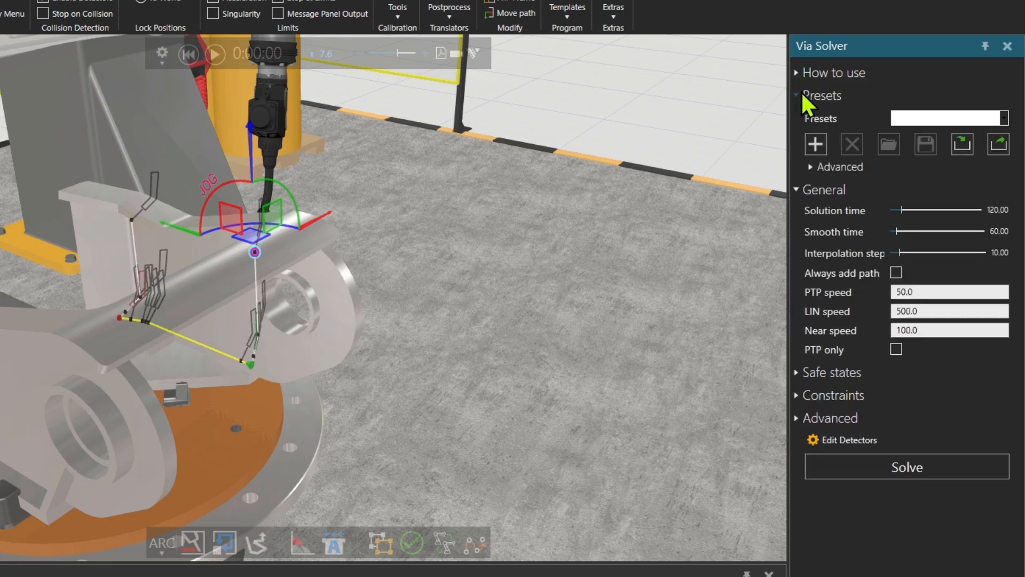
{"action": "left_click", "coordinate": [822, 95]}
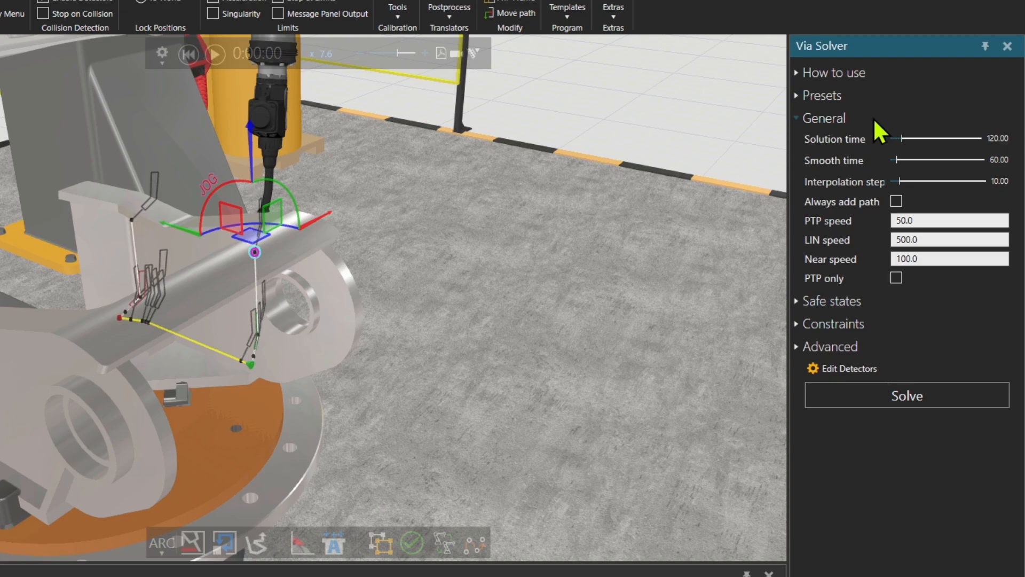
{"action": "mouse_move", "coordinate": [848, 173]}
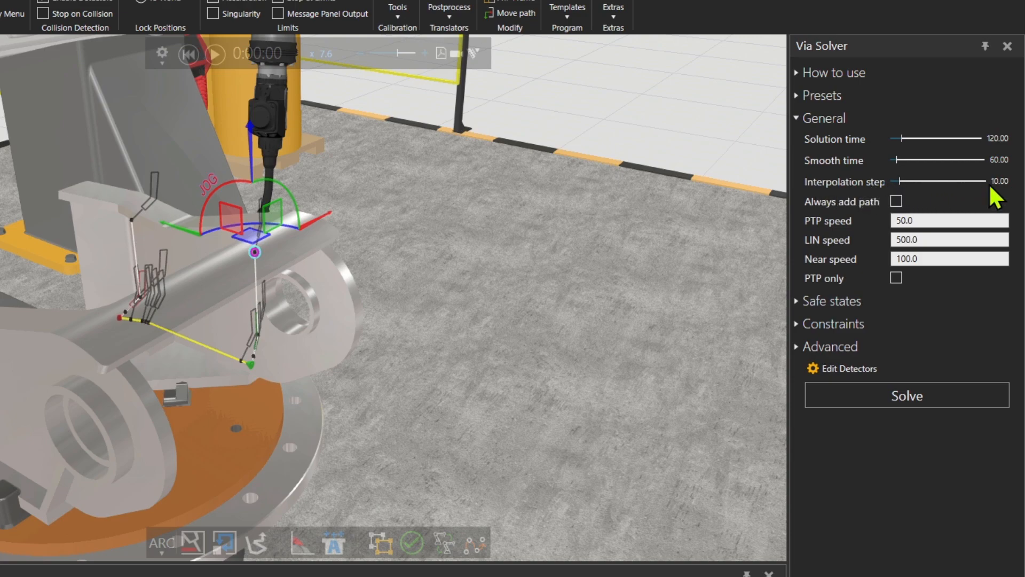
{"action": "mouse_move", "coordinate": [869, 203]}
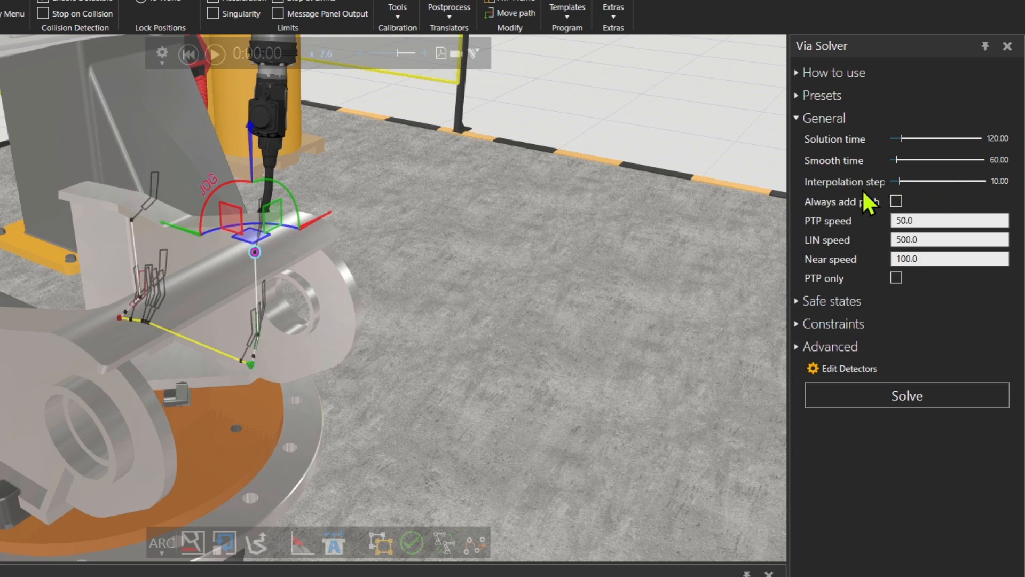
{"action": "mouse_move", "coordinate": [863, 210]}
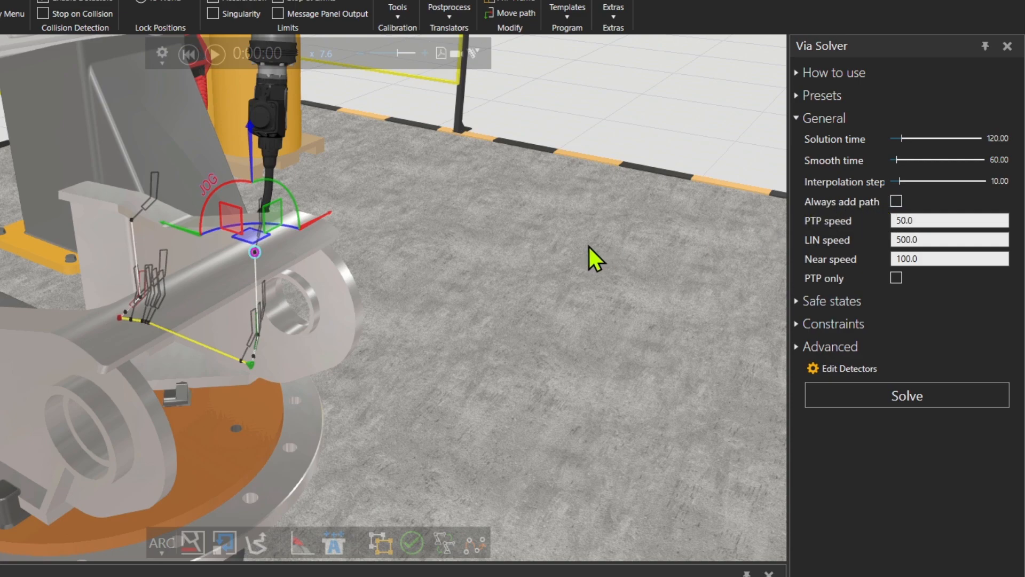
{"action": "mouse_move", "coordinate": [754, 218]}
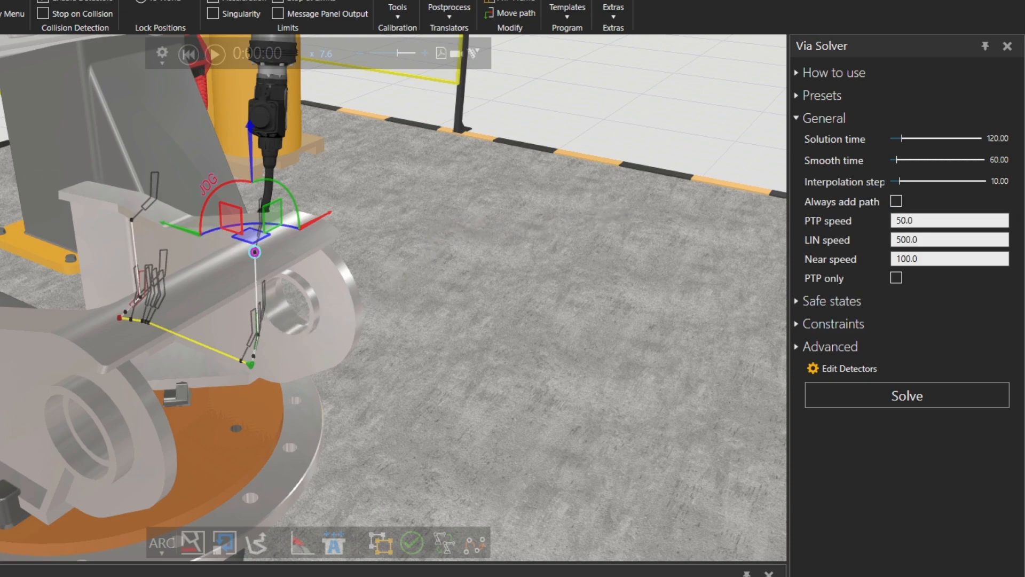
{"action": "mouse_move", "coordinate": [95, 237]}
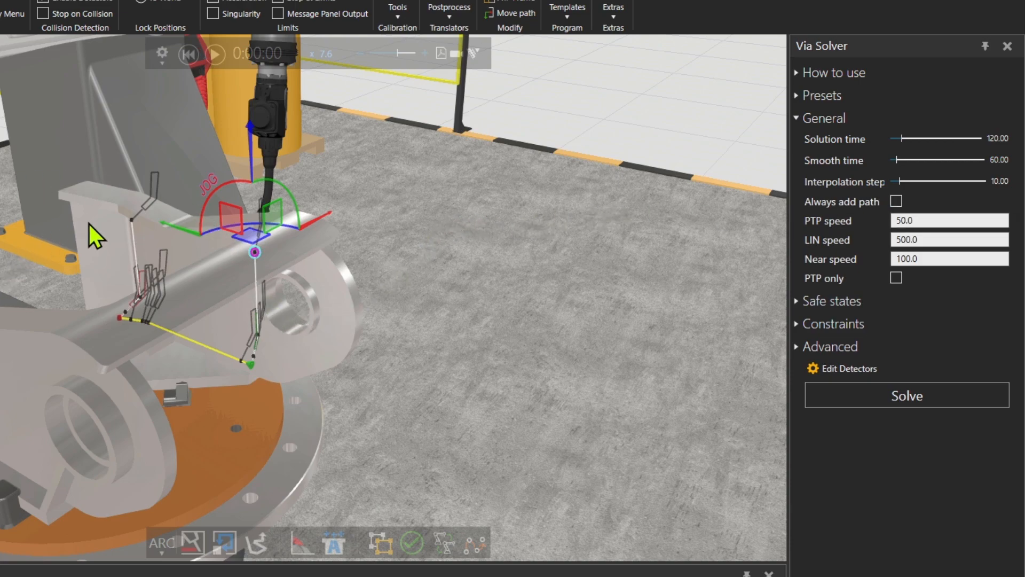
{"action": "mouse_move", "coordinate": [36, 302]}
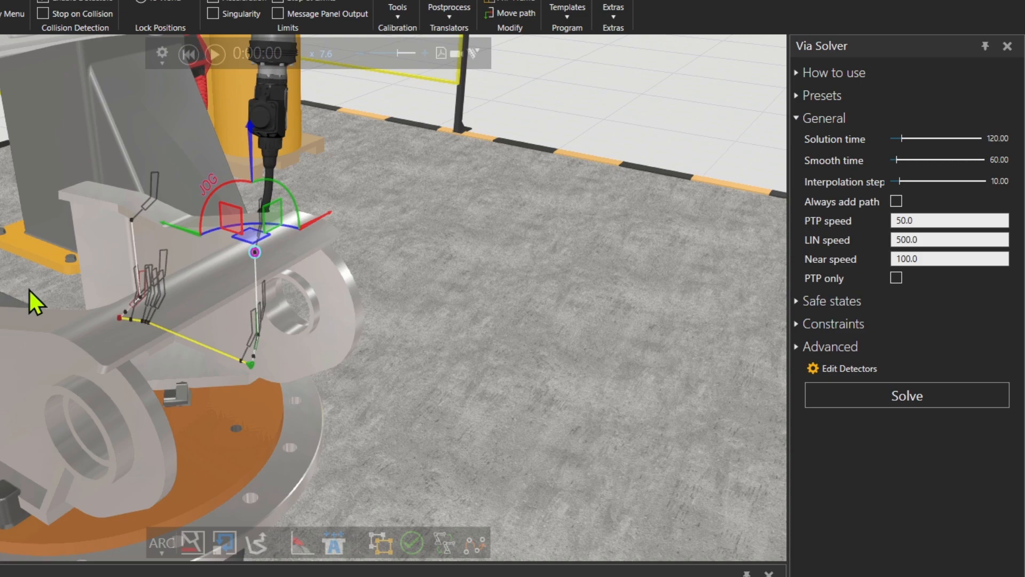
{"action": "mouse_move", "coordinate": [886, 212]}
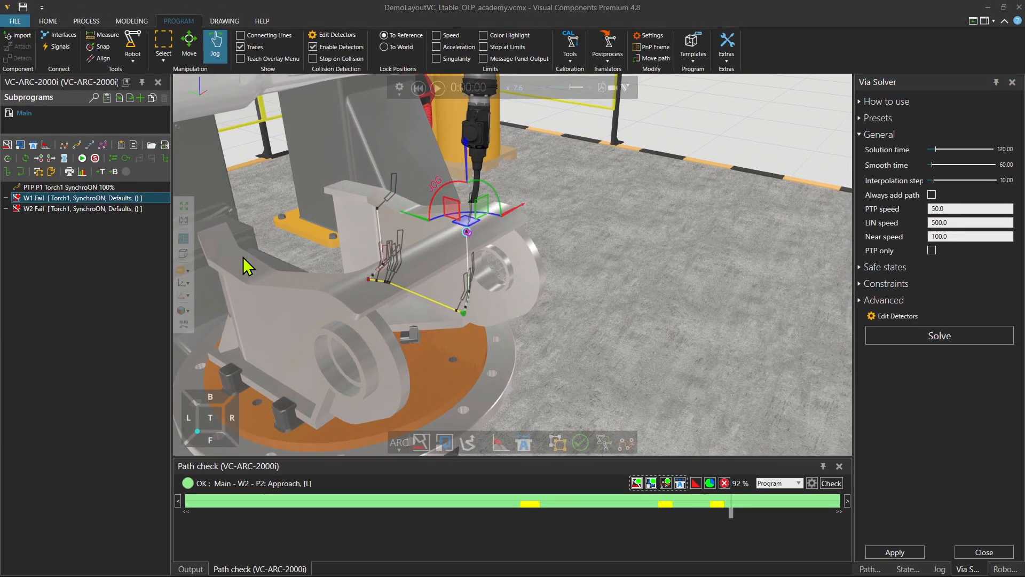
{"action": "mouse_move", "coordinate": [102, 225]}
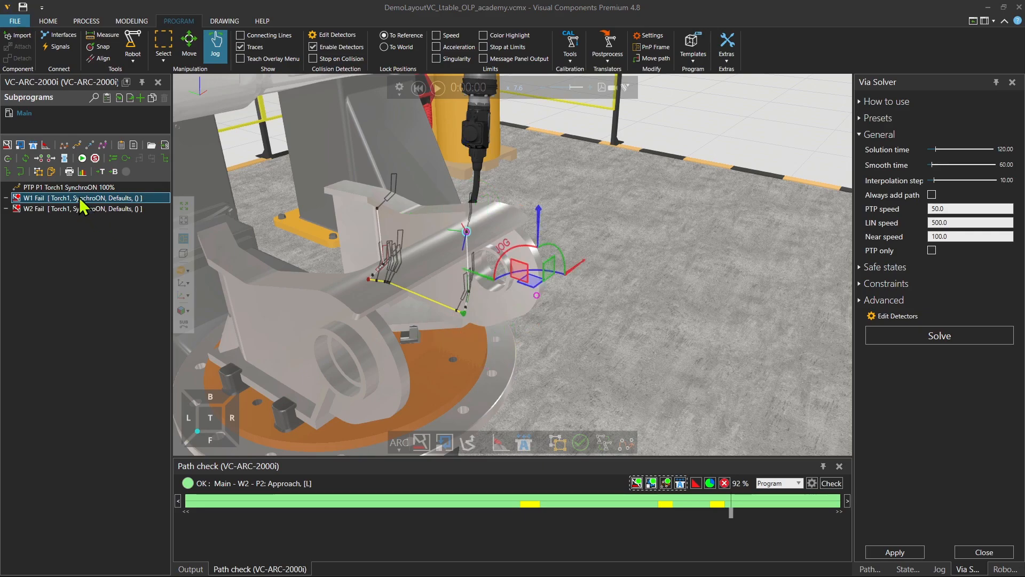
{"action": "left_click", "coordinate": [939, 335]}
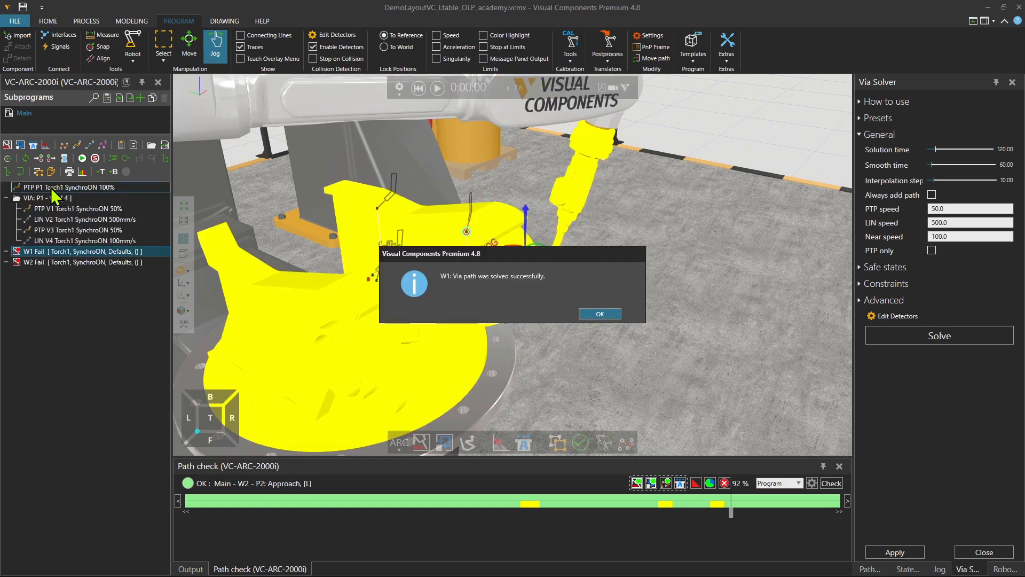
{"action": "left_click", "coordinate": [46, 197]}
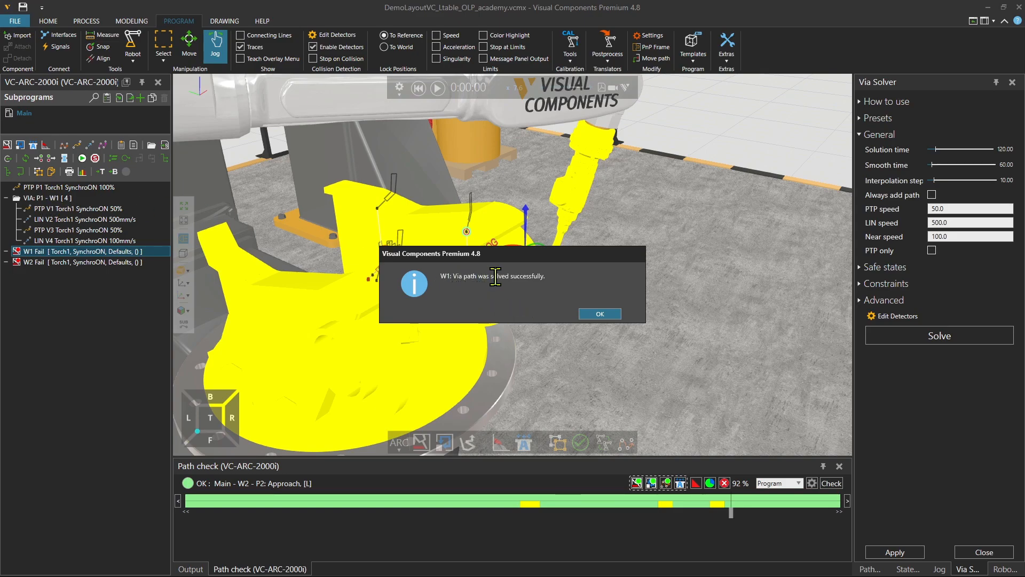
{"action": "left_click", "coordinate": [598, 313]}
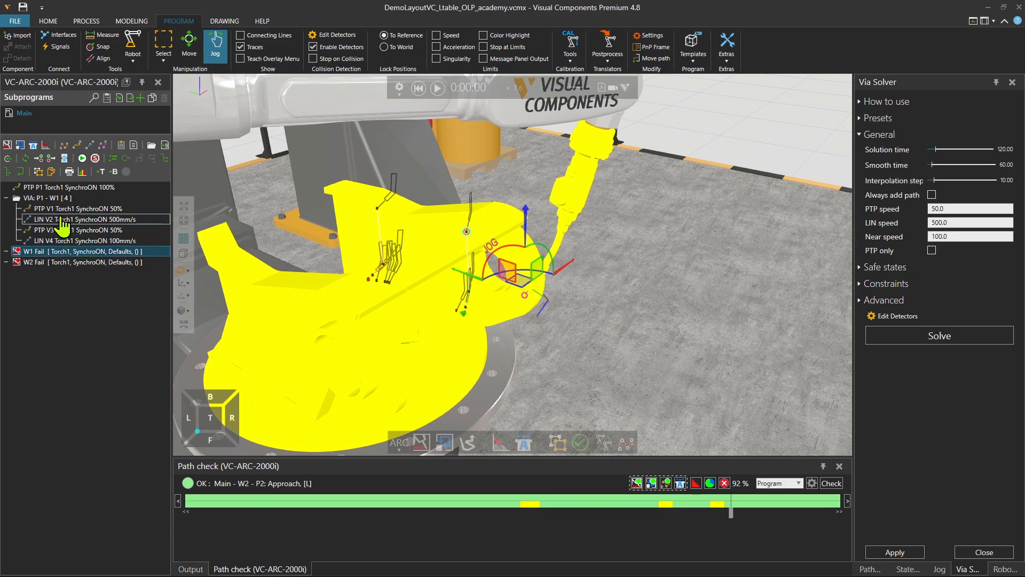
Step: Inspect the generated P1–W1 via group and the W1 and W2 statements in the program tree
{"action": "left_click", "coordinate": [46, 198]}
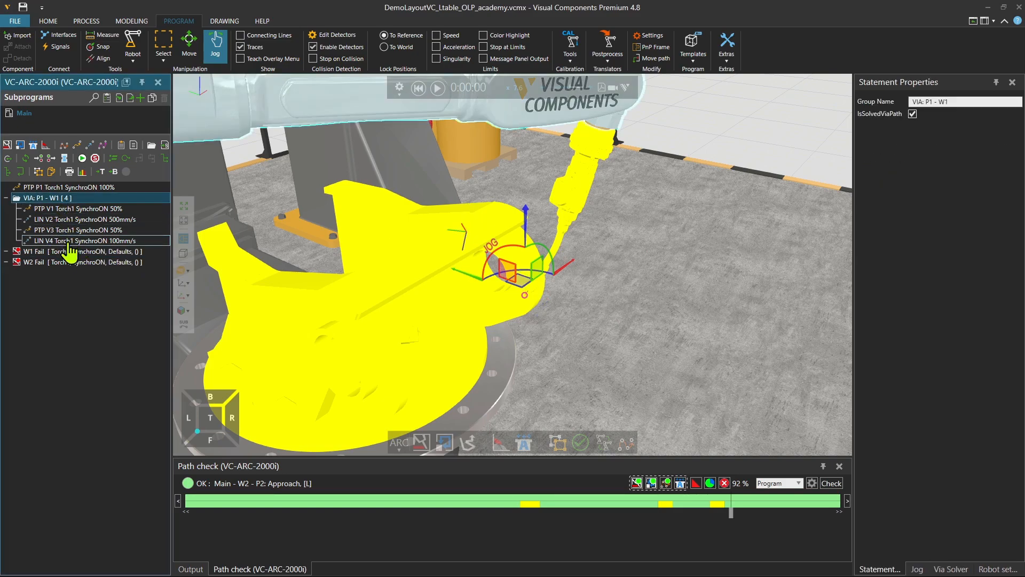
{"action": "left_click", "coordinate": [78, 251]}
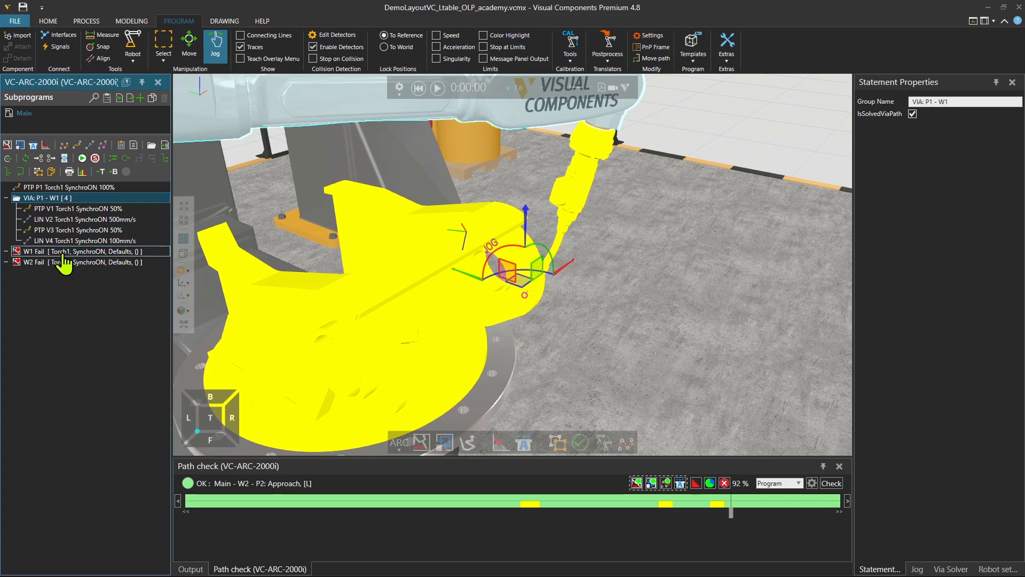
{"action": "left_click", "coordinate": [65, 251]}
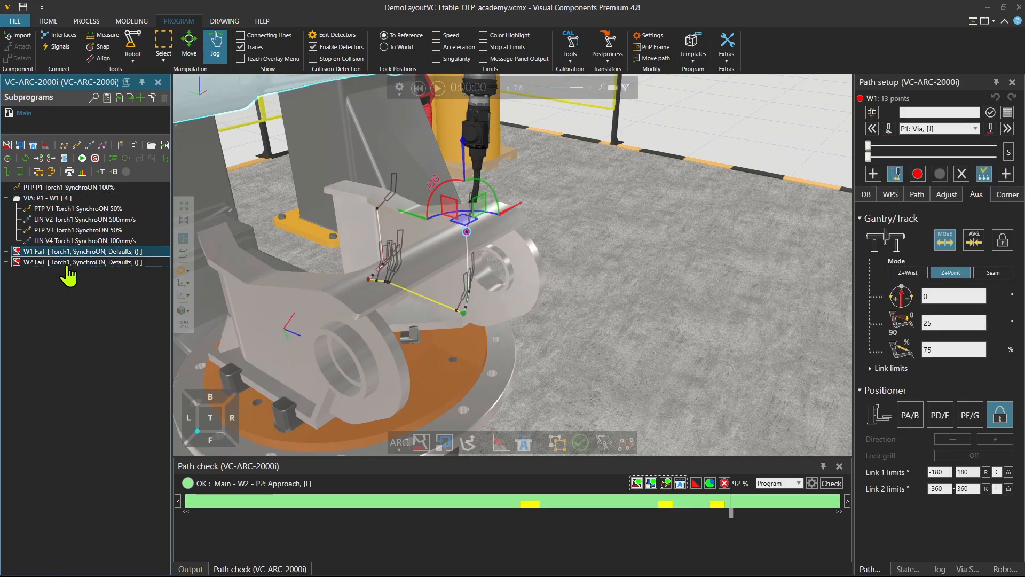
Step: Solve a via path to the W2 weld from its context menu, creating the W1–W2 via group, and confirm success
{"action": "left_click", "coordinate": [65, 262]}
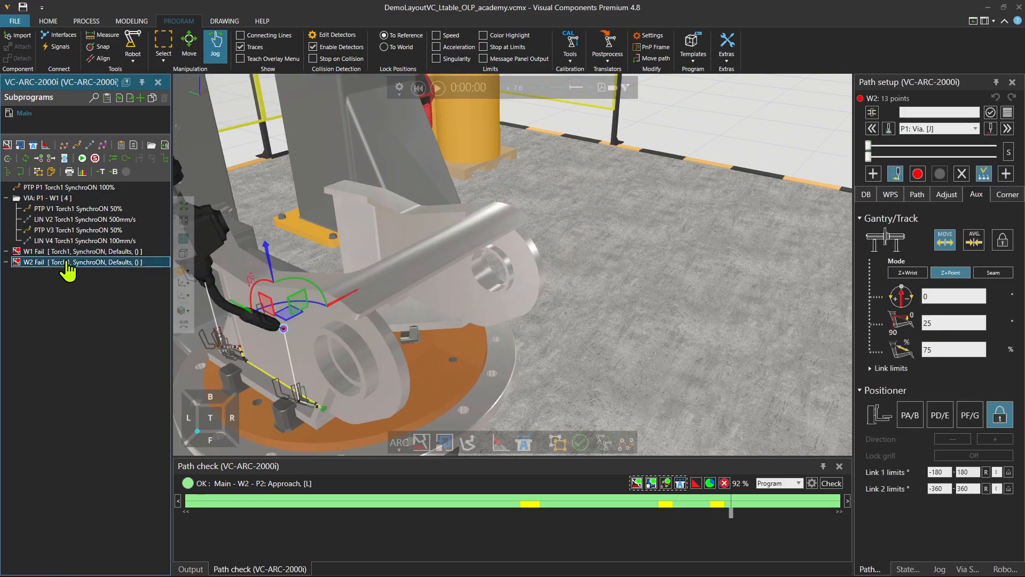
{"action": "right_click", "coordinate": [49, 262]}
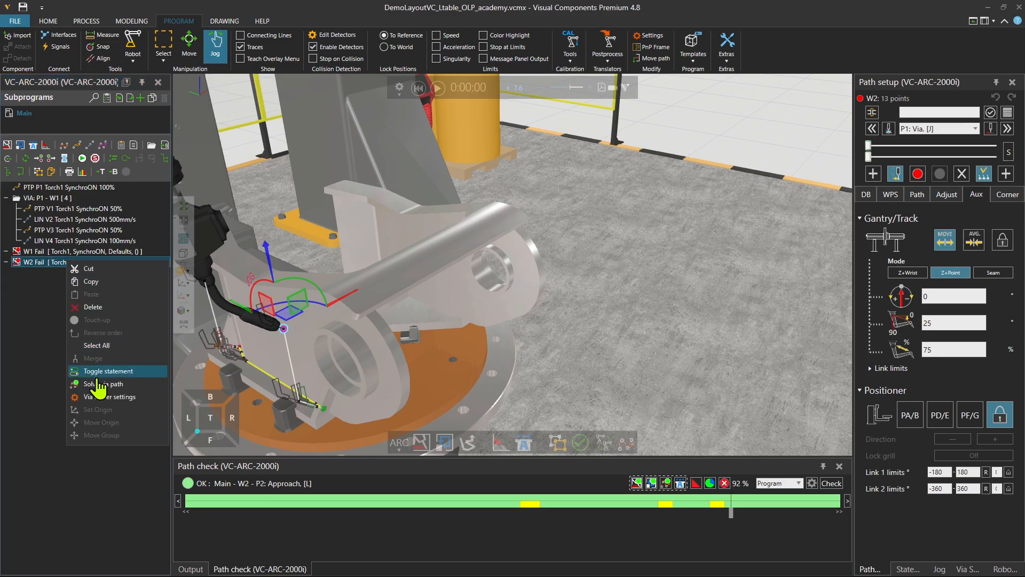
{"action": "mouse_move", "coordinate": [108, 383]}
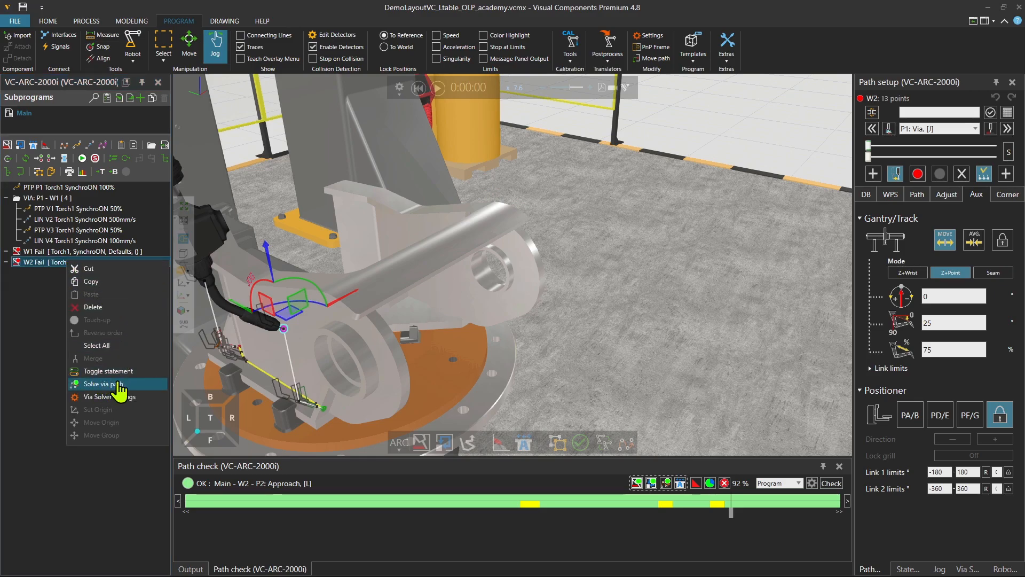
{"action": "left_click", "coordinate": [105, 383]}
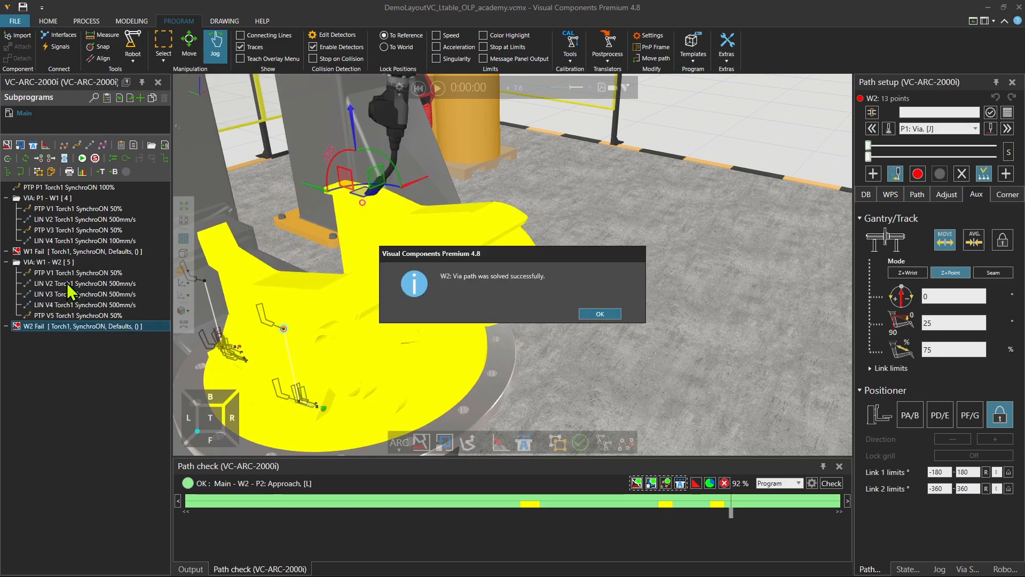
{"action": "mouse_move", "coordinate": [62, 274]}
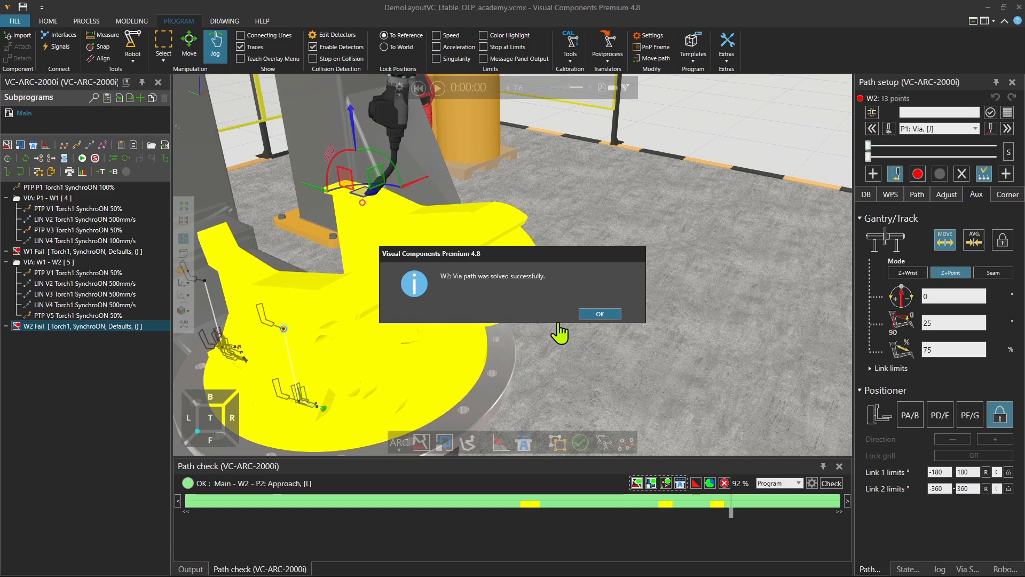
{"action": "left_click", "coordinate": [598, 313]}
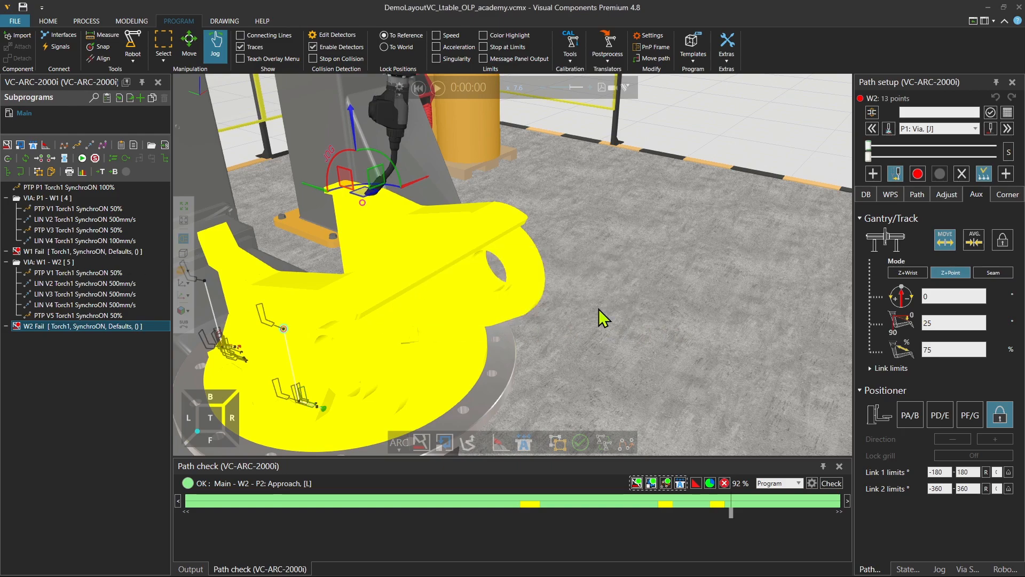
{"action": "mouse_move", "coordinate": [707, 413]}
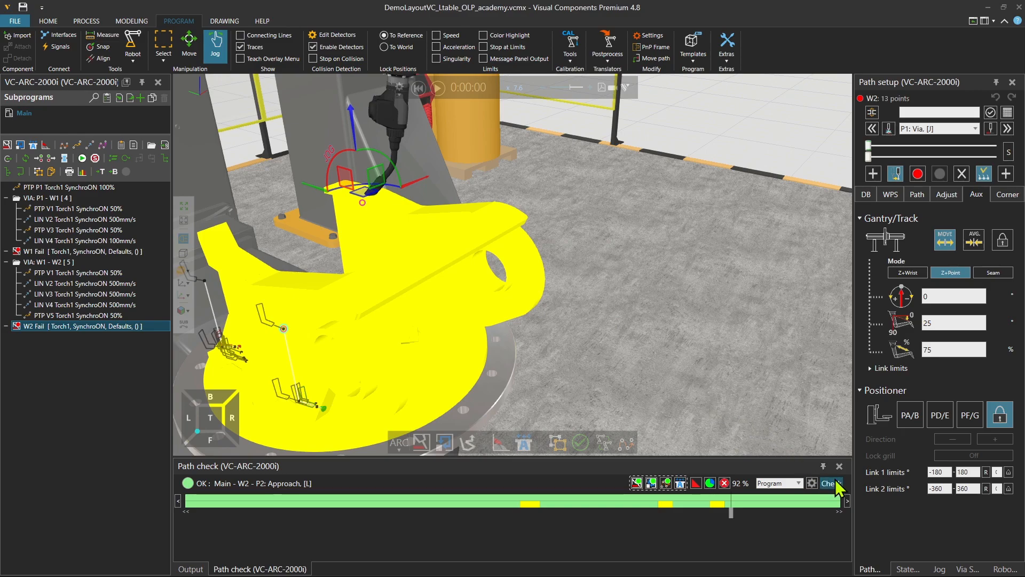
Step: Re-check the whole program so both W1 and W2 report OK at 99% collision-free
{"action": "left_click", "coordinate": [831, 483]}
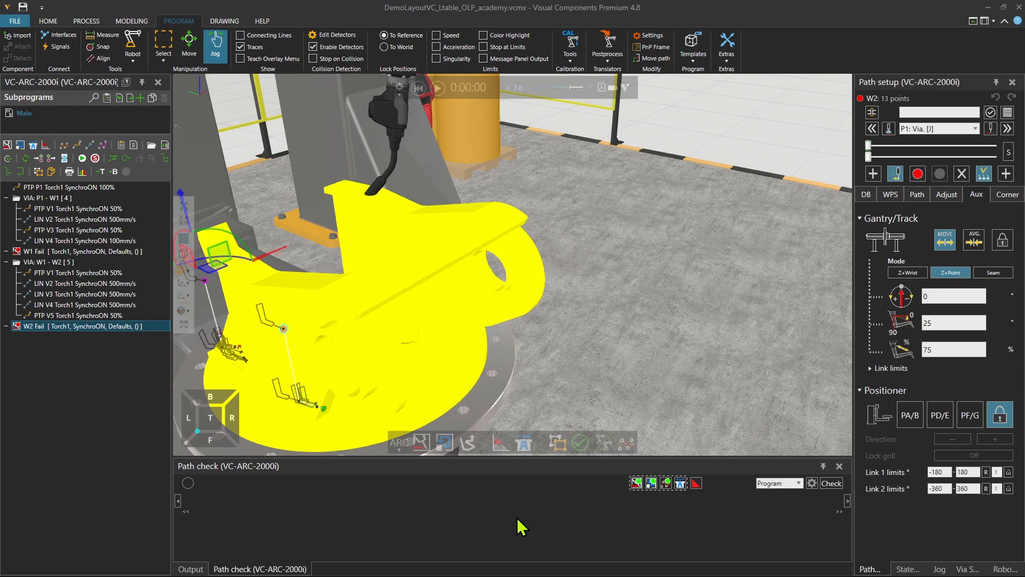
{"action": "left_click", "coordinate": [830, 483]}
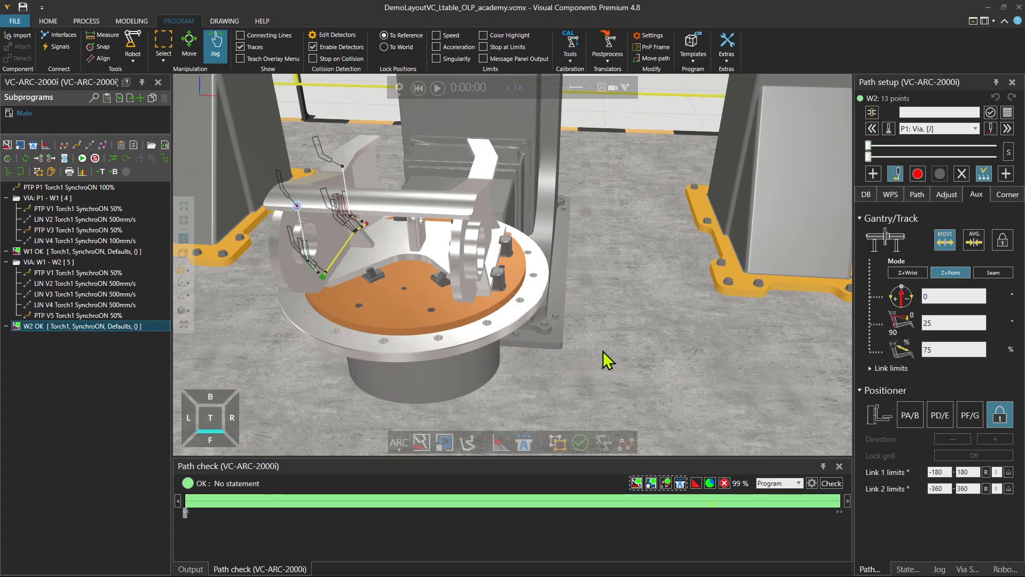
{"action": "mouse_move", "coordinate": [831, 482]}
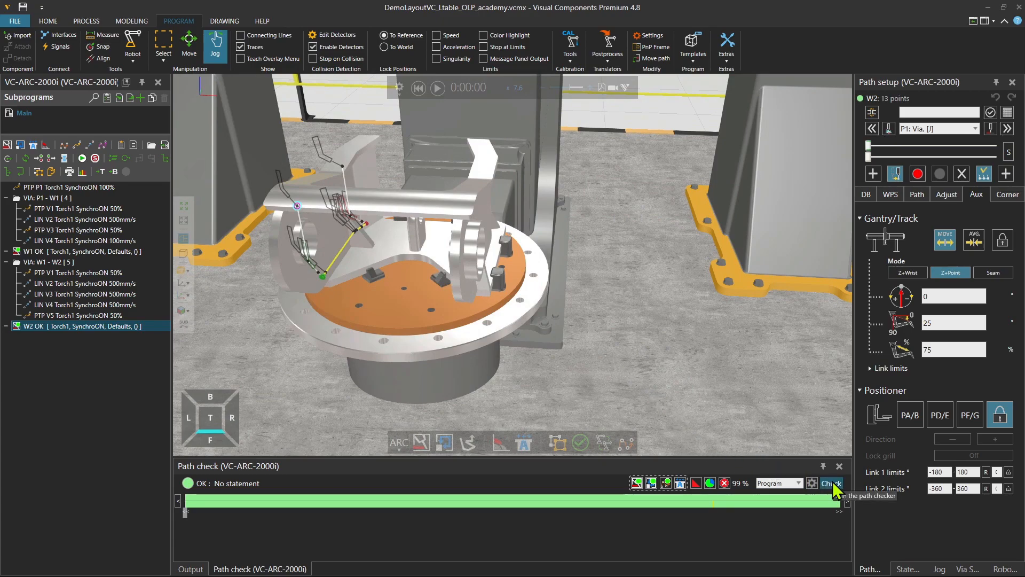
{"action": "left_click", "coordinate": [831, 483]}
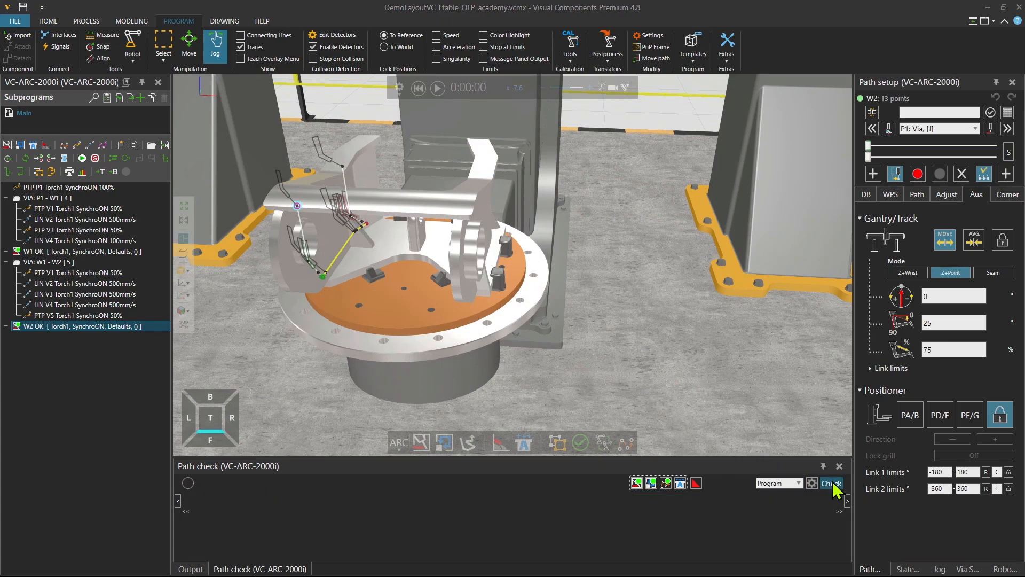
{"action": "left_click", "coordinate": [831, 483]}
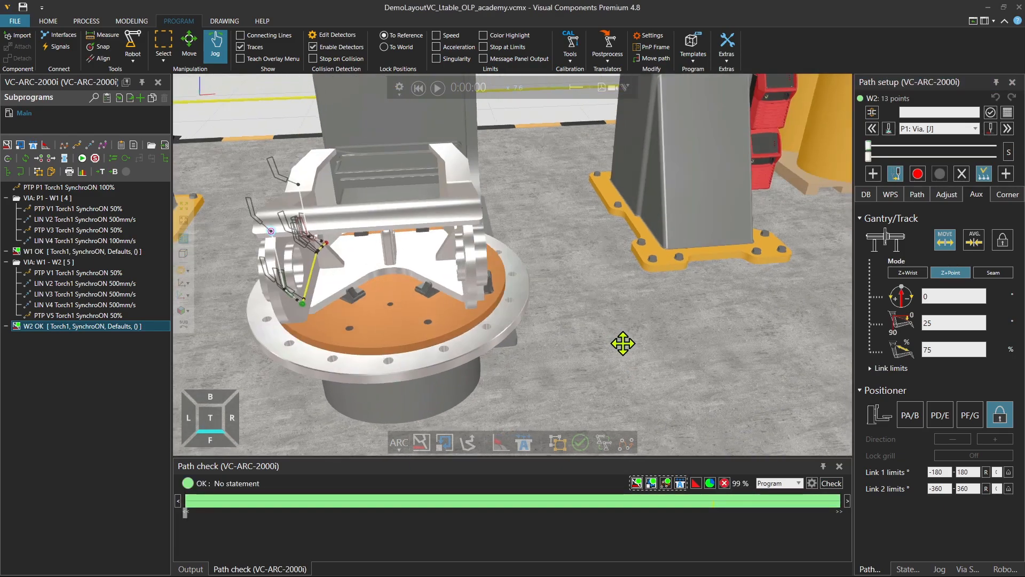
{"action": "left_click_drag", "start_coordinate": [622, 343], "coordinate": [682, 310]}
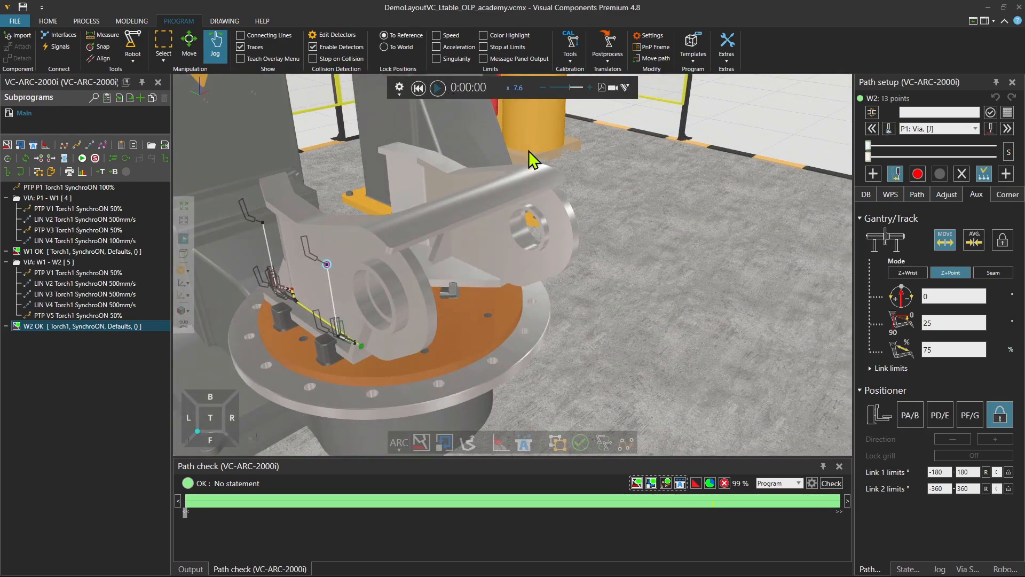
Step: Play and reset the simulation, then preview the robot along the checked path from LIN V2 to the end
{"action": "left_click", "coordinate": [436, 87]}
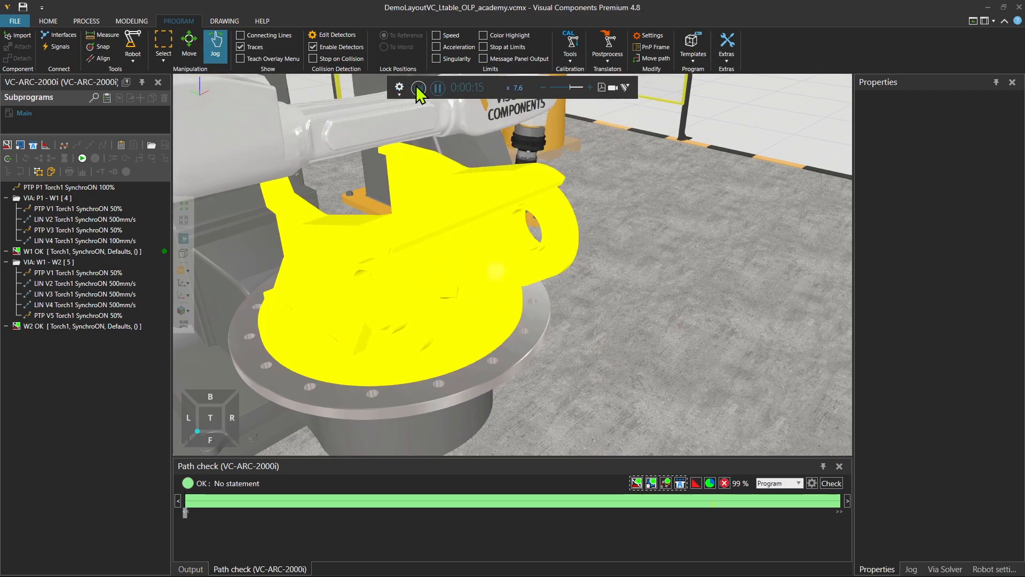
{"action": "mouse_move", "coordinate": [417, 86]}
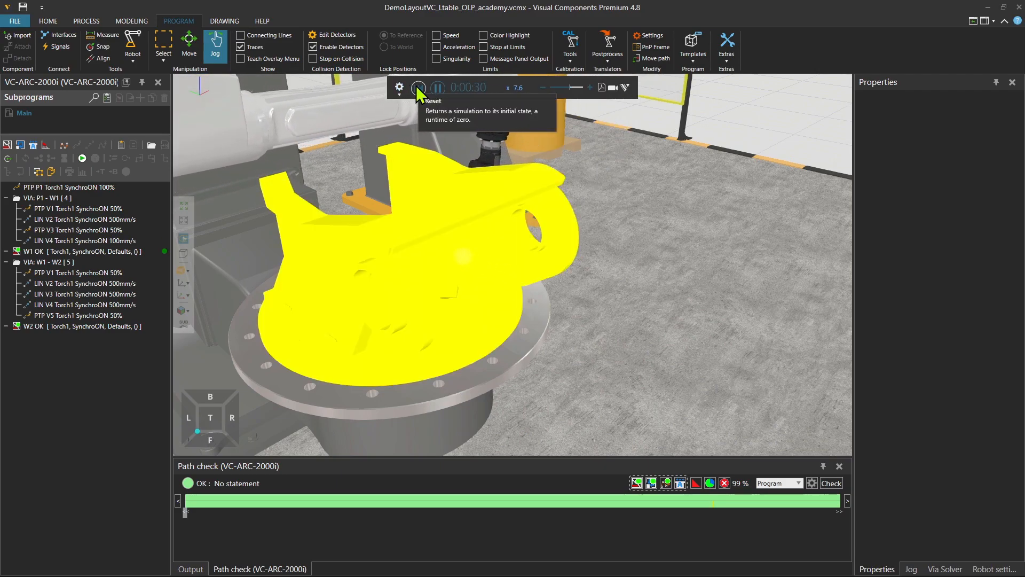
{"action": "left_click", "coordinate": [417, 86]}
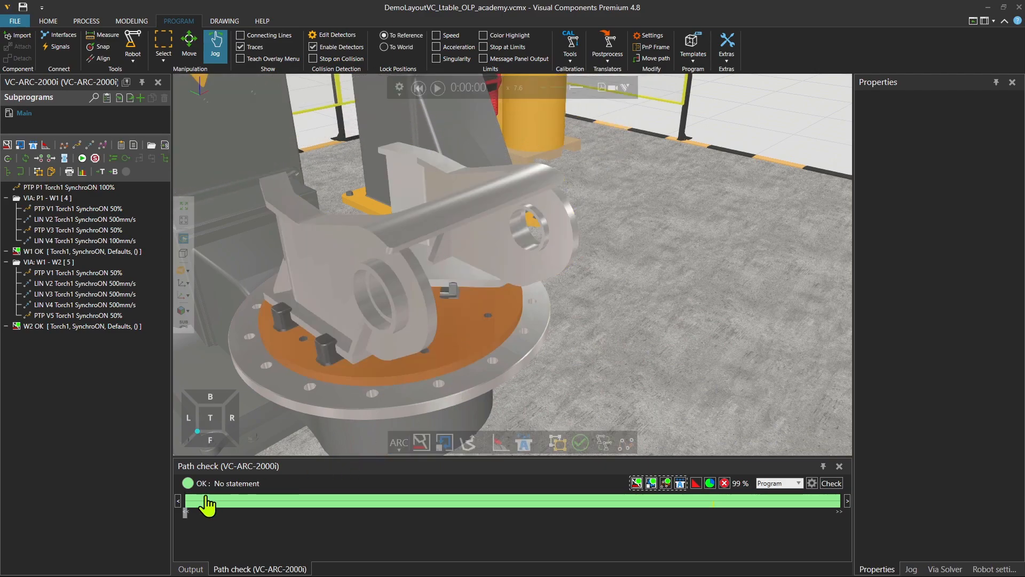
{"action": "left_click_drag", "start_coordinate": [197, 506], "coordinate": [224, 511]}
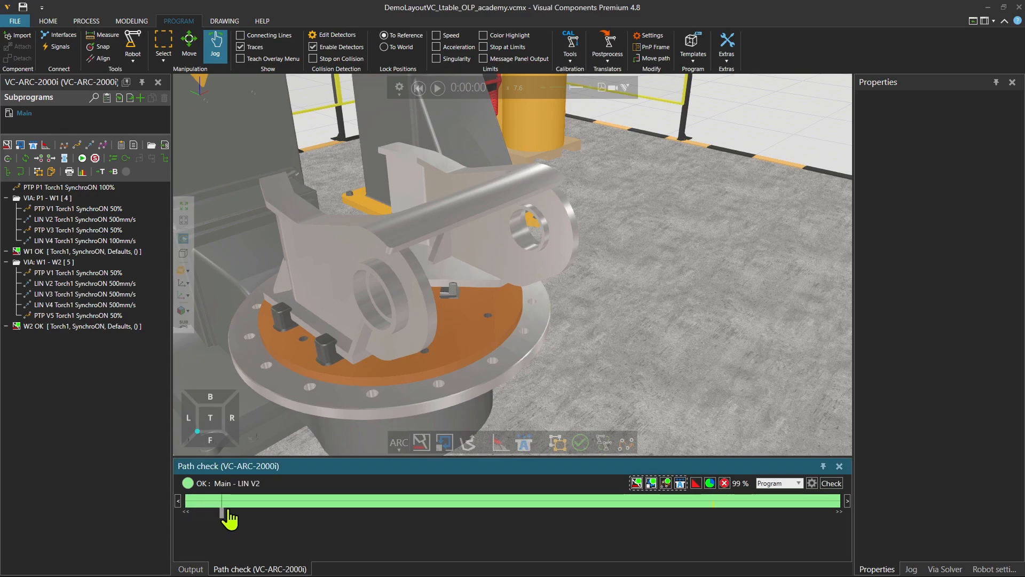
{"action": "left_click_drag", "start_coordinate": [226, 500], "coordinate": [496, 500]}
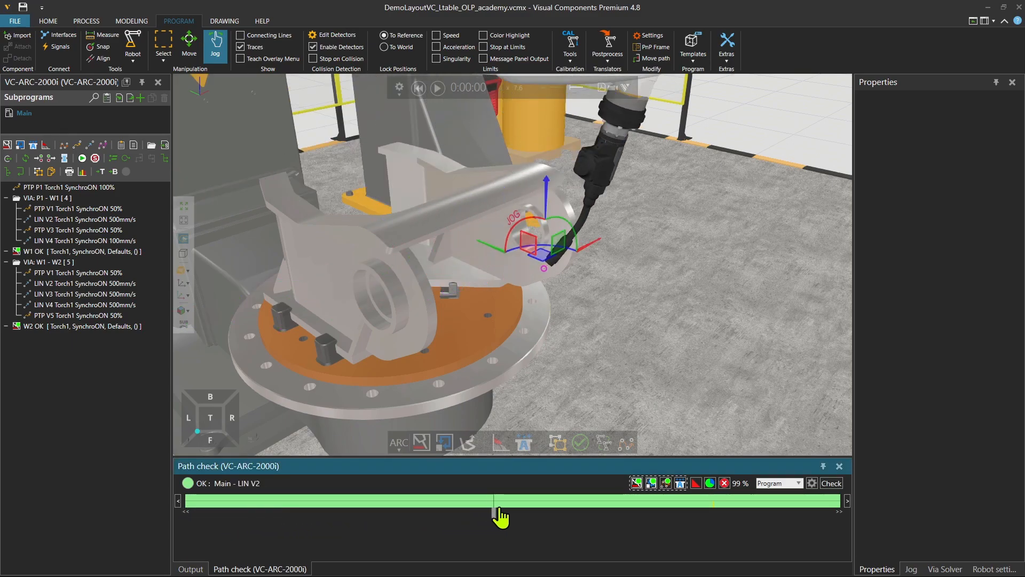
{"action": "left_click_drag", "start_coordinate": [499, 500], "coordinate": [579, 500]}
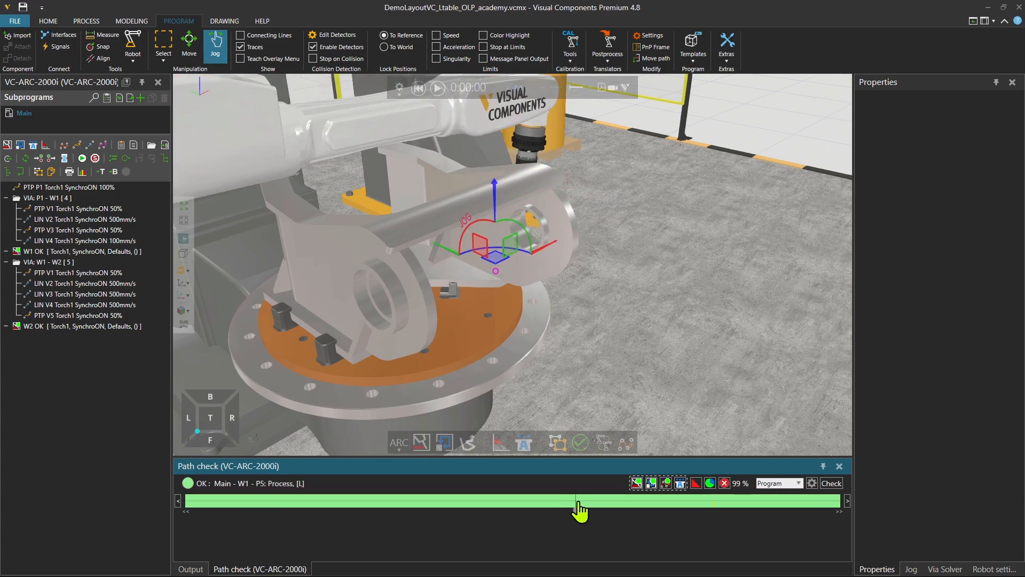
{"action": "left_click_drag", "start_coordinate": [581, 501], "coordinate": [671, 501]}
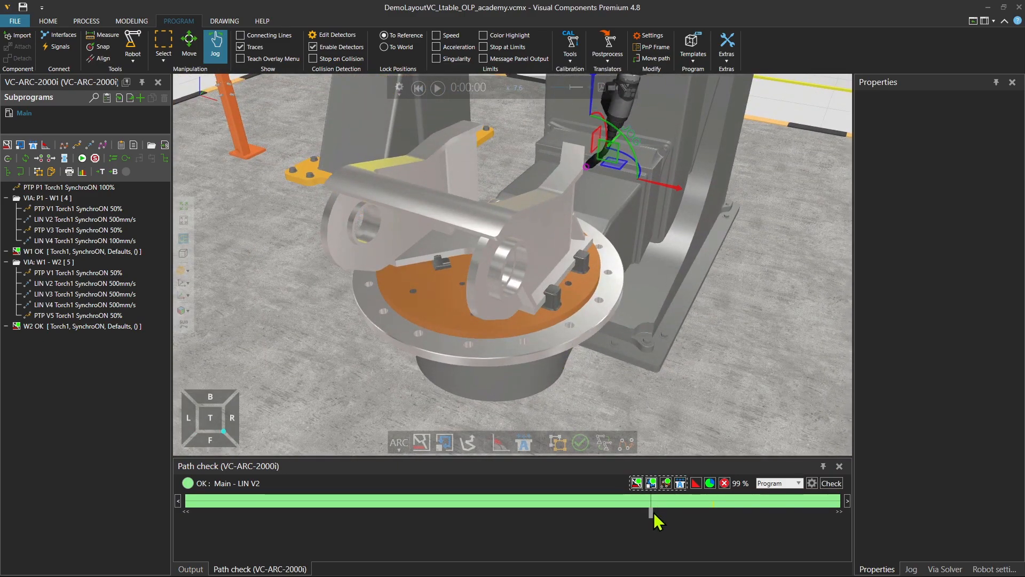
{"action": "left_click_drag", "start_coordinate": [653, 500], "coordinate": [751, 501]}
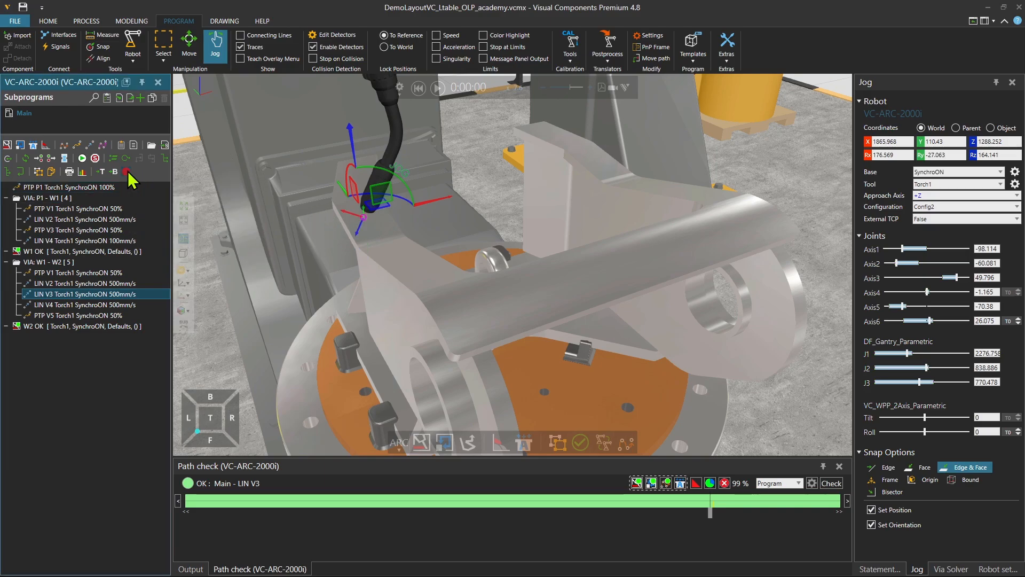
{"action": "mouse_move", "coordinate": [313, 254]}
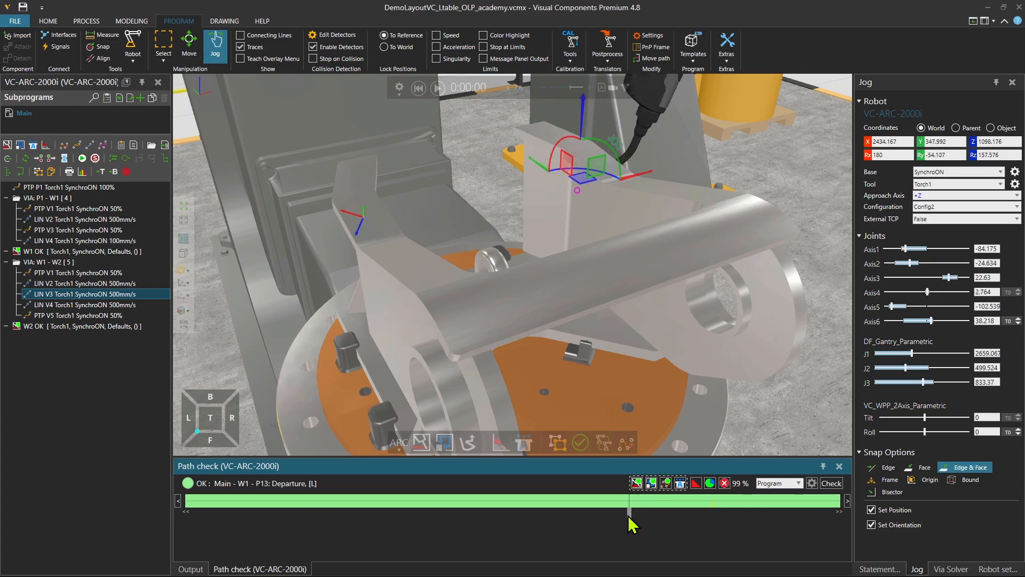
Step: Preview the robot at the transition moves after weld one to find a pose for re-teaching
{"action": "left_click_drag", "start_coordinate": [631, 502], "coordinate": [638, 502]}
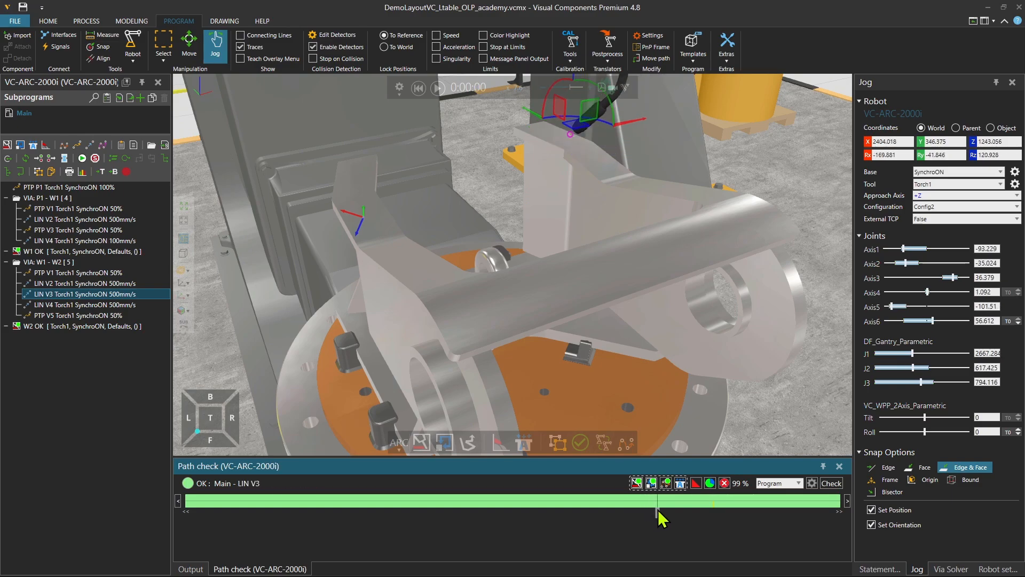
{"action": "left_click_drag", "start_coordinate": [660, 500], "coordinate": [650, 500]}
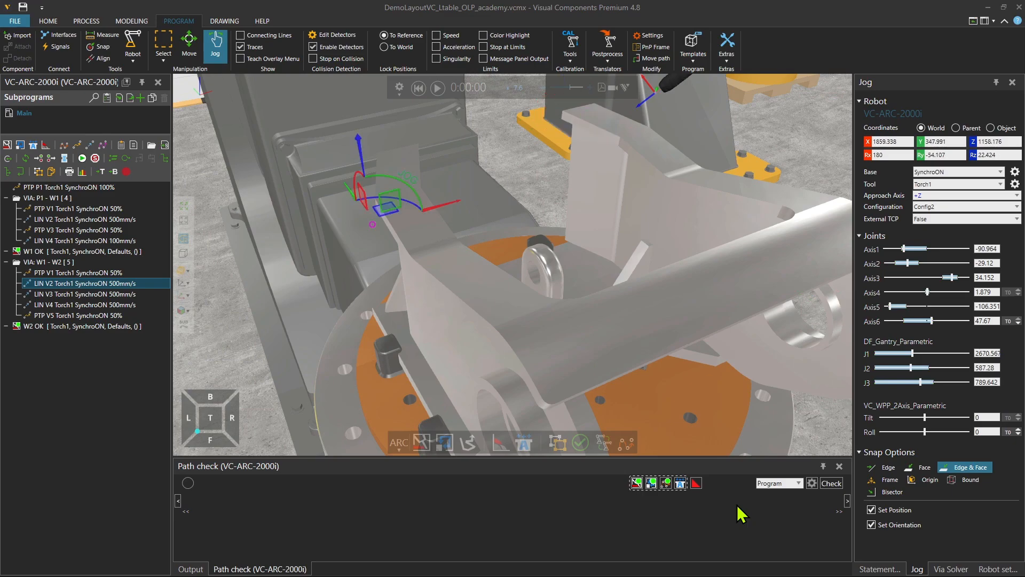
Step: Run a final path check reporting 100% OK and bring up the Postprocess list of robot brands
{"action": "left_click", "coordinate": [831, 483]}
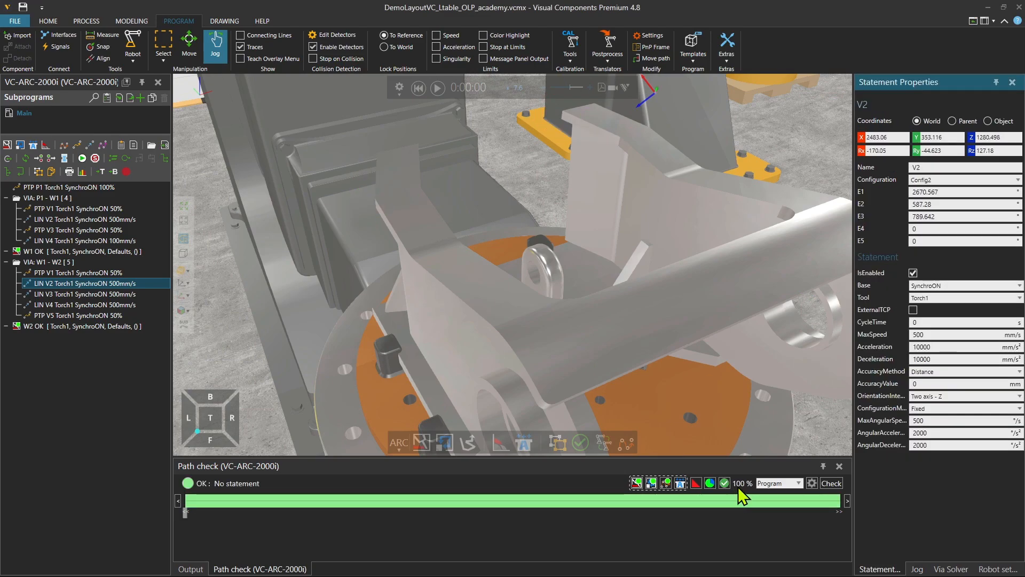
{"action": "mouse_move", "coordinate": [718, 356]}
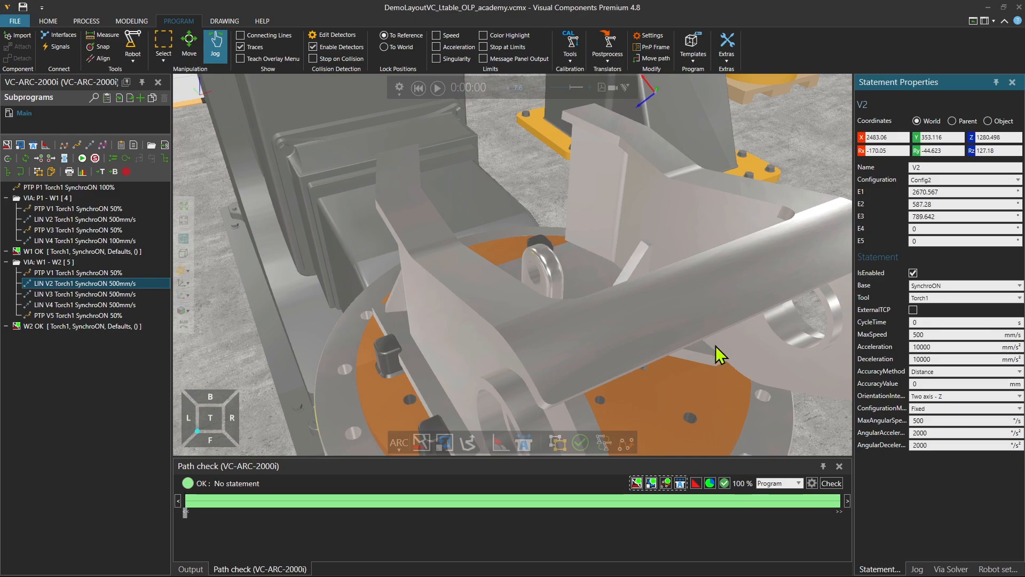
{"action": "mouse_move", "coordinate": [483, 313]}
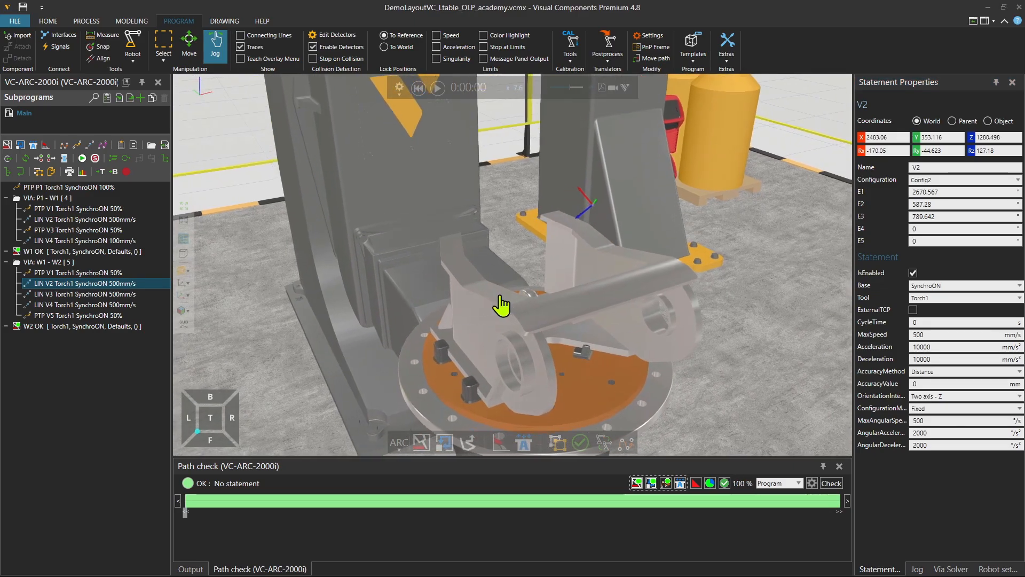
{"action": "left_click_drag", "start_coordinate": [500, 305], "coordinate": [523, 327]}
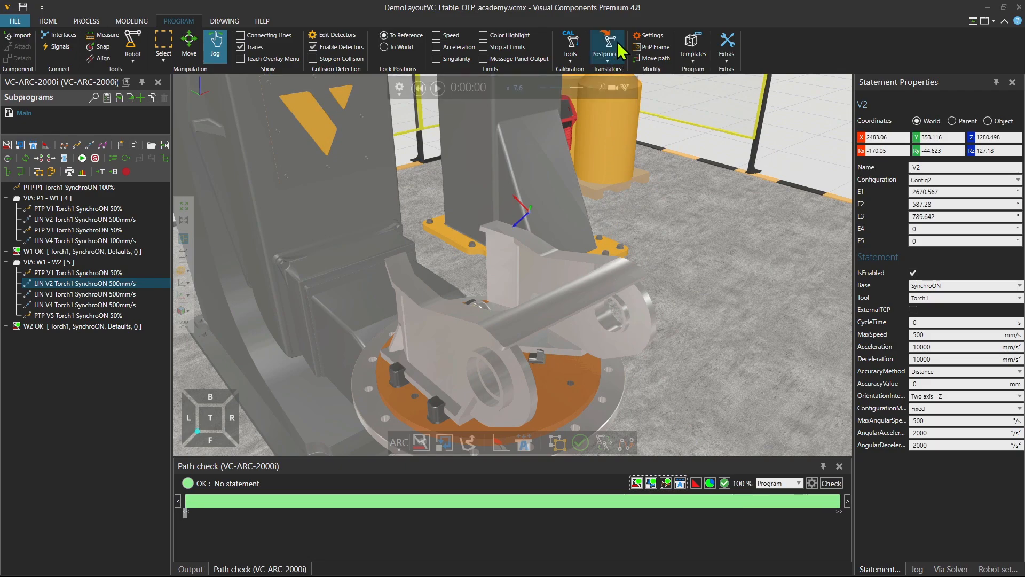
{"action": "left_click", "coordinate": [606, 50]}
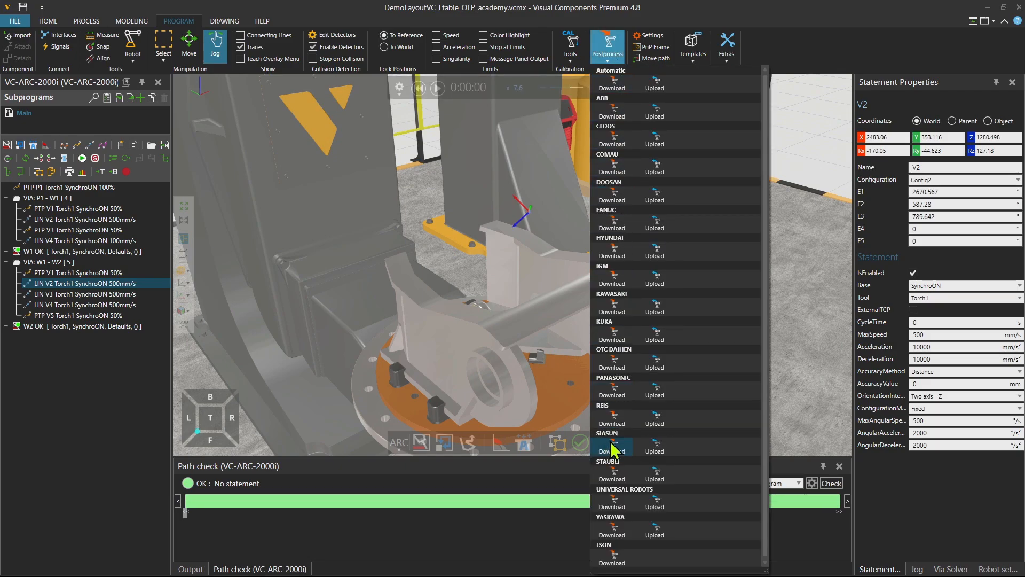